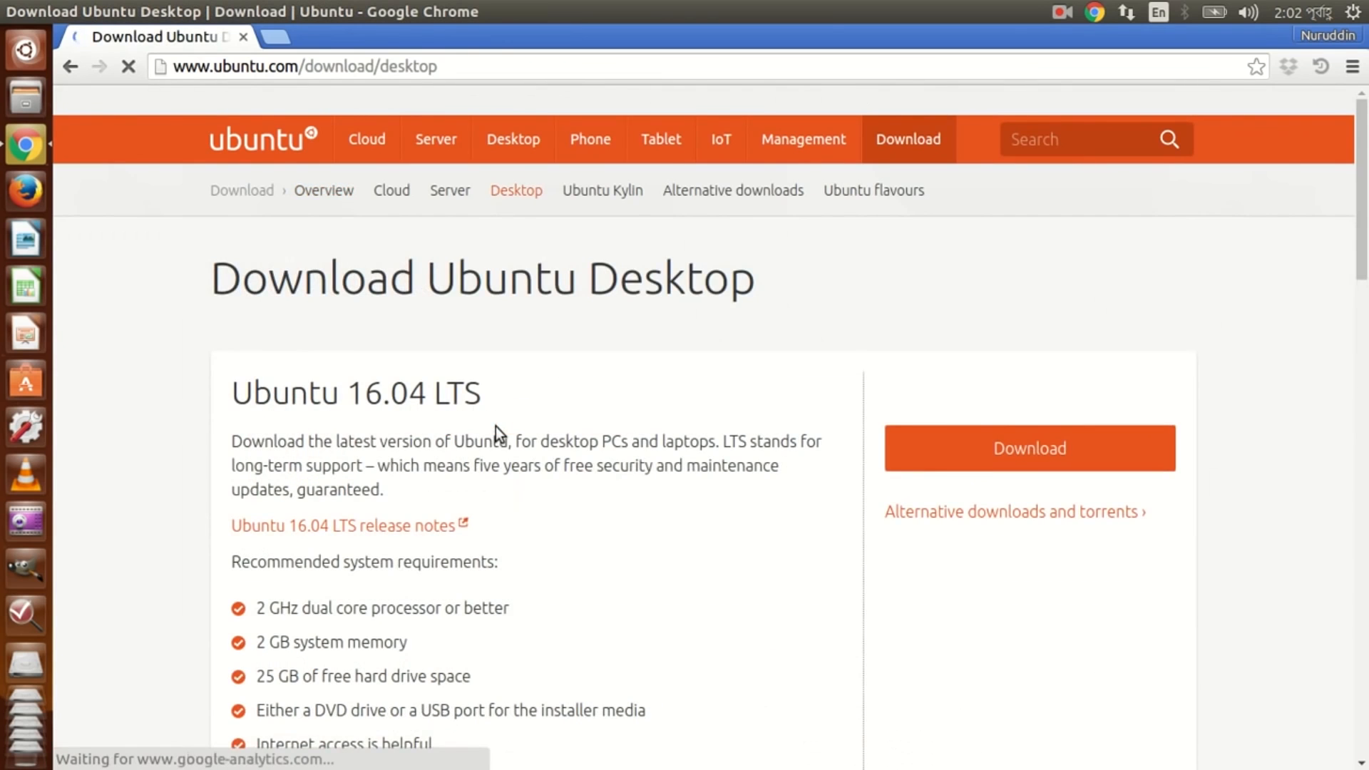
# Scroll to the 'Recommended system requirements' heading for Ubuntu 16.04 LTS and highlight it.
pyautogui.scroll(-3)
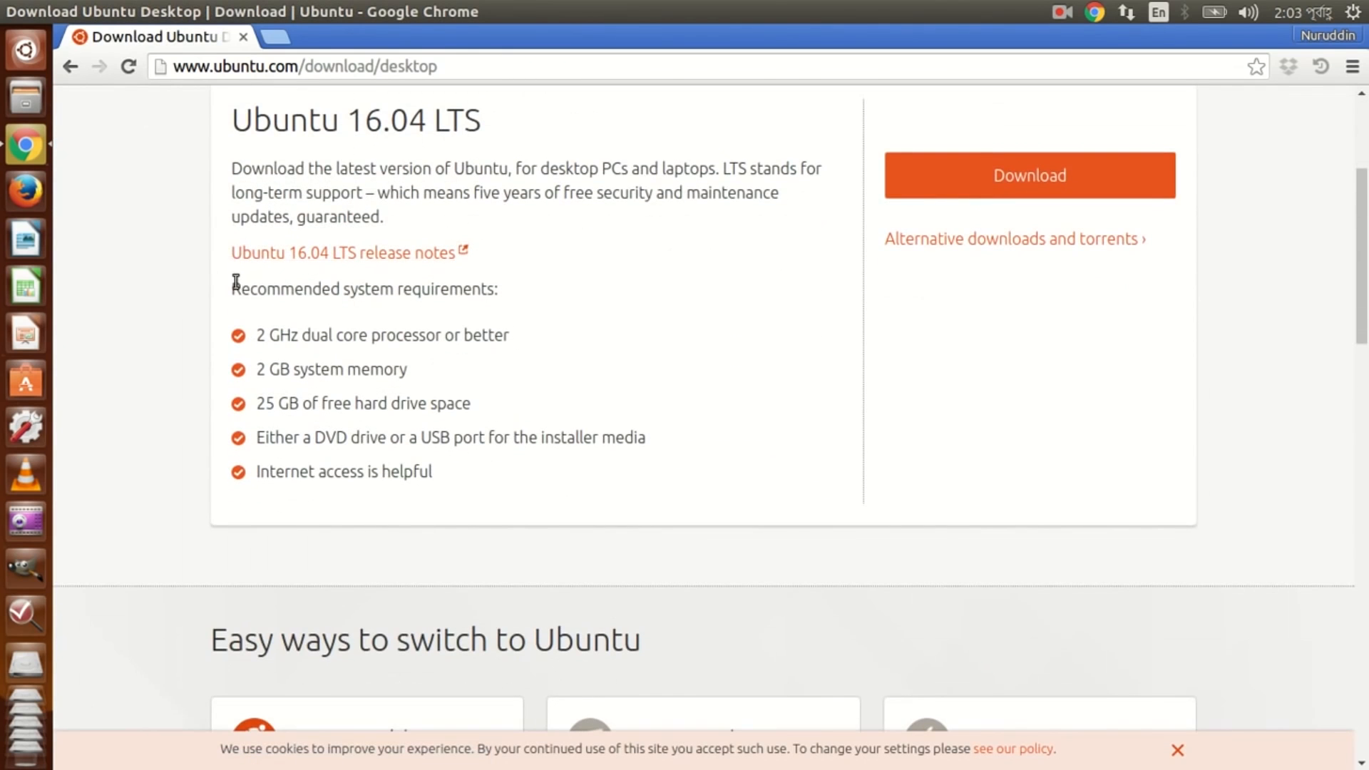
pyautogui.moveTo(230, 288); pyautogui.dragTo(436, 289)
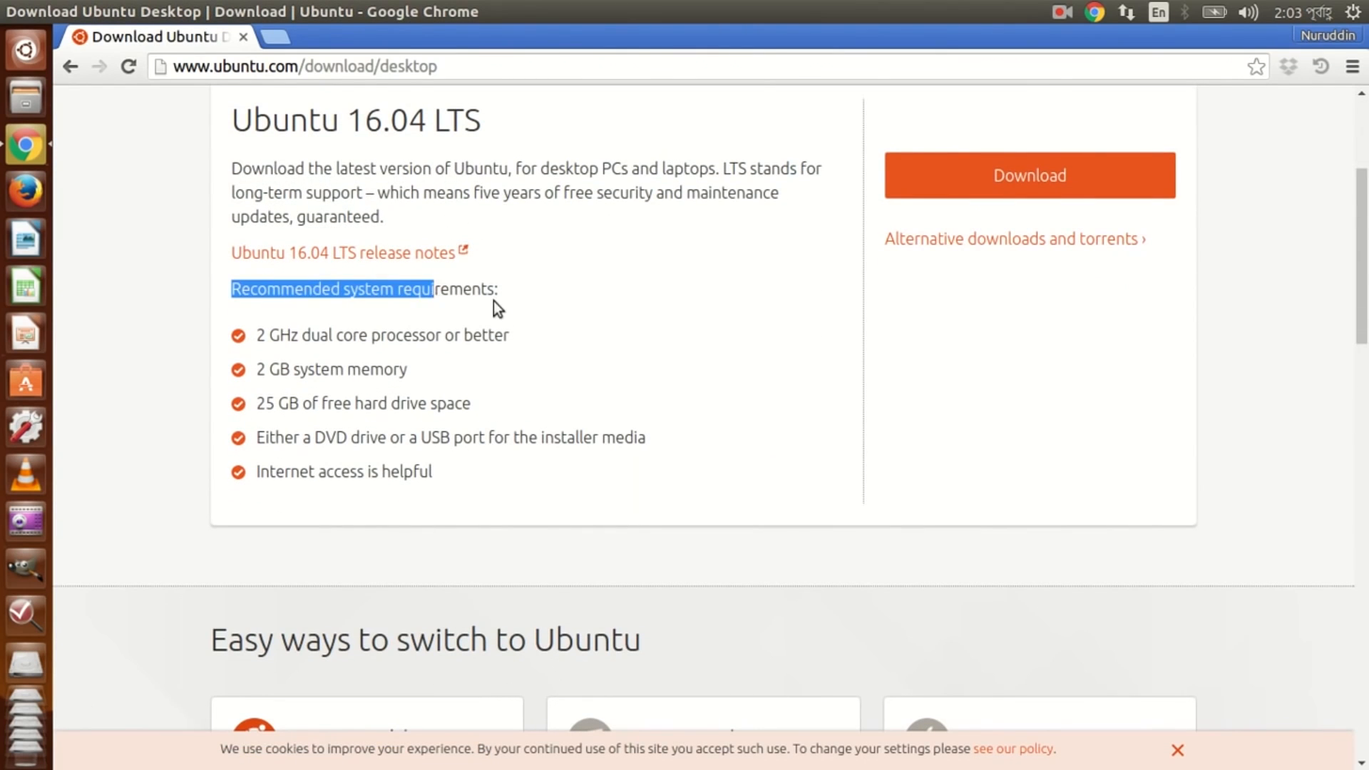
pyautogui.doubleClick(445, 288)
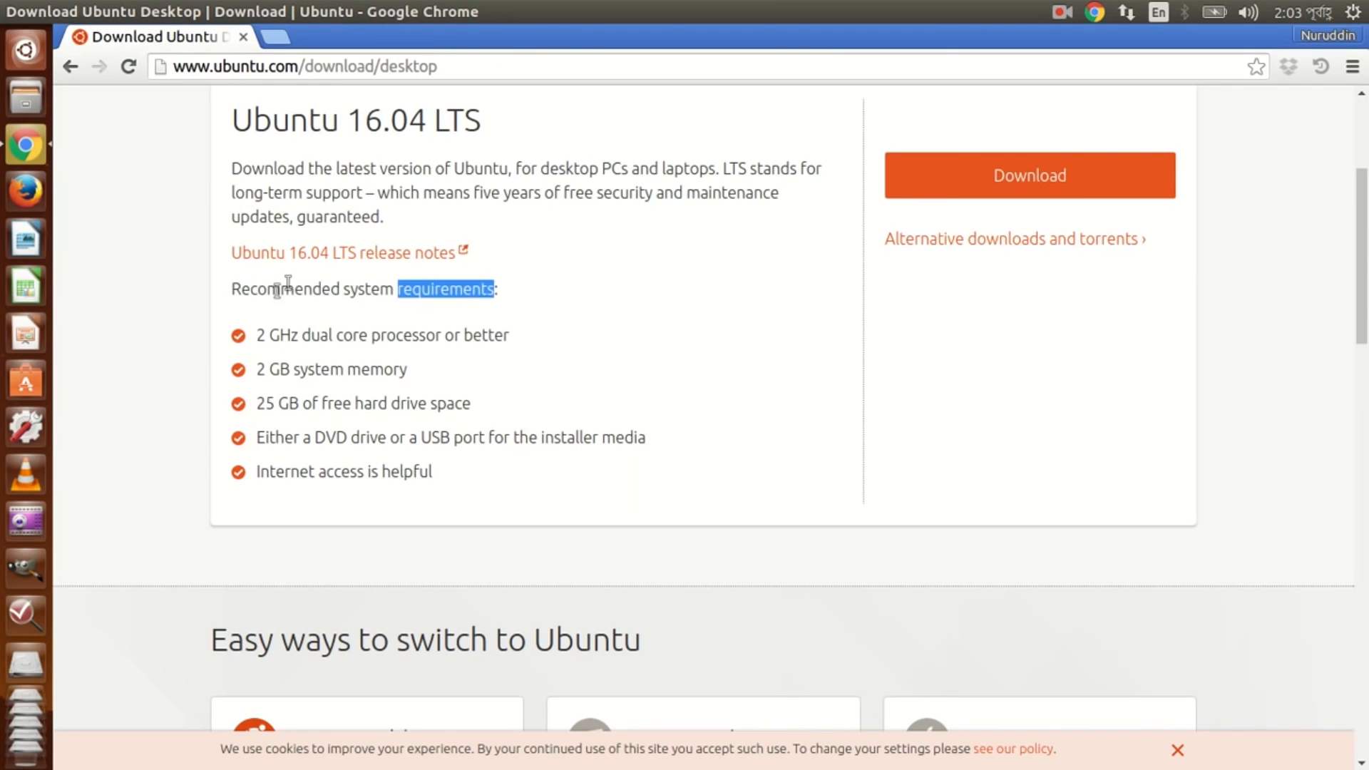
pyautogui.doubleClick(285, 288)
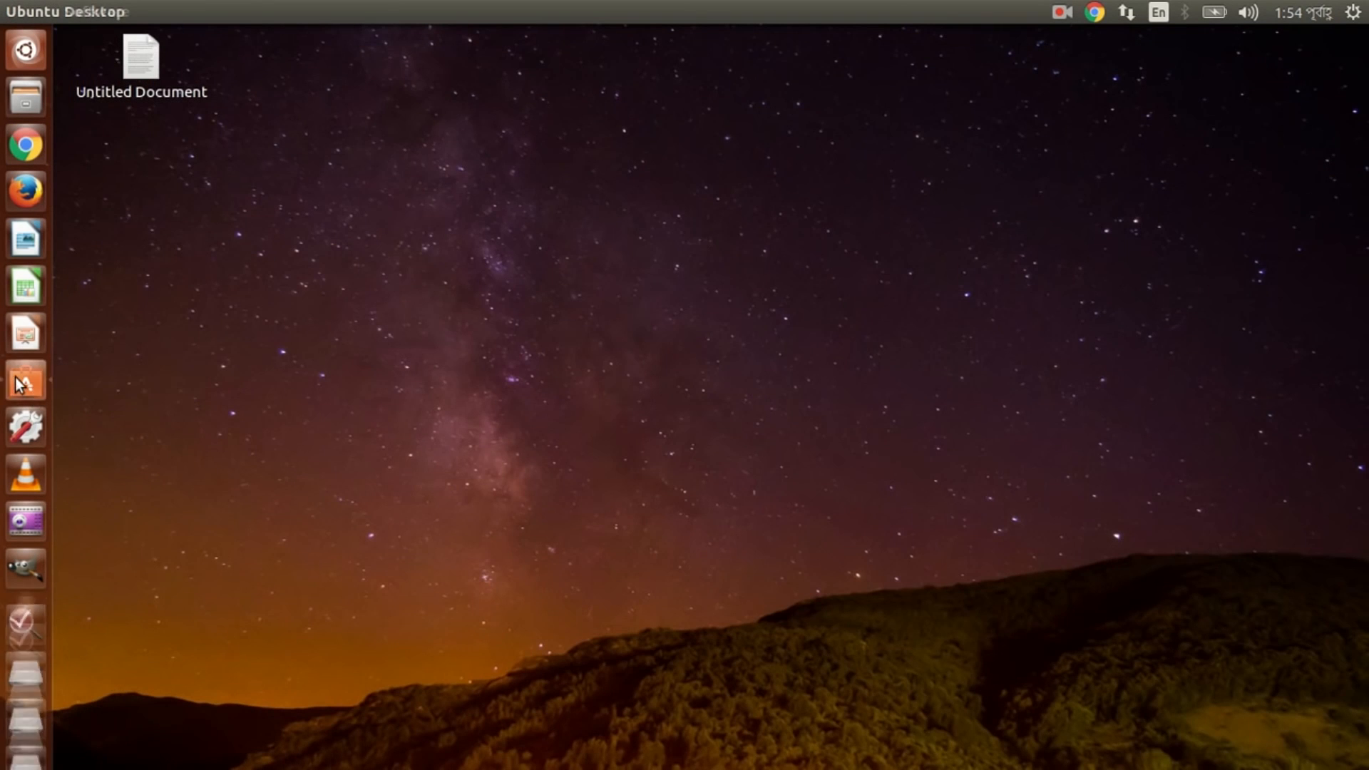
pyautogui.click(26, 380)
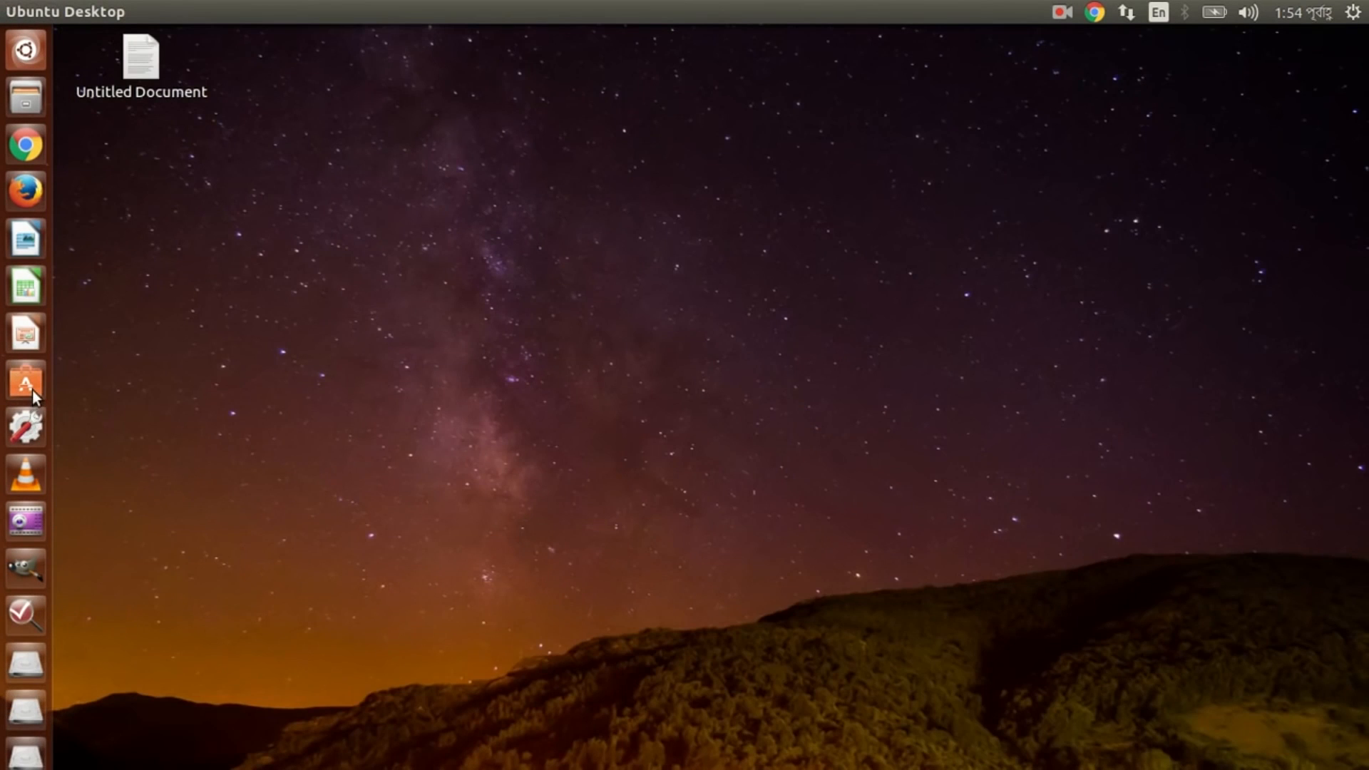
pyautogui.click(26, 385)
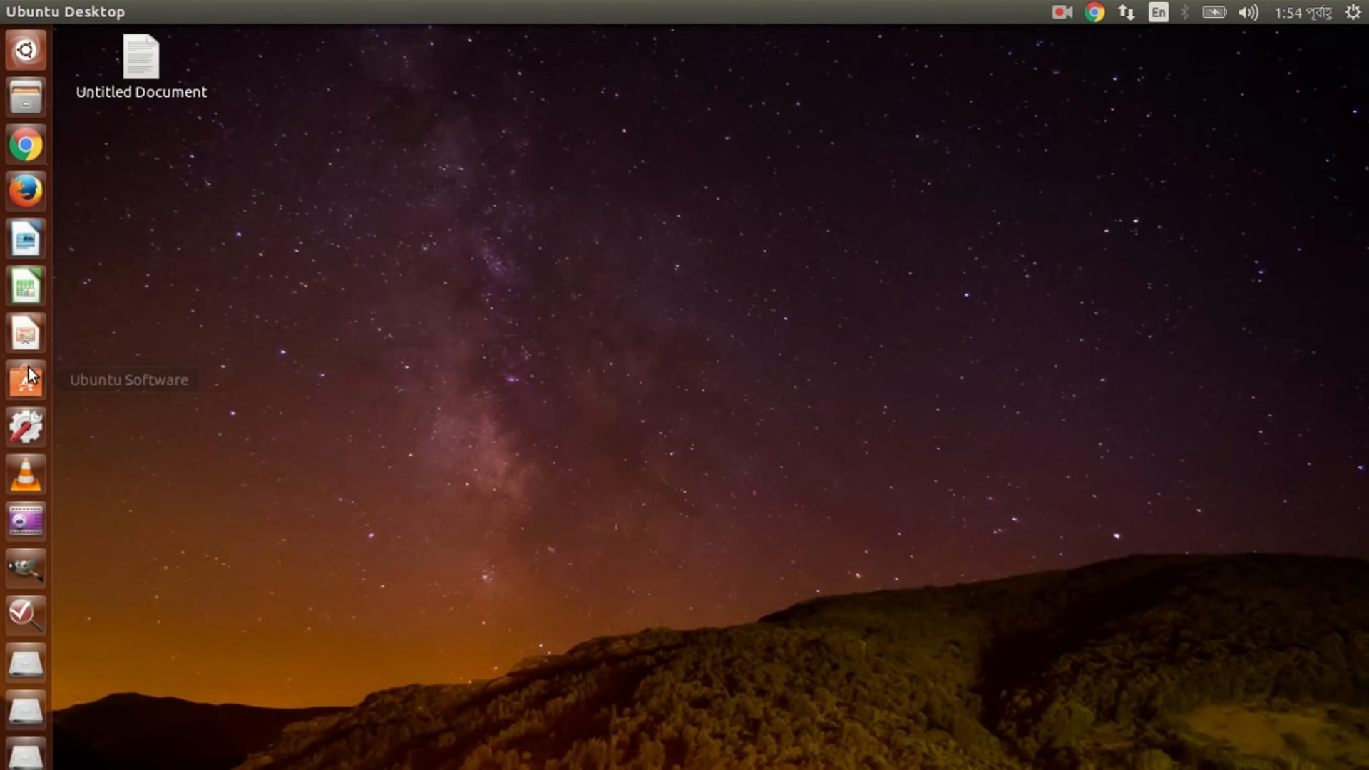
pyautogui.click(25, 378)
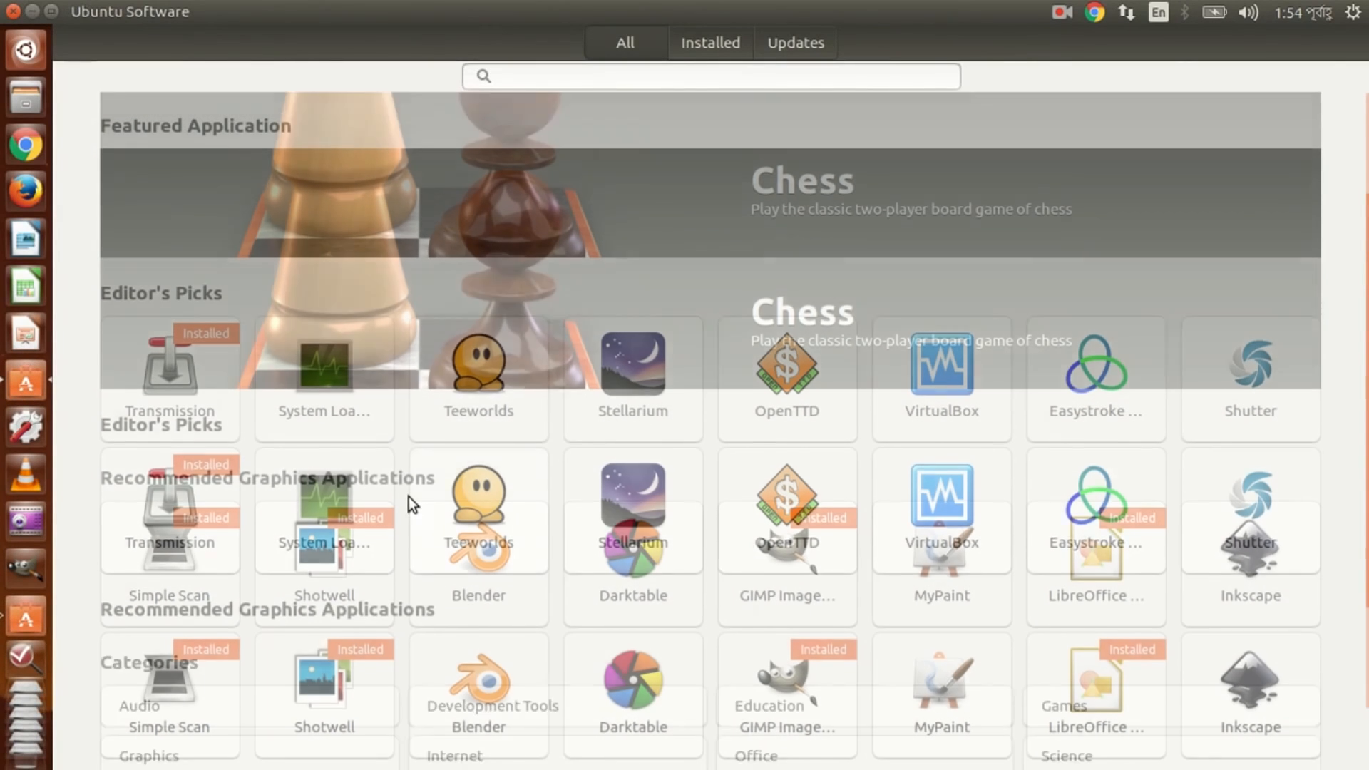
pyautogui.scroll(-3)
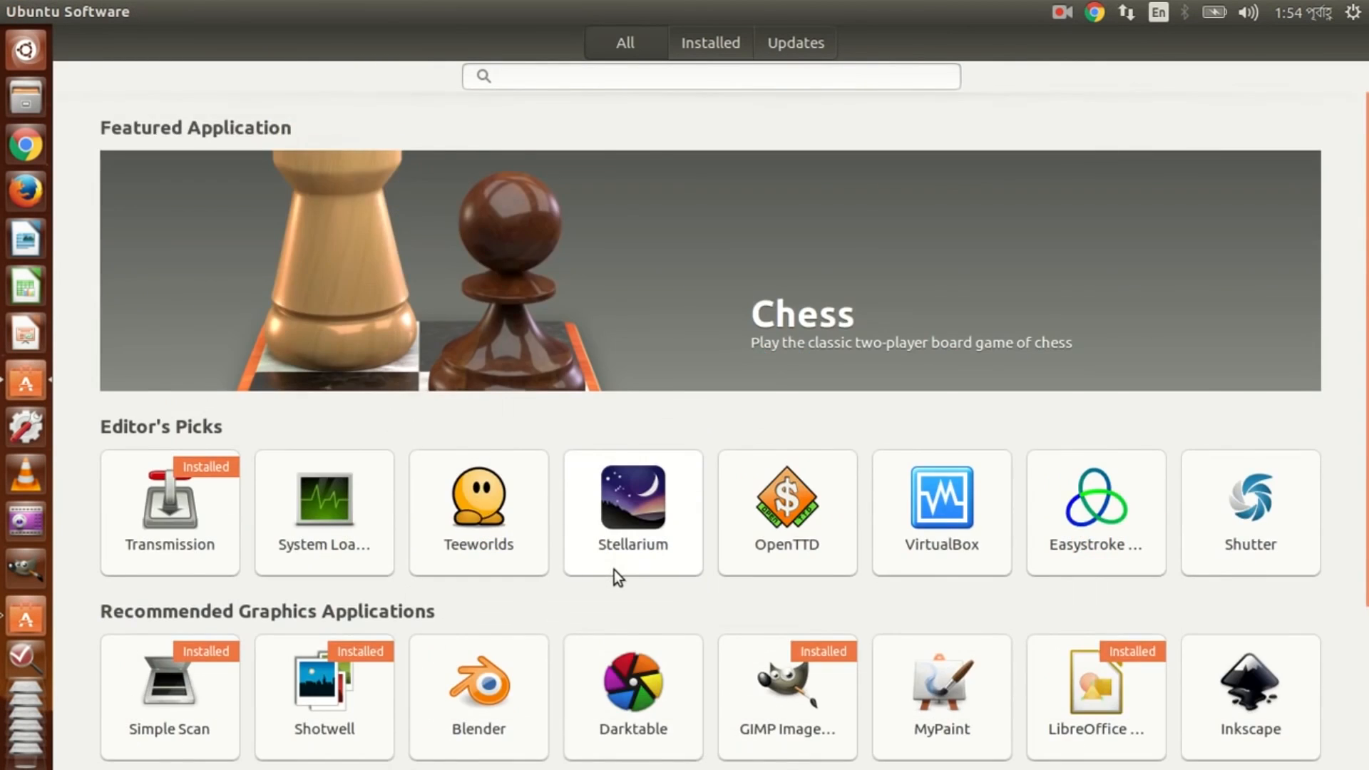
pyautogui.scroll(-3)
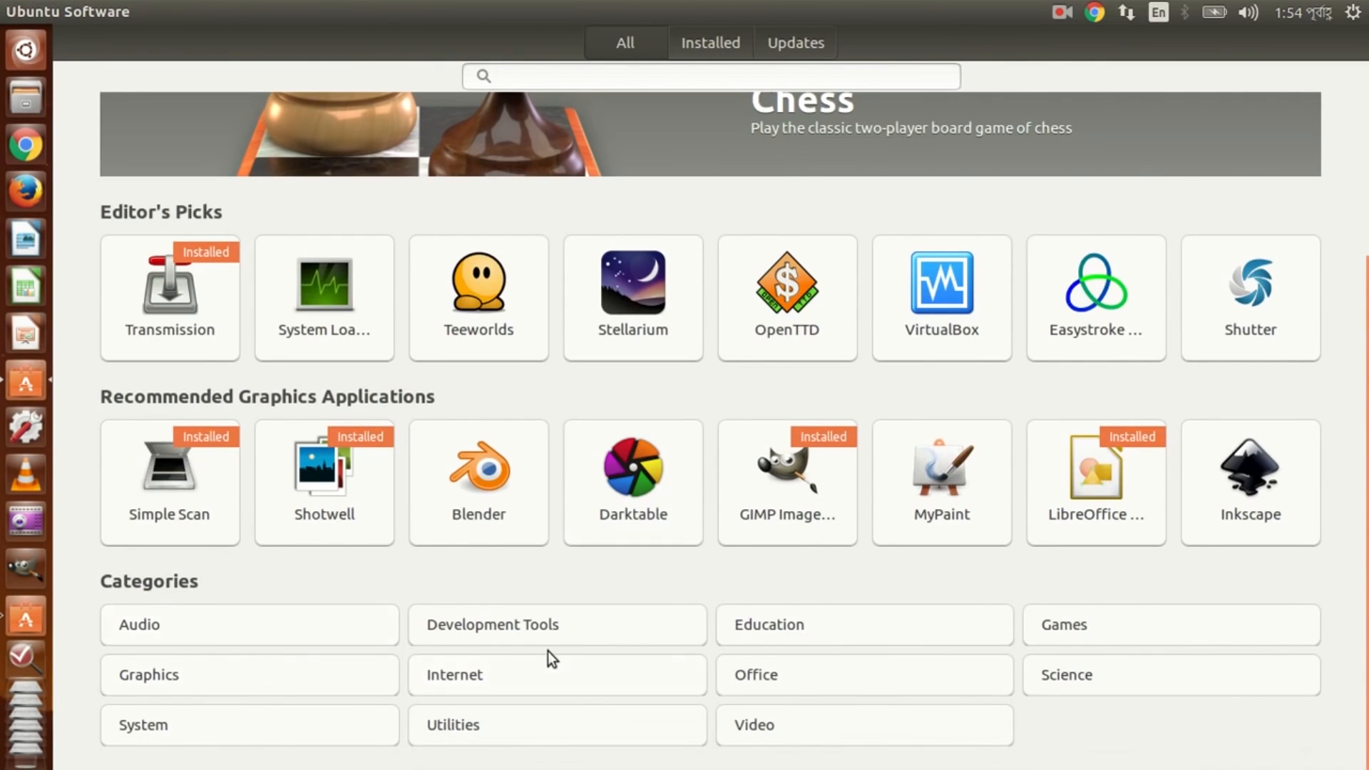
pyautogui.moveTo(1179, 646)
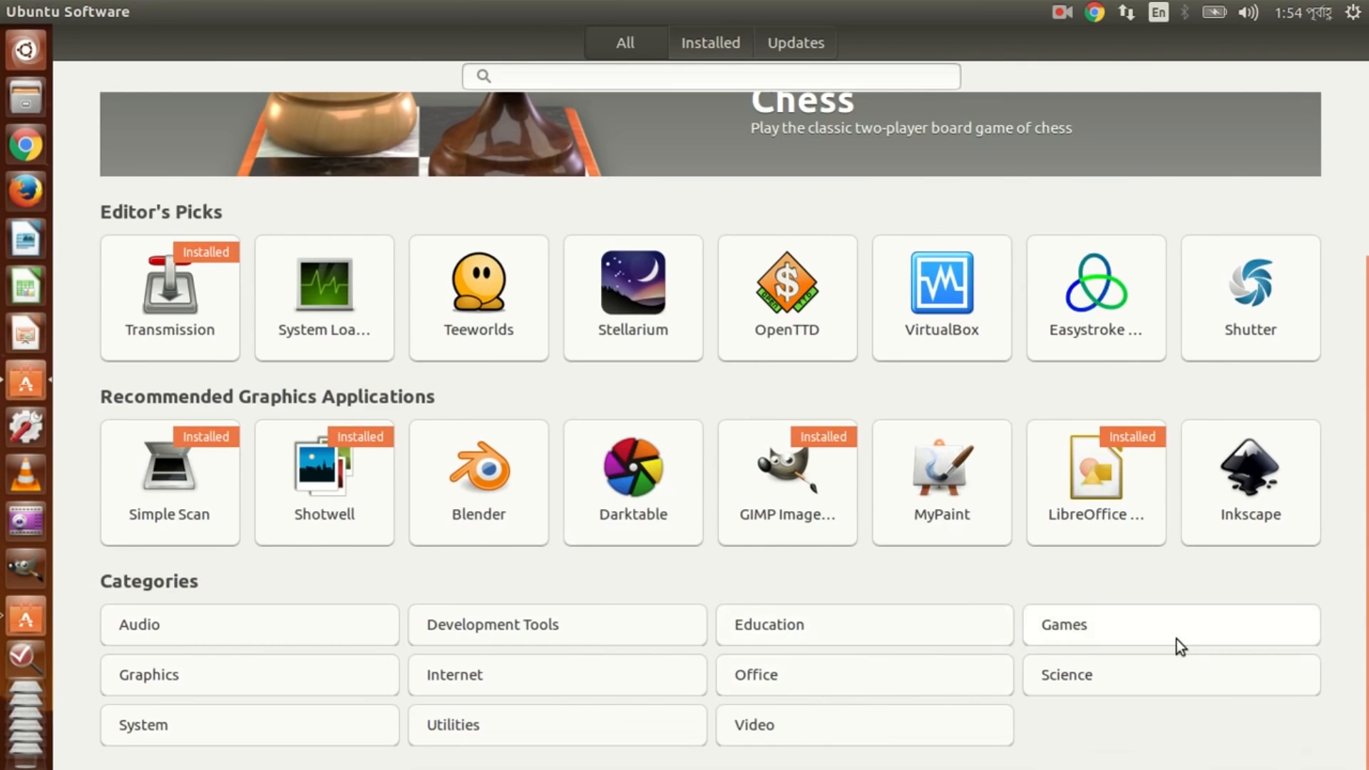
pyautogui.moveTo(463, 685)
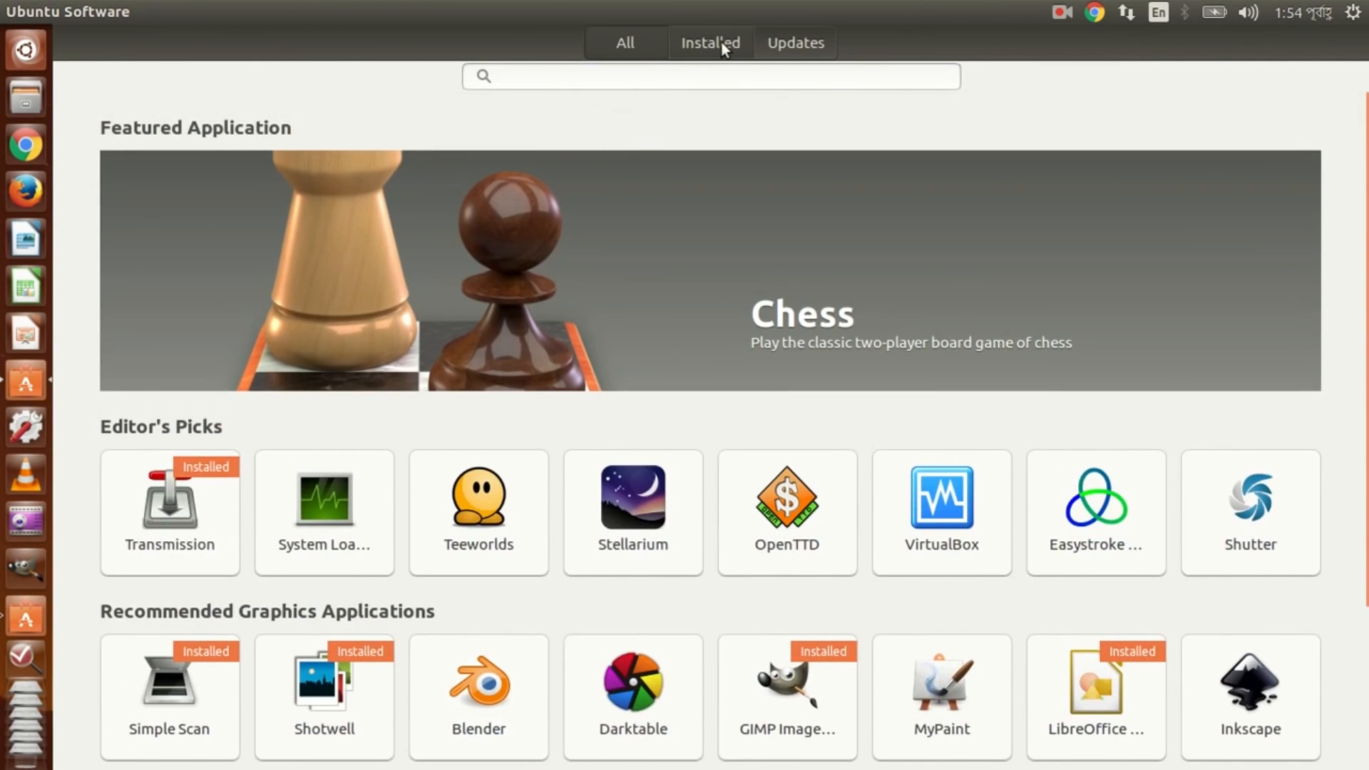
pyautogui.click(710, 44)
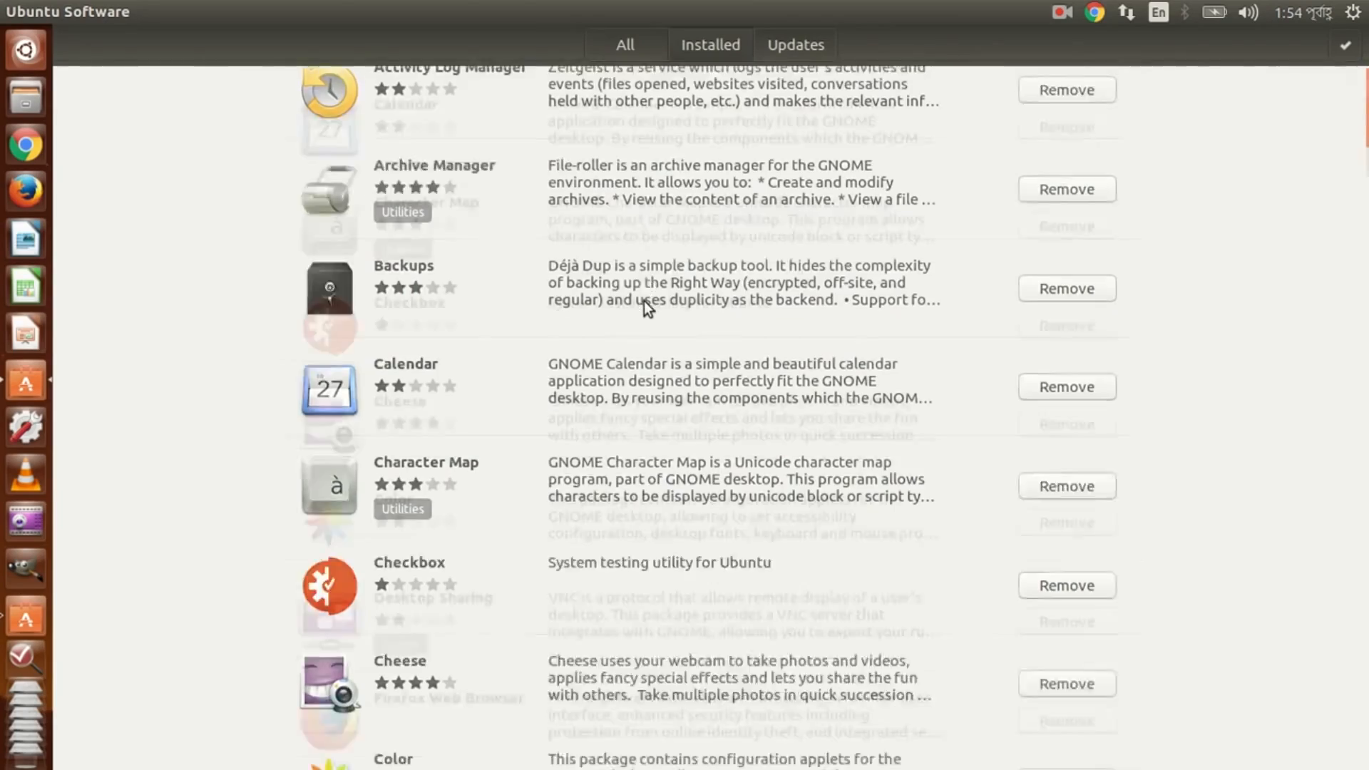
pyautogui.scroll(-3)
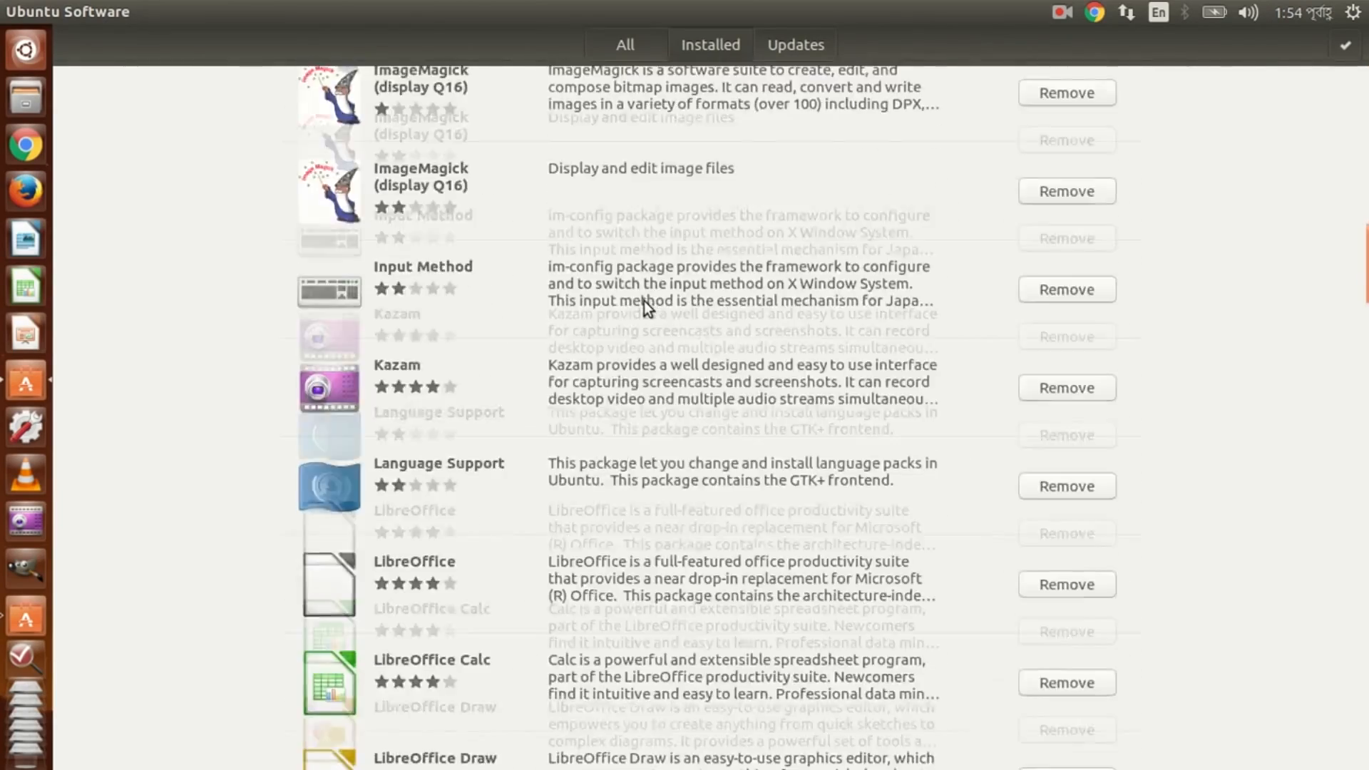
pyautogui.click(792, 44)
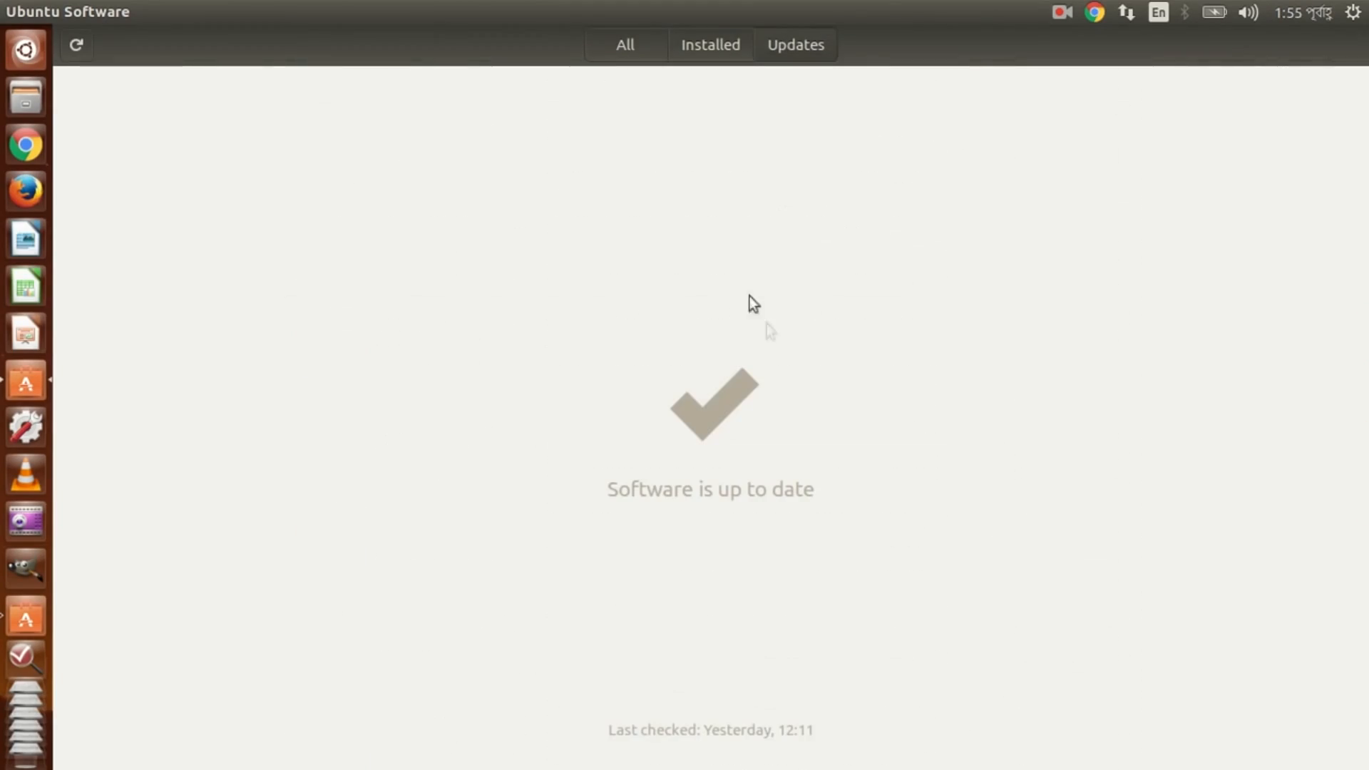
pyautogui.moveTo(635, 282)
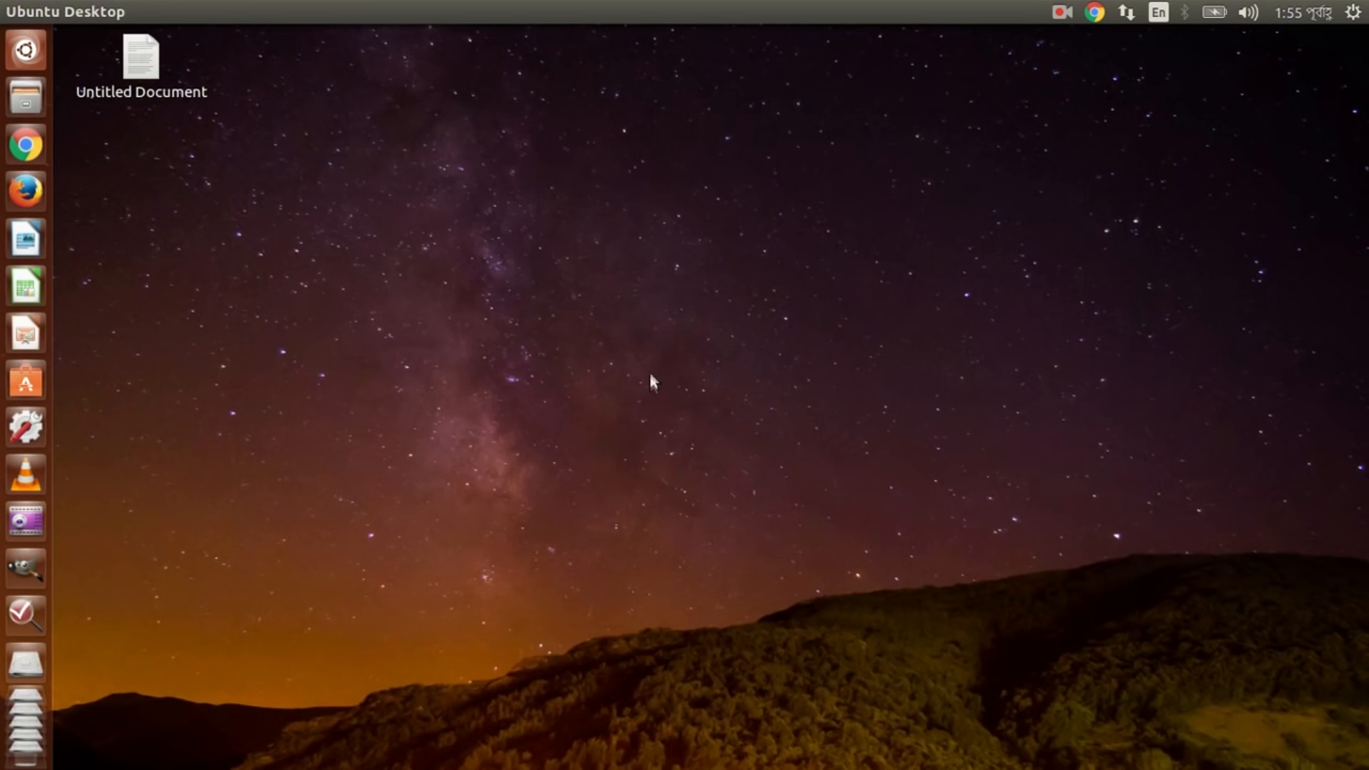
# Open the Unity Dash, reveal its filter categories, and view the Applications lens.
pyautogui.click(26, 49)
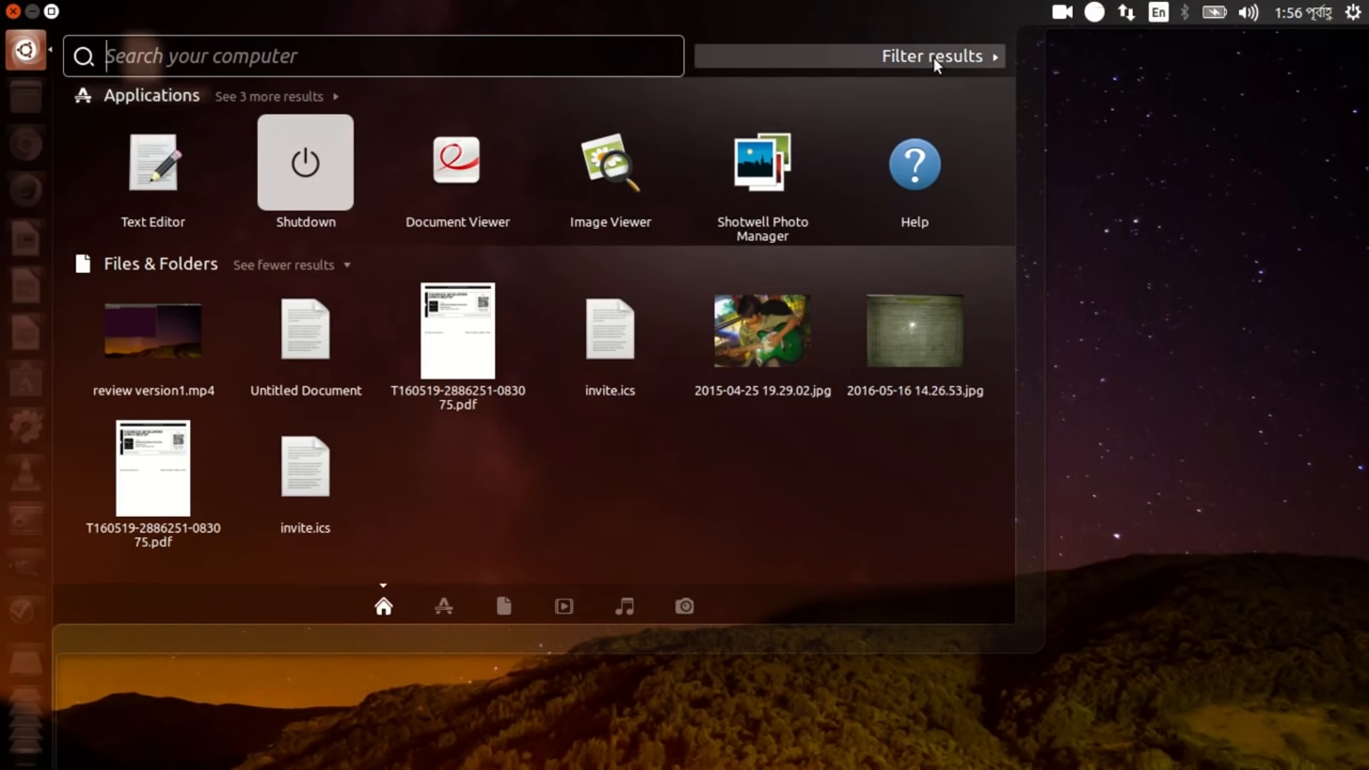
pyautogui.click(933, 56)
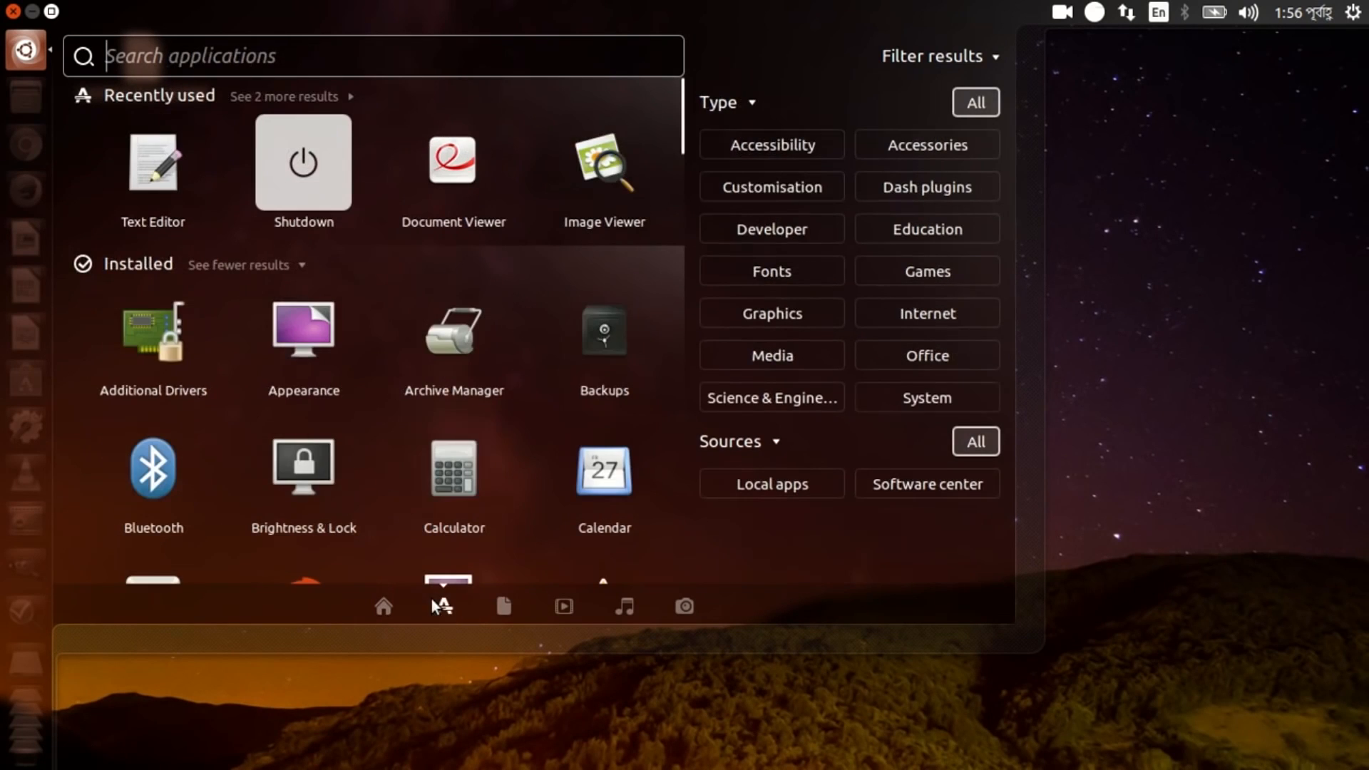
pyautogui.click(926, 186)
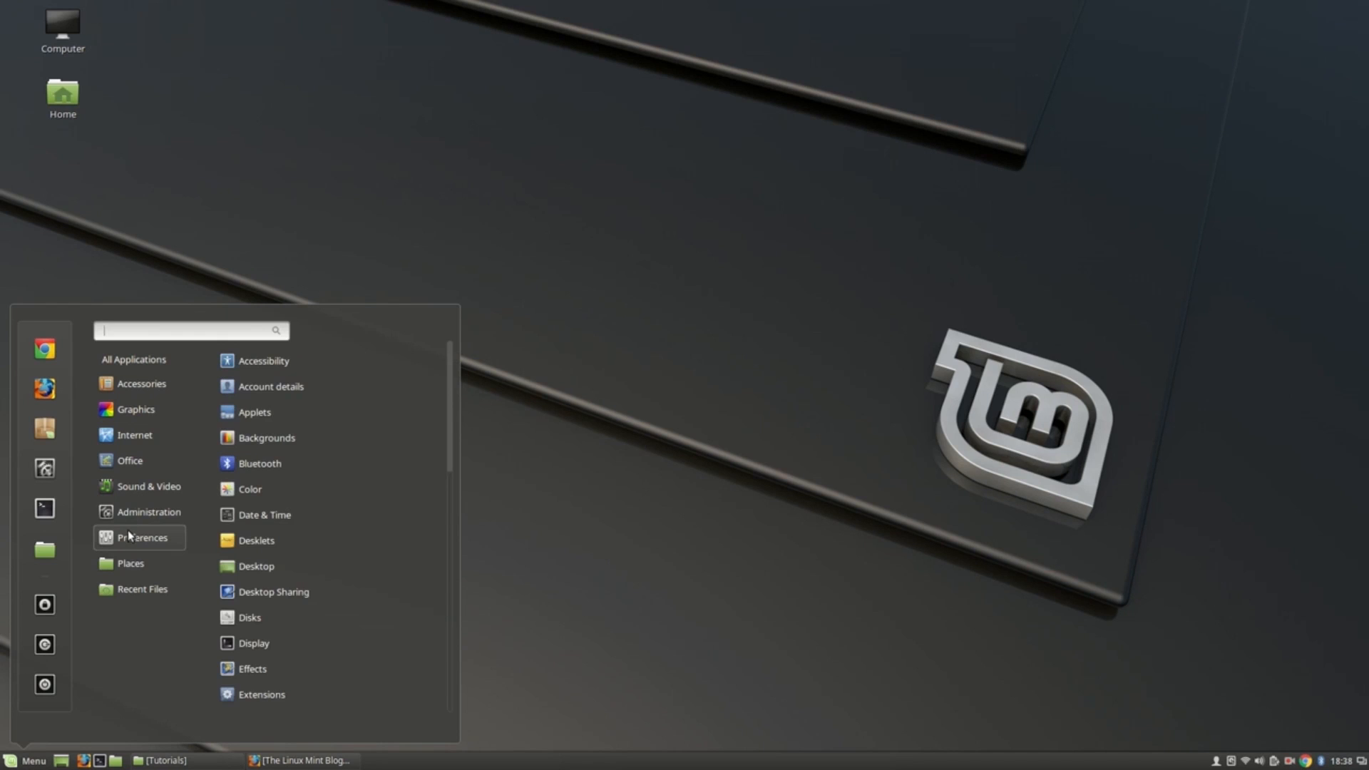
pyautogui.moveTo(129, 534)
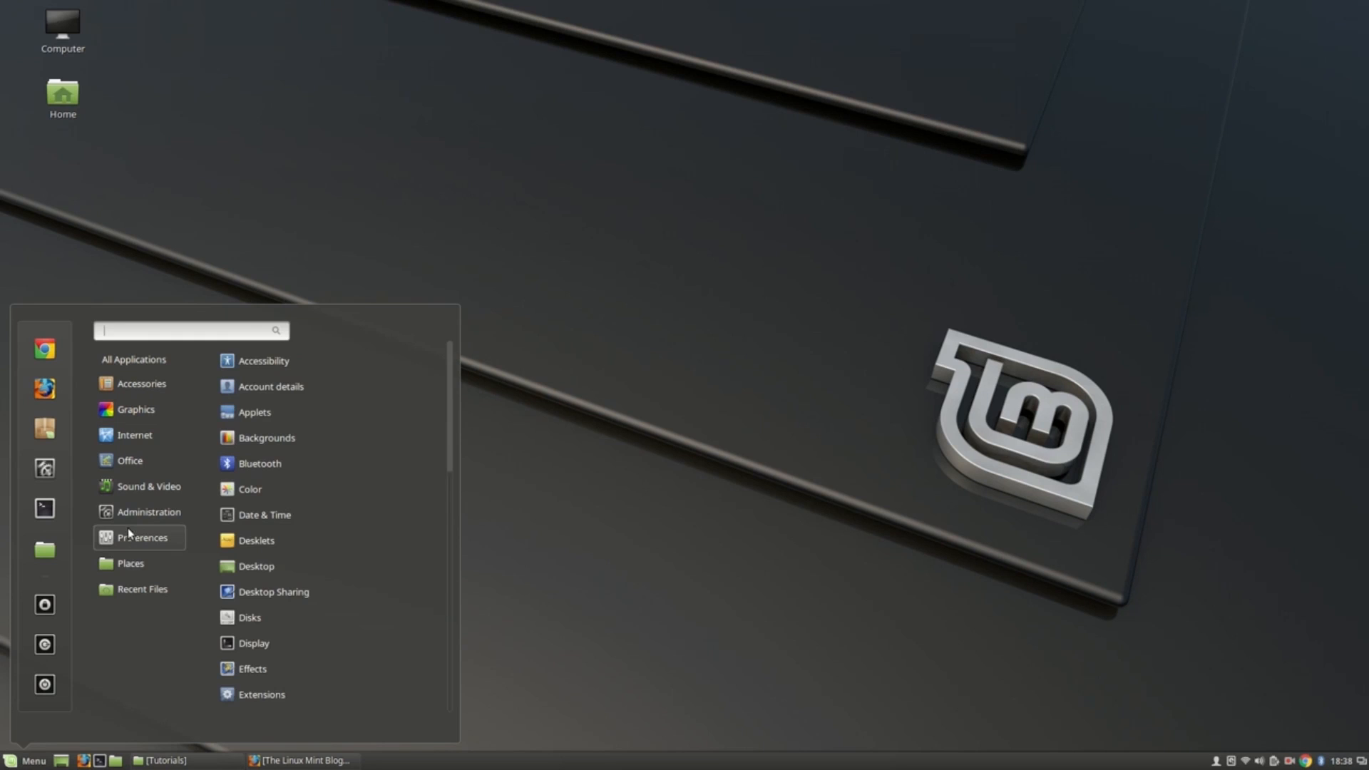
pyautogui.moveTo(129, 520)
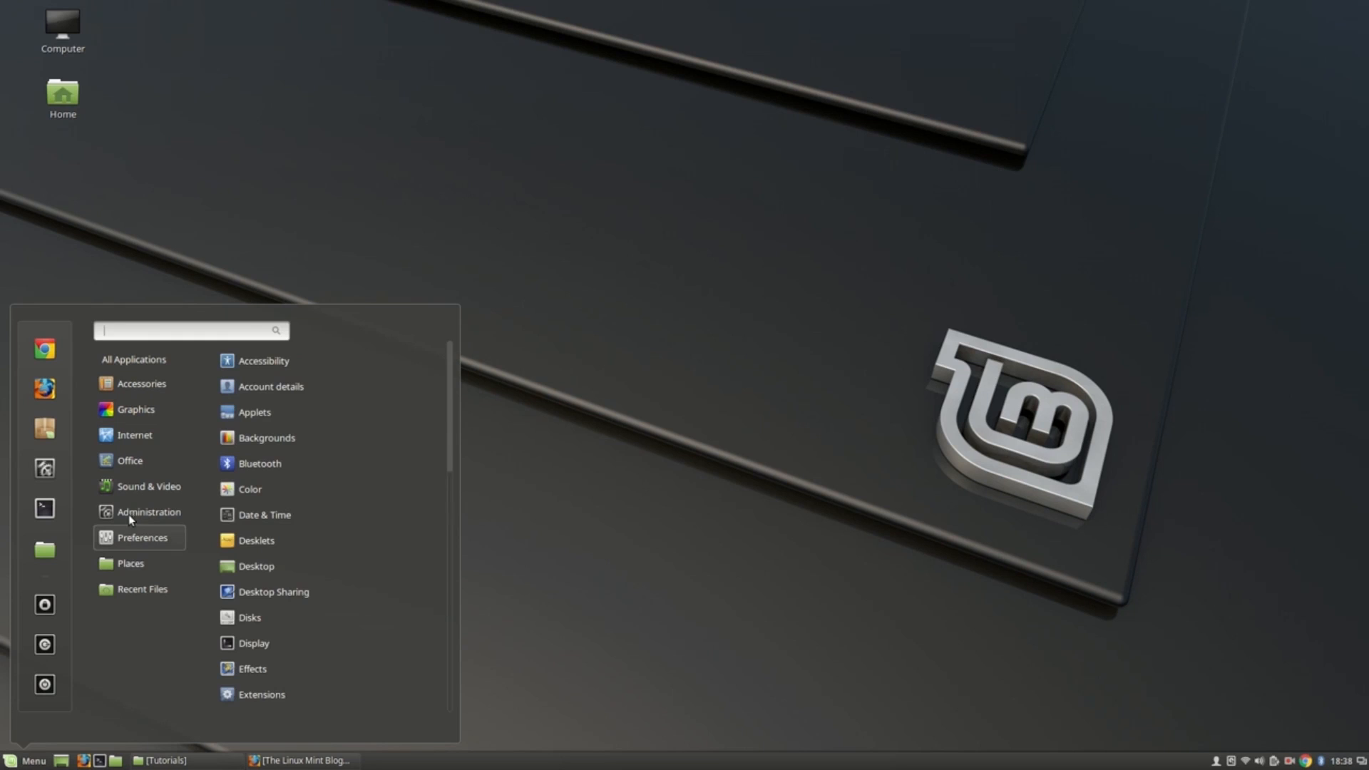
# Browse the Administration category, then list Graphics apps like GIMP and Simple Scan.
pyautogui.click(150, 512)
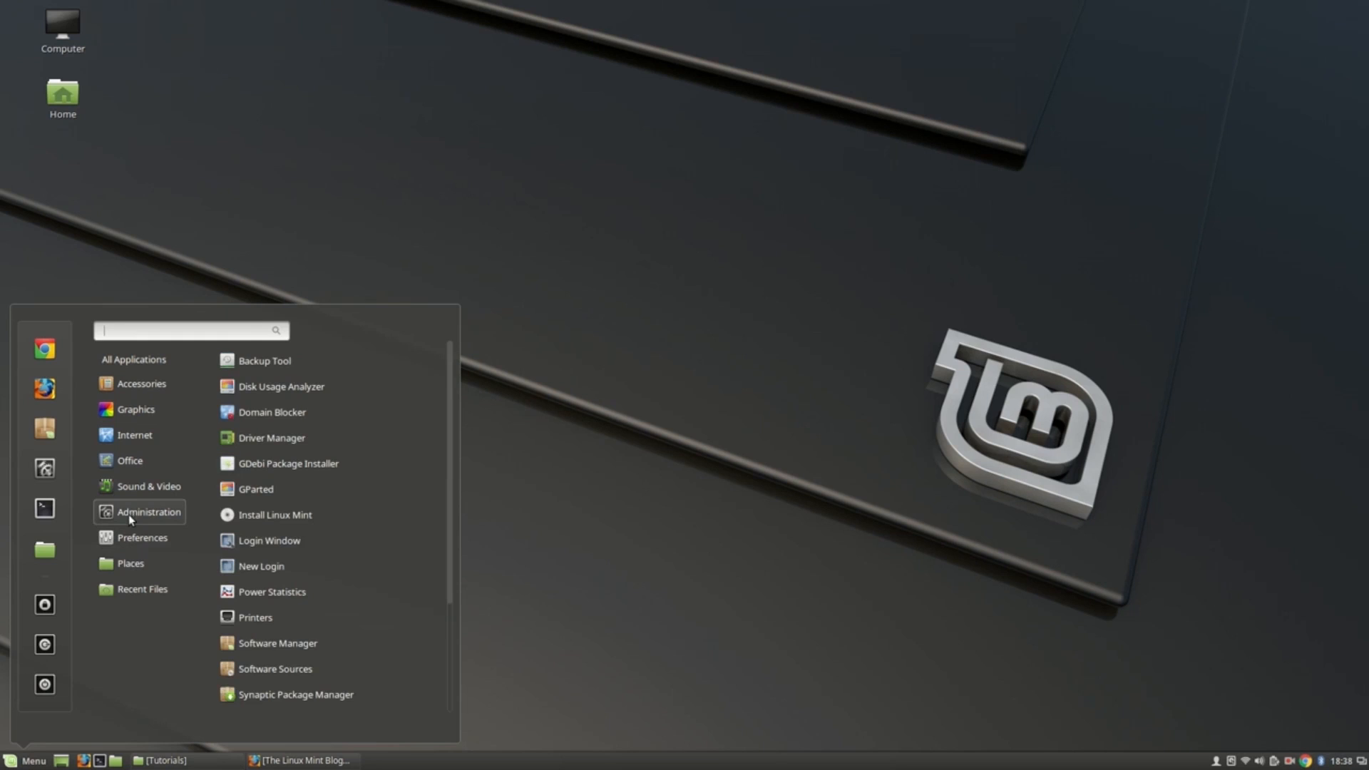
pyautogui.moveTo(129, 513)
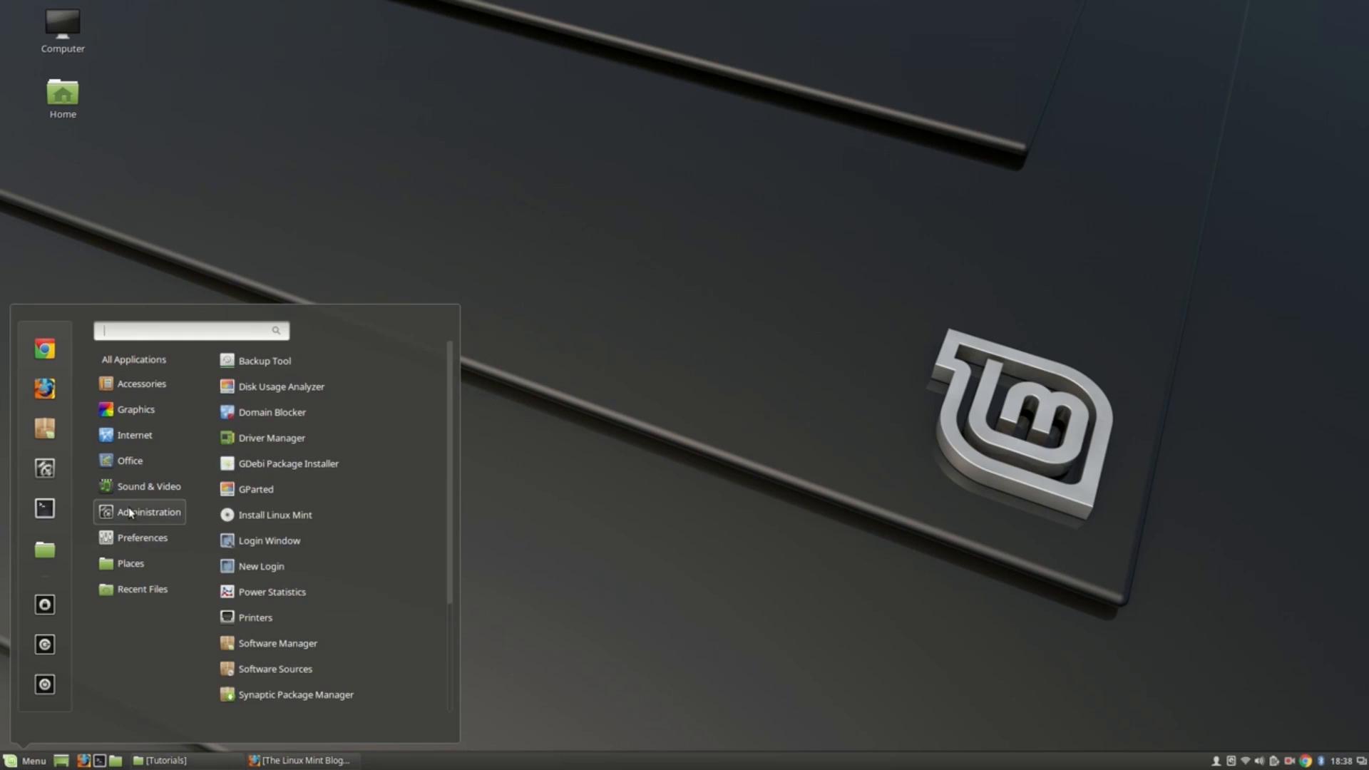
pyautogui.moveTo(129, 512)
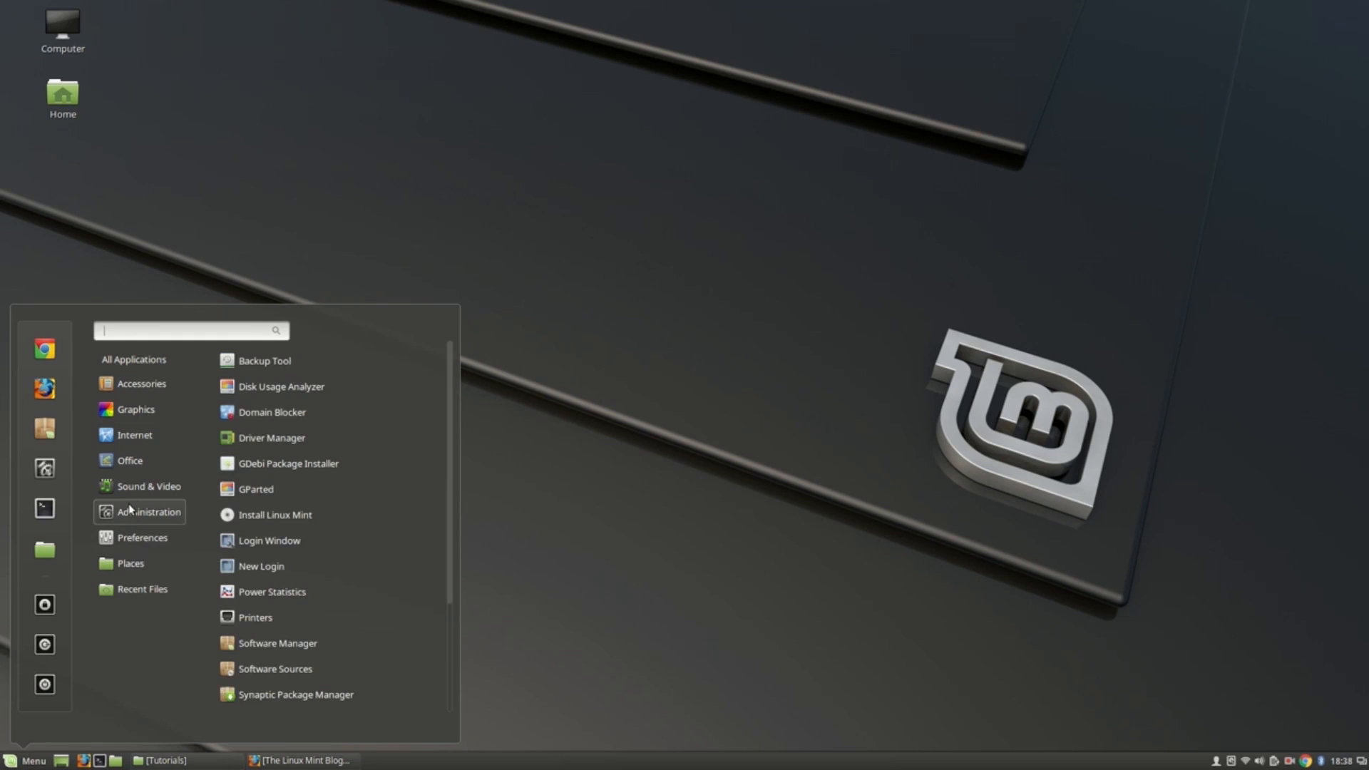
pyautogui.moveTo(129, 499)
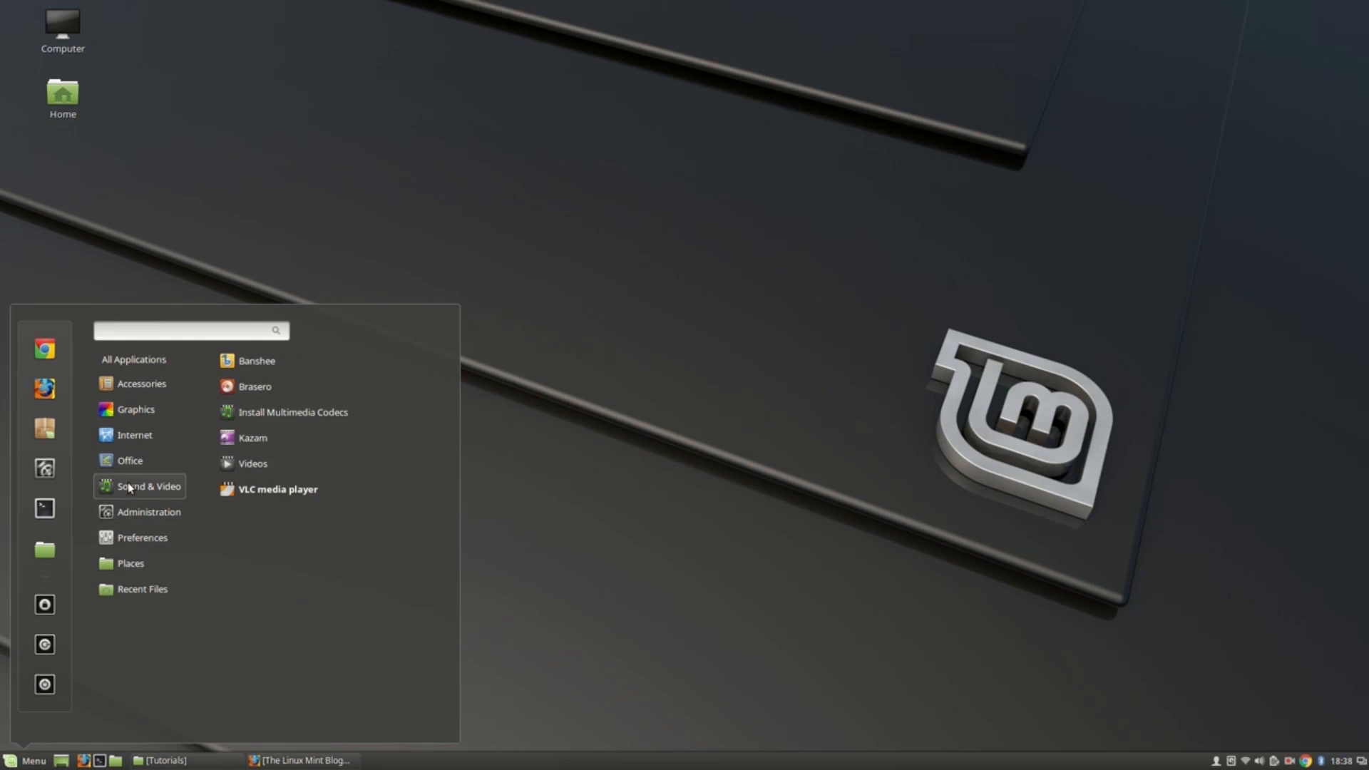
pyautogui.moveTo(126, 469)
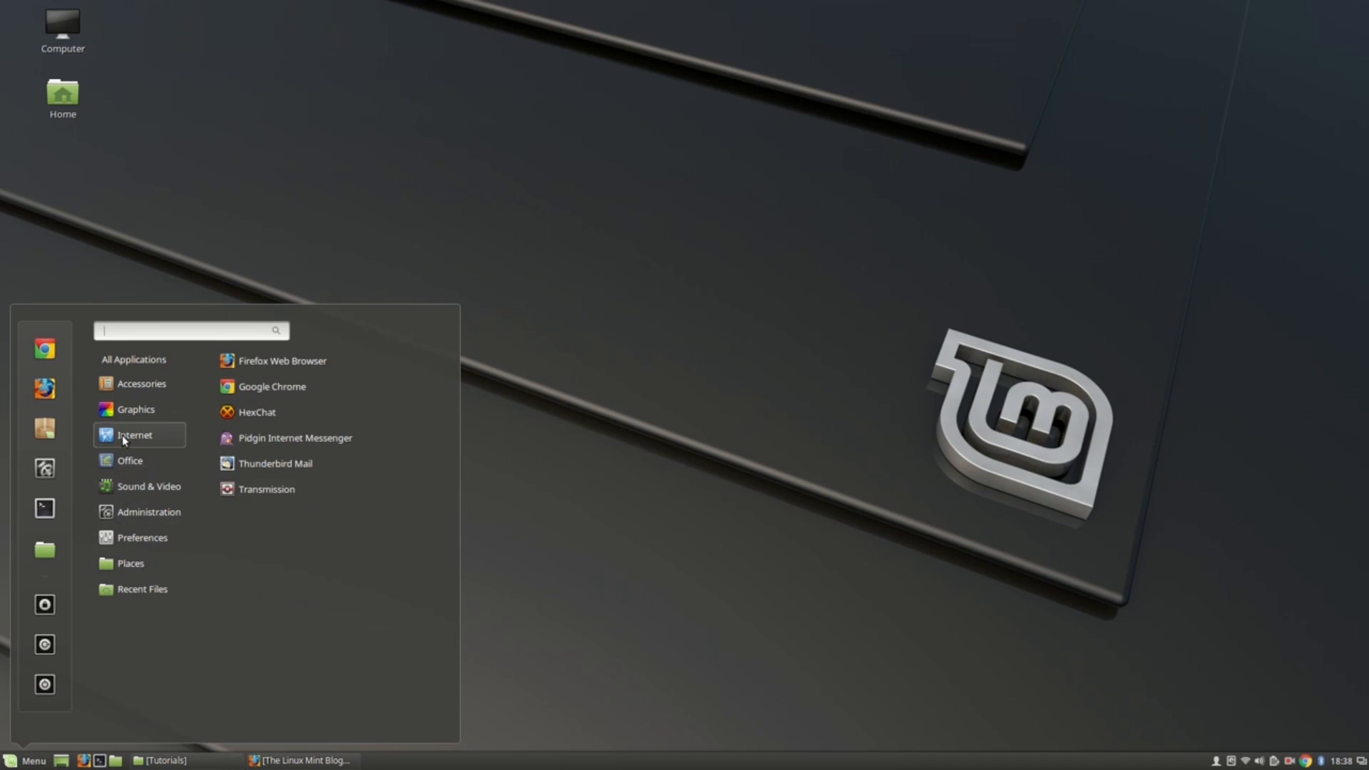
pyautogui.moveTo(125, 434)
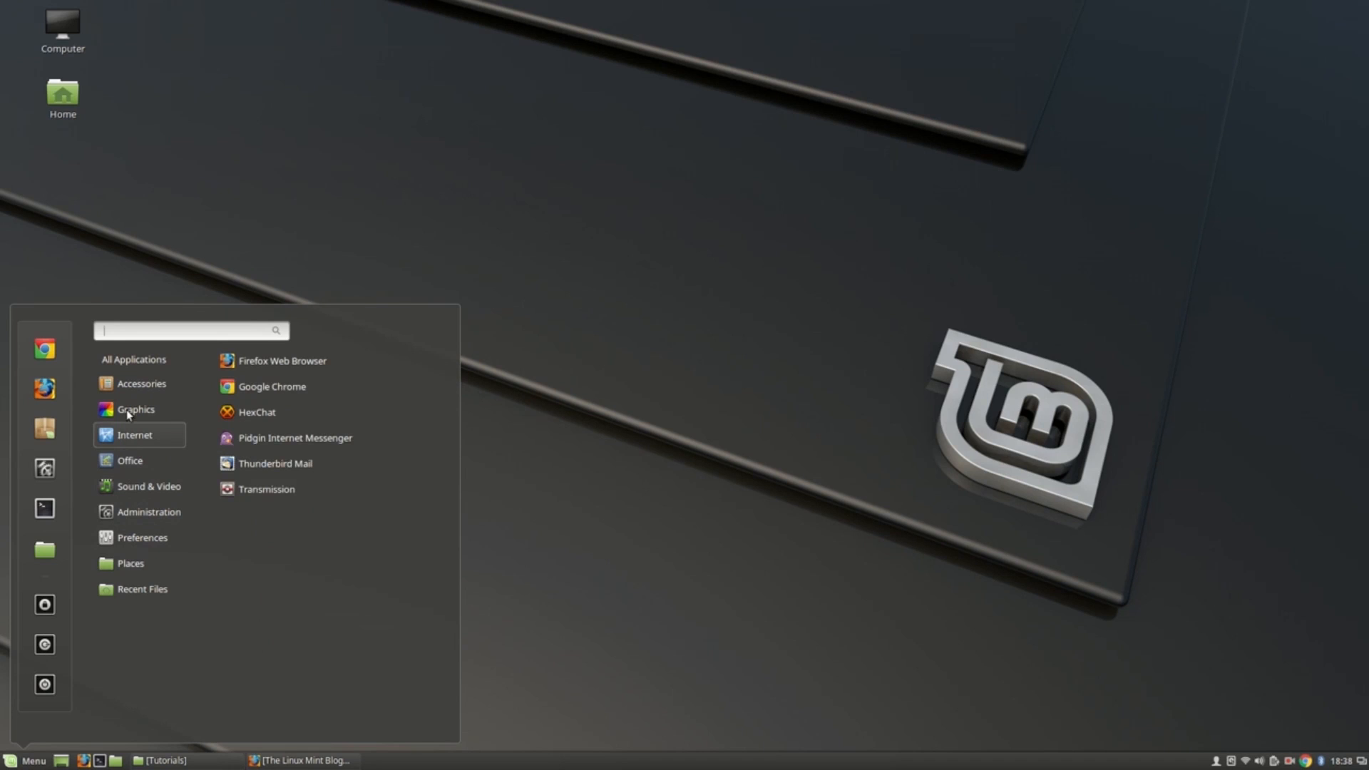
pyautogui.click(136, 408)
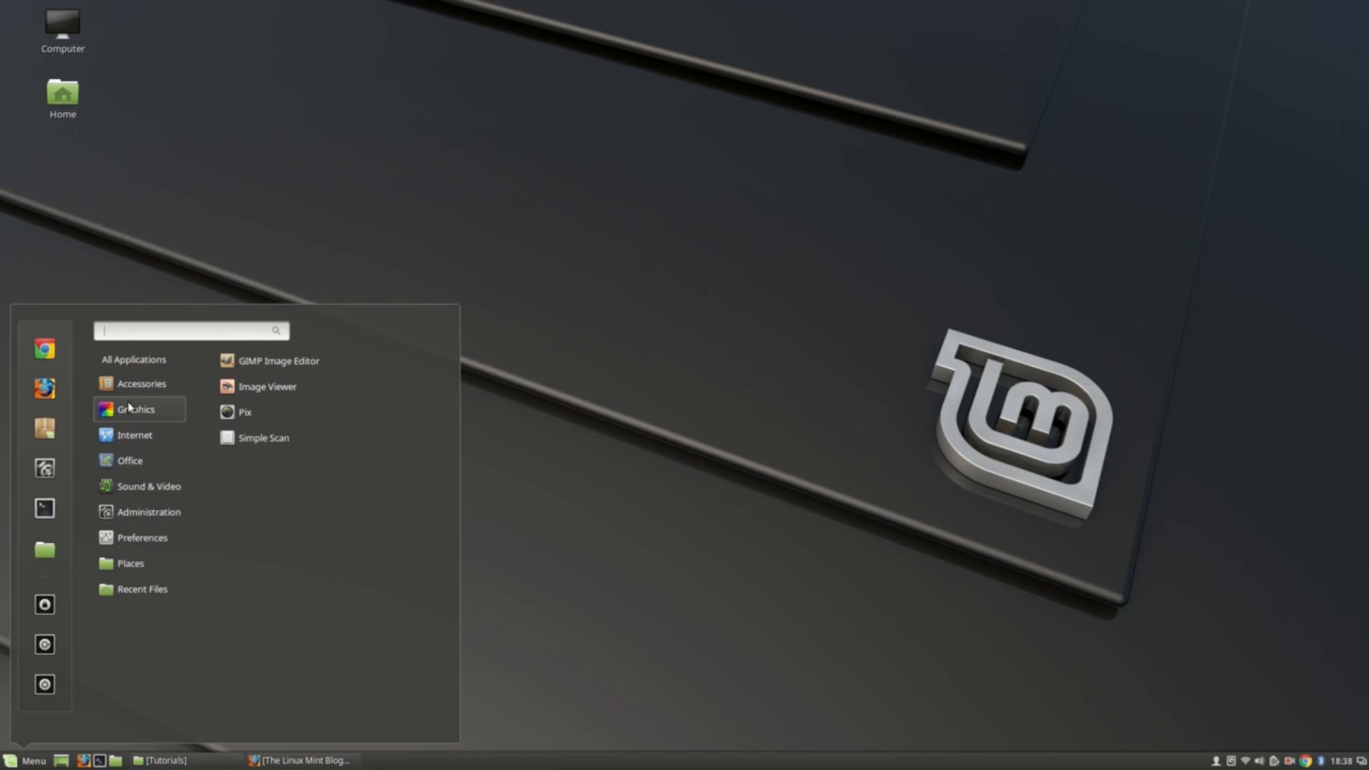
pyautogui.moveTo(131, 401)
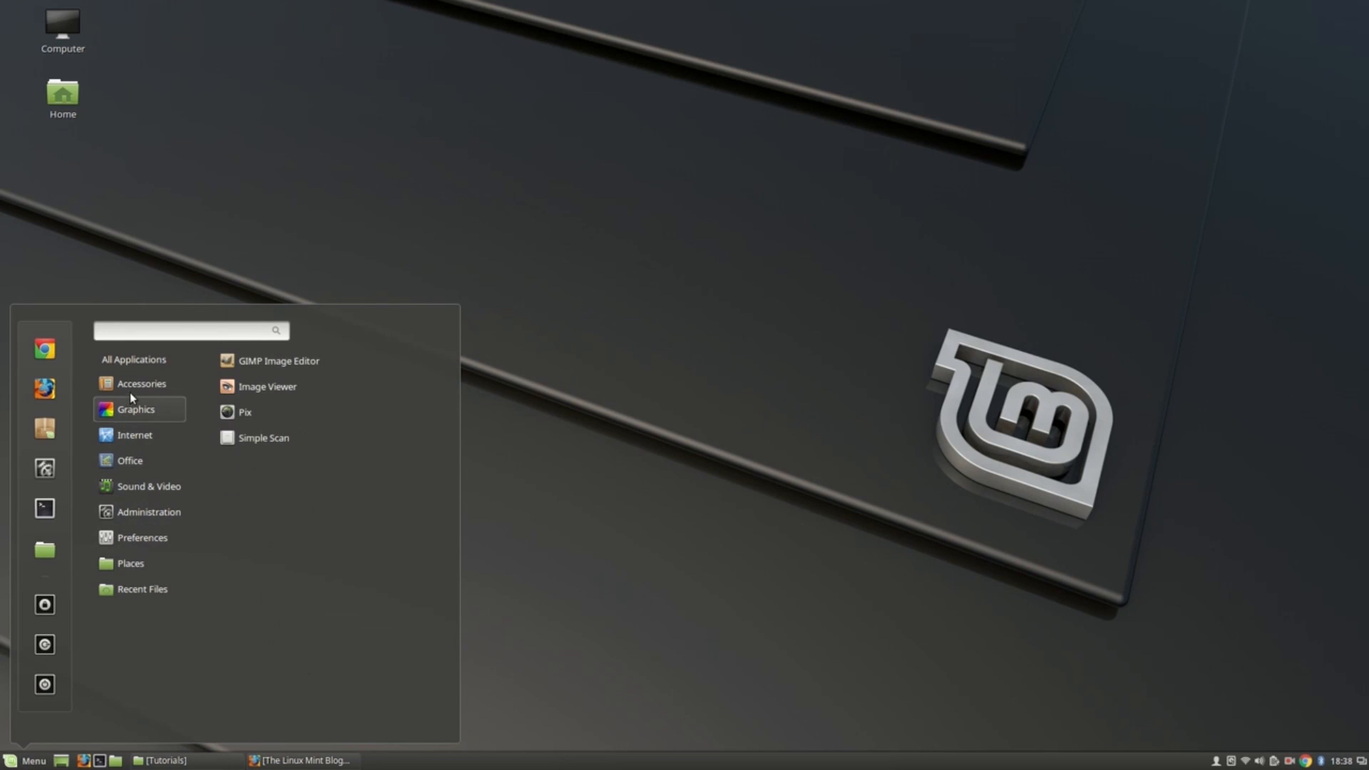
# Open All Applications in the Cinnamon menu and scroll through the full list.
pyautogui.click(134, 359)
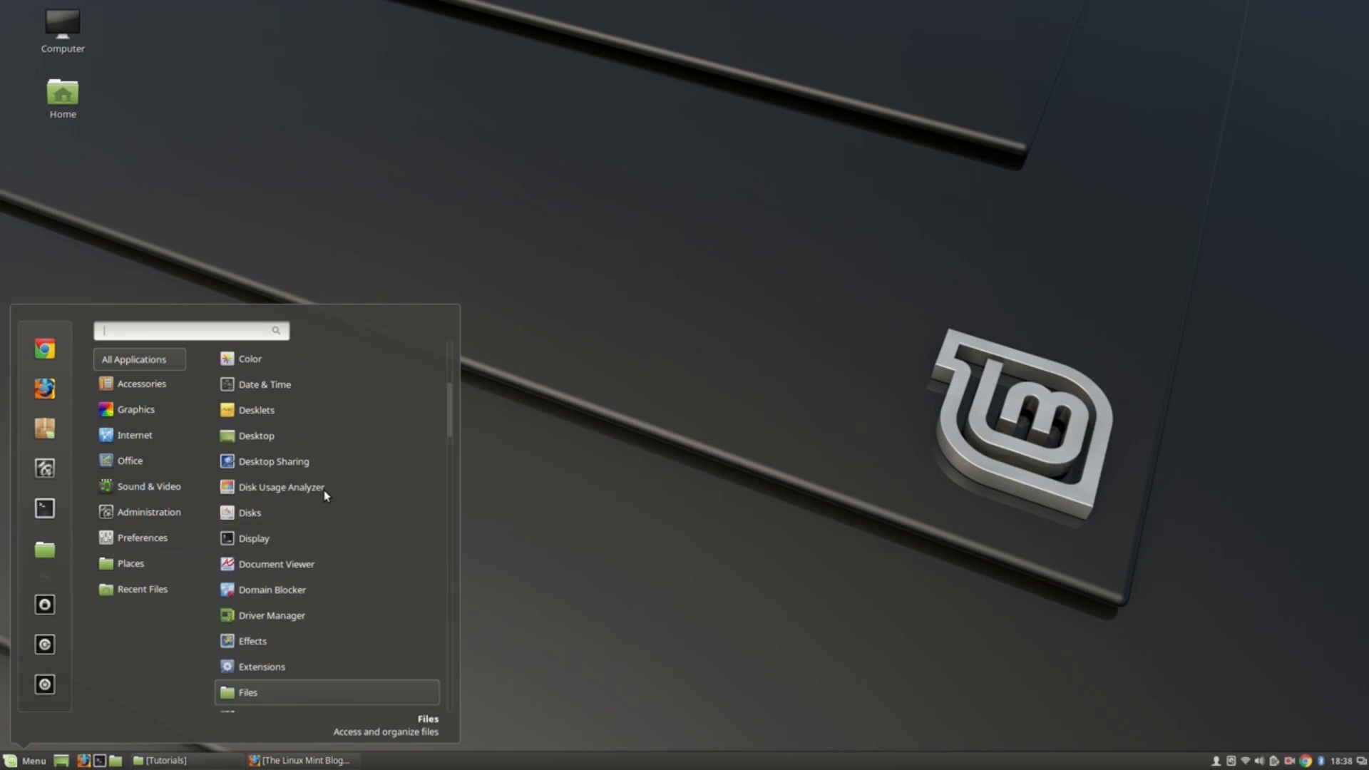
pyautogui.scroll(-3)
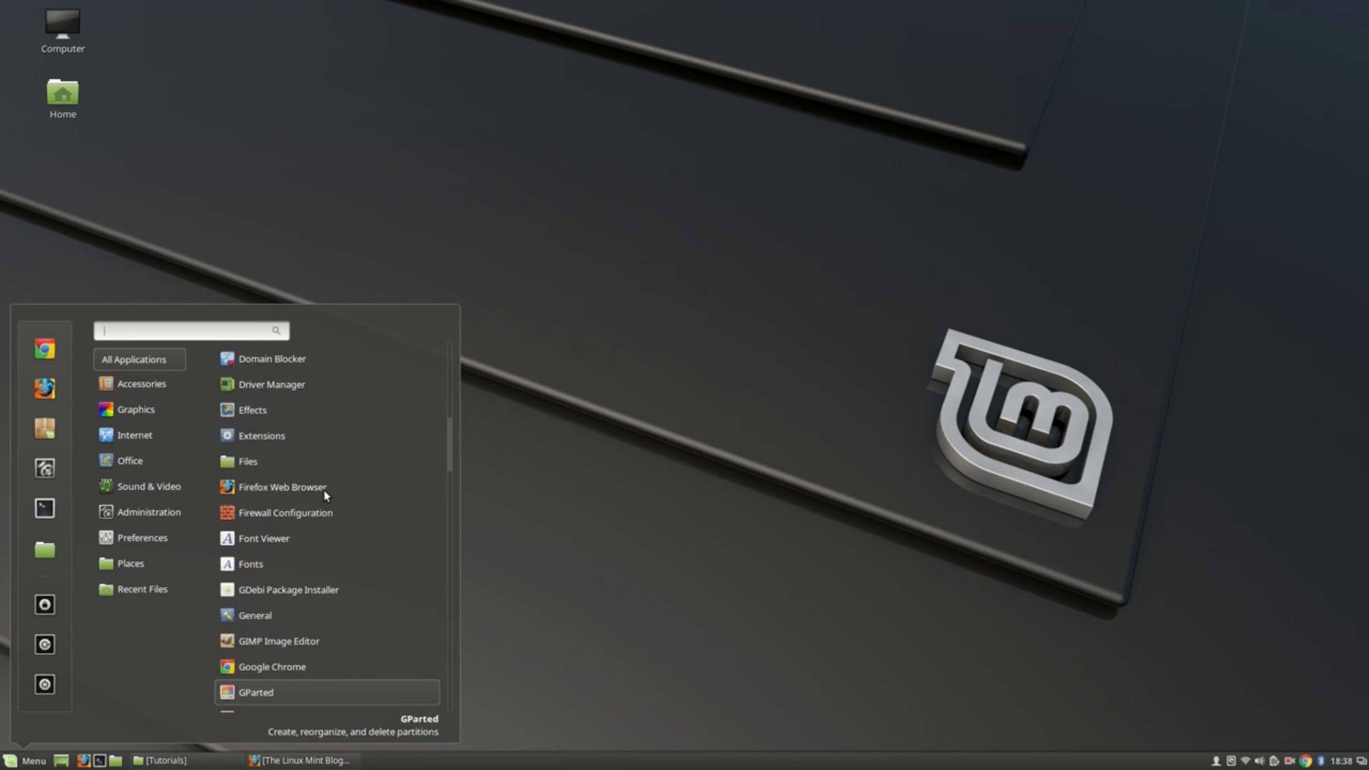
pyautogui.scroll(-3)
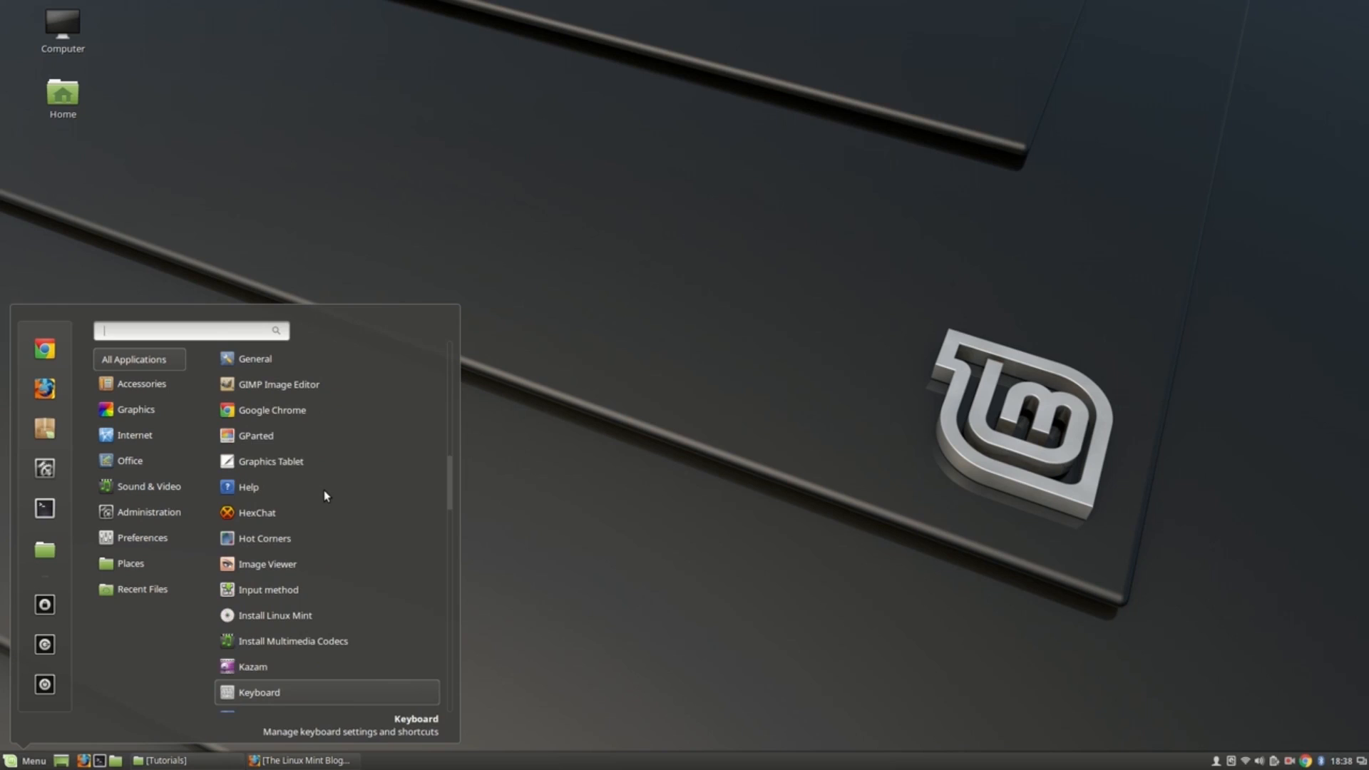
pyautogui.scroll(-3)
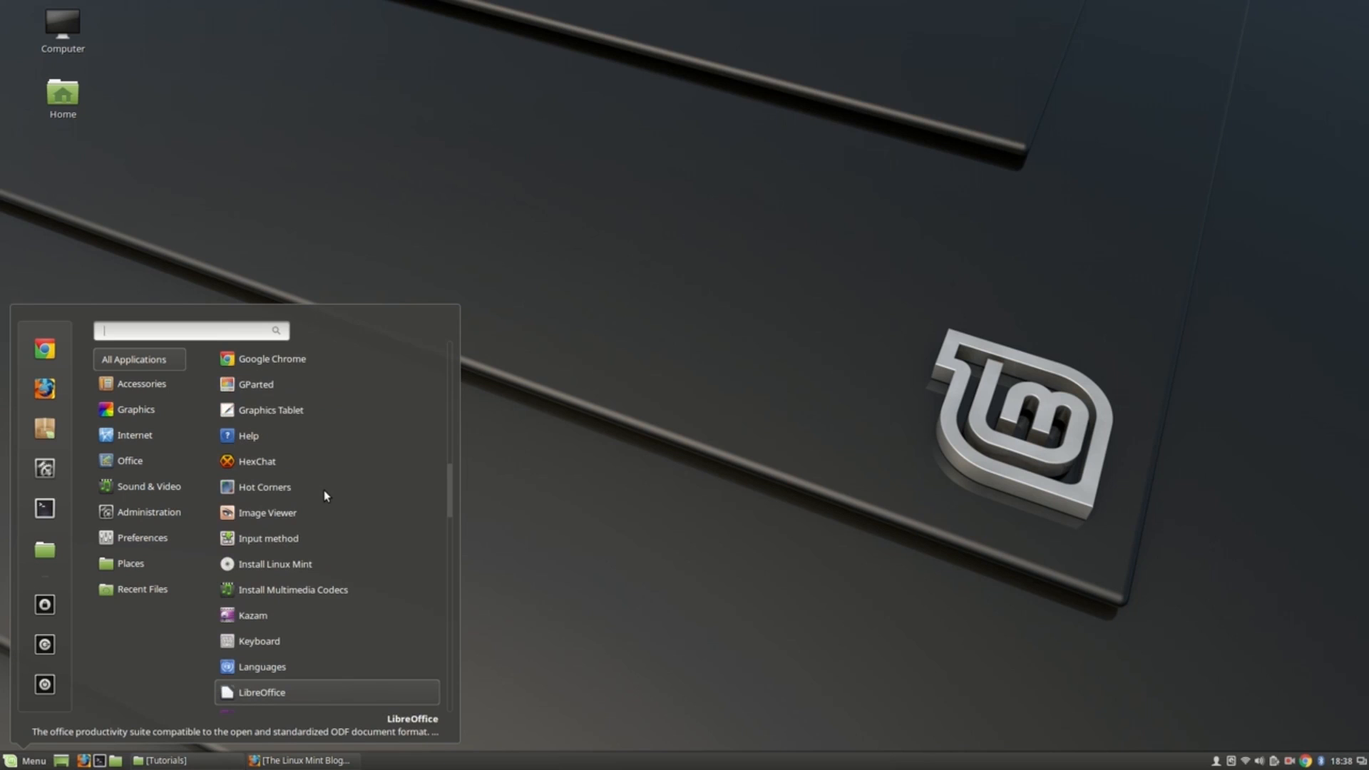
pyautogui.scroll(-3)
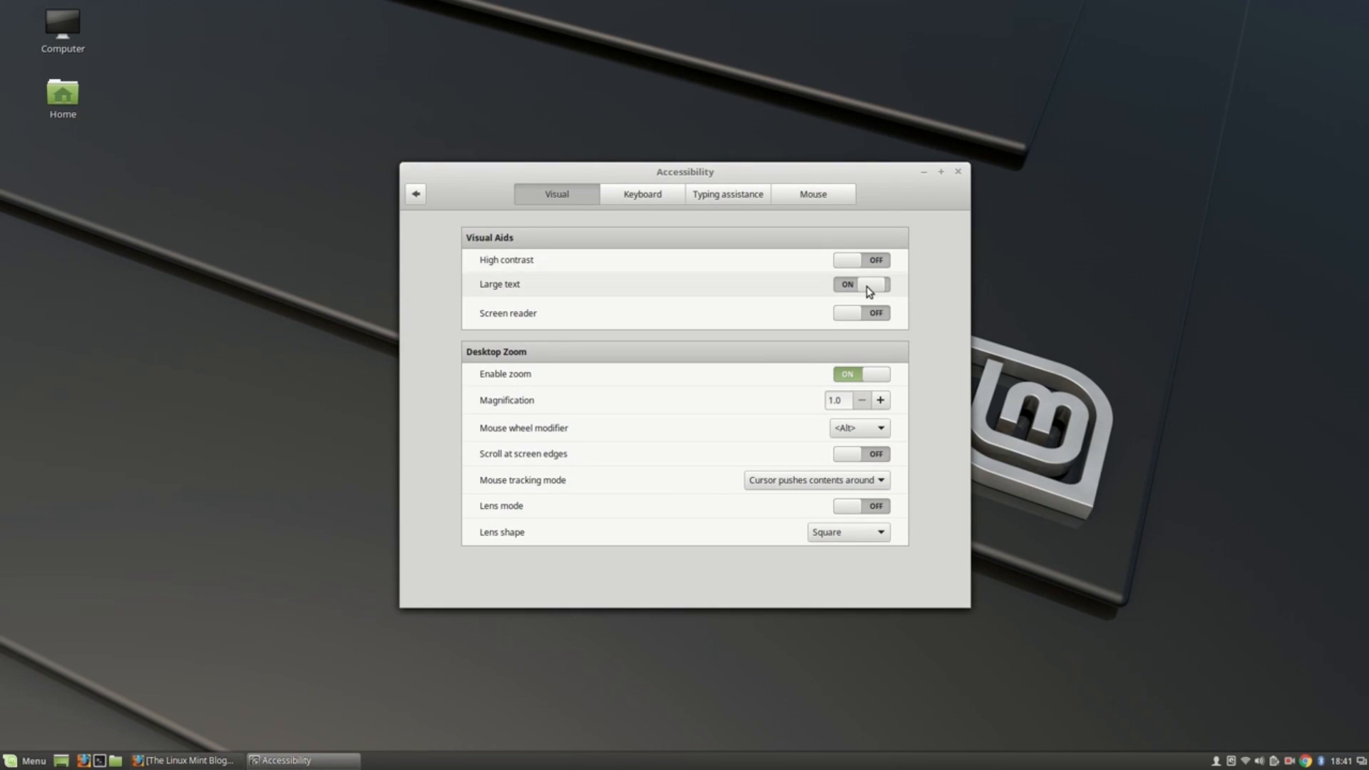
# Open Backgrounds settings, choose the nature collection, and browse for the Aurora wallpaper.
pyautogui.click(859, 283)
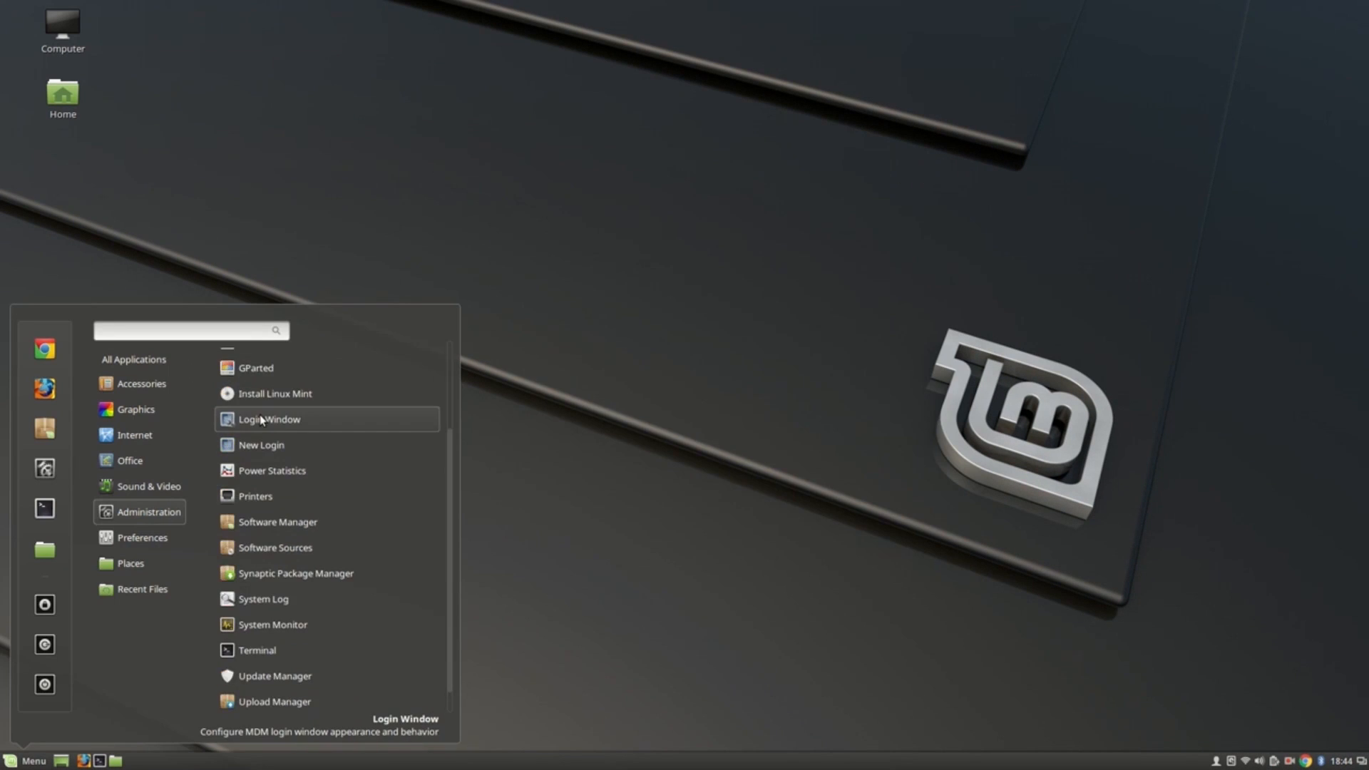
pyautogui.click(268, 419)
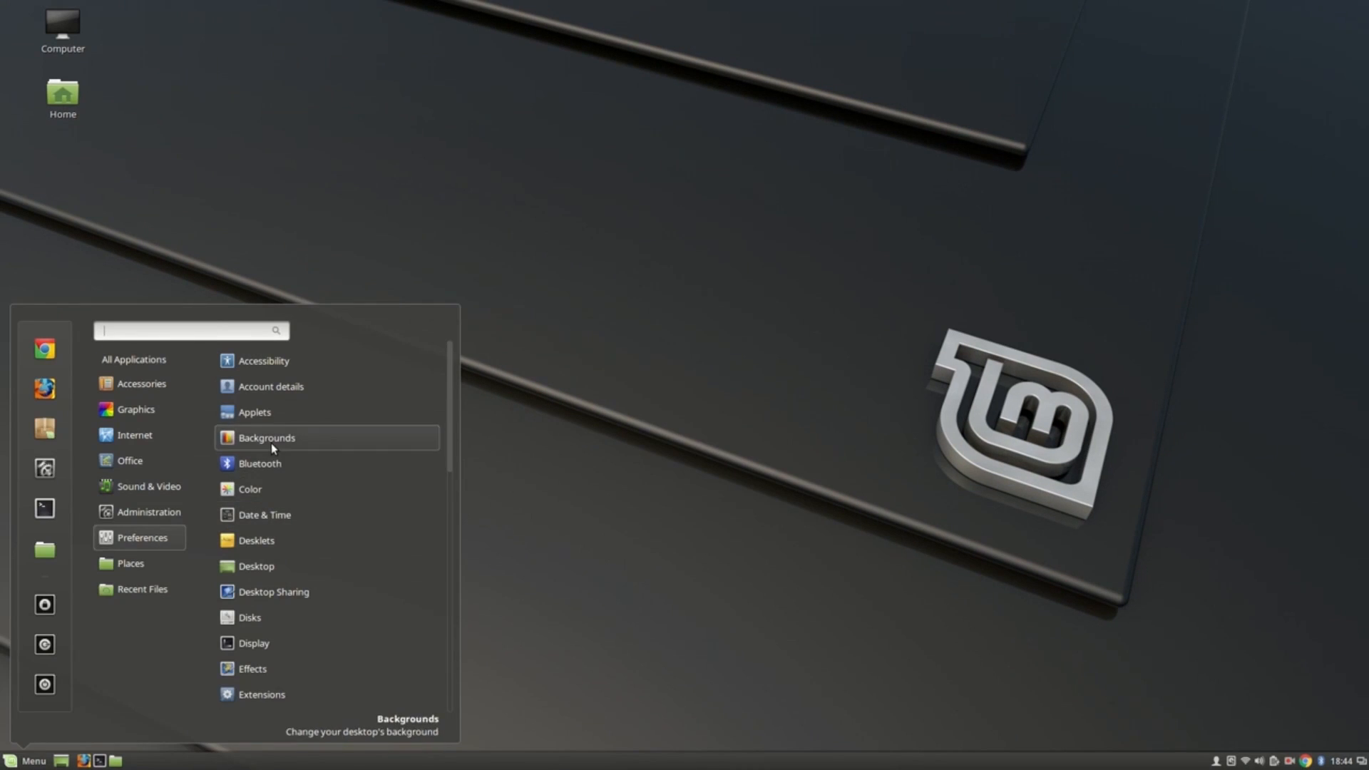
pyautogui.click(265, 437)
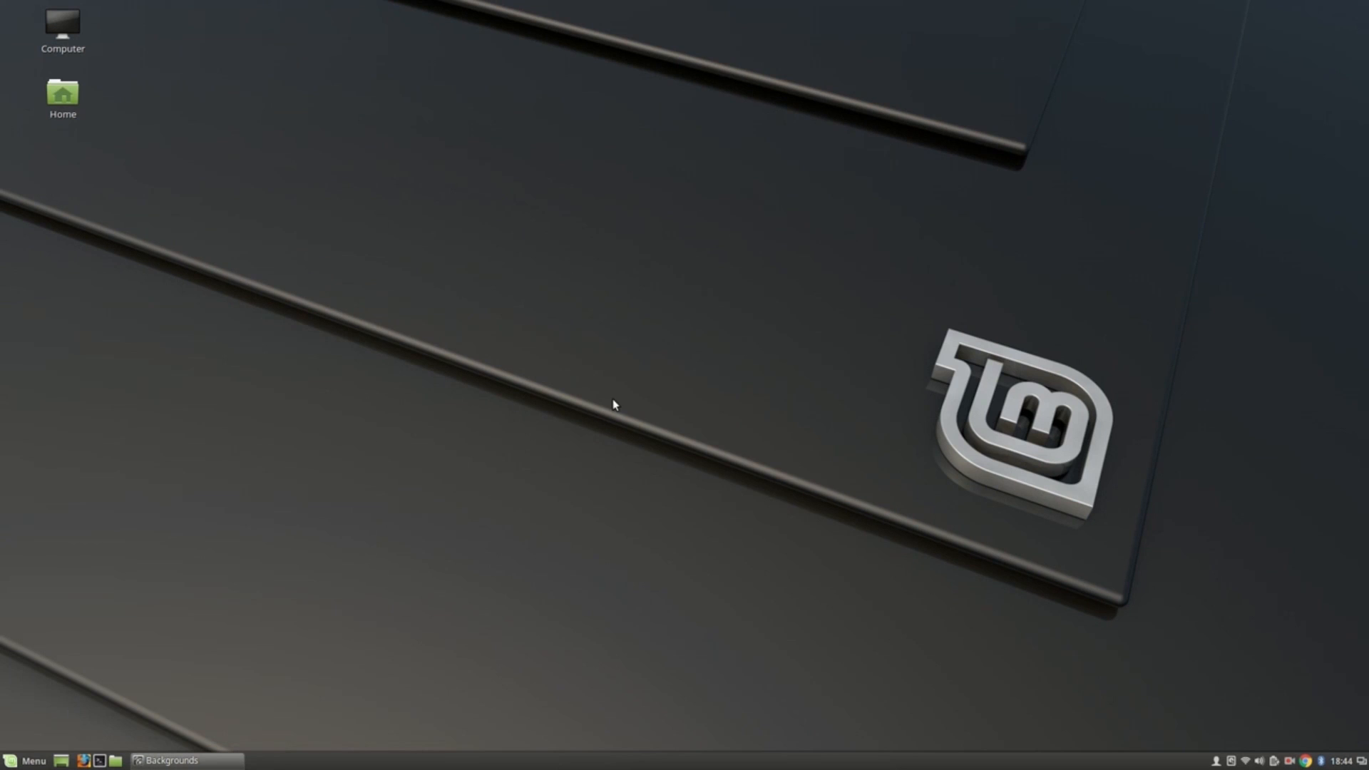
pyautogui.click(170, 759)
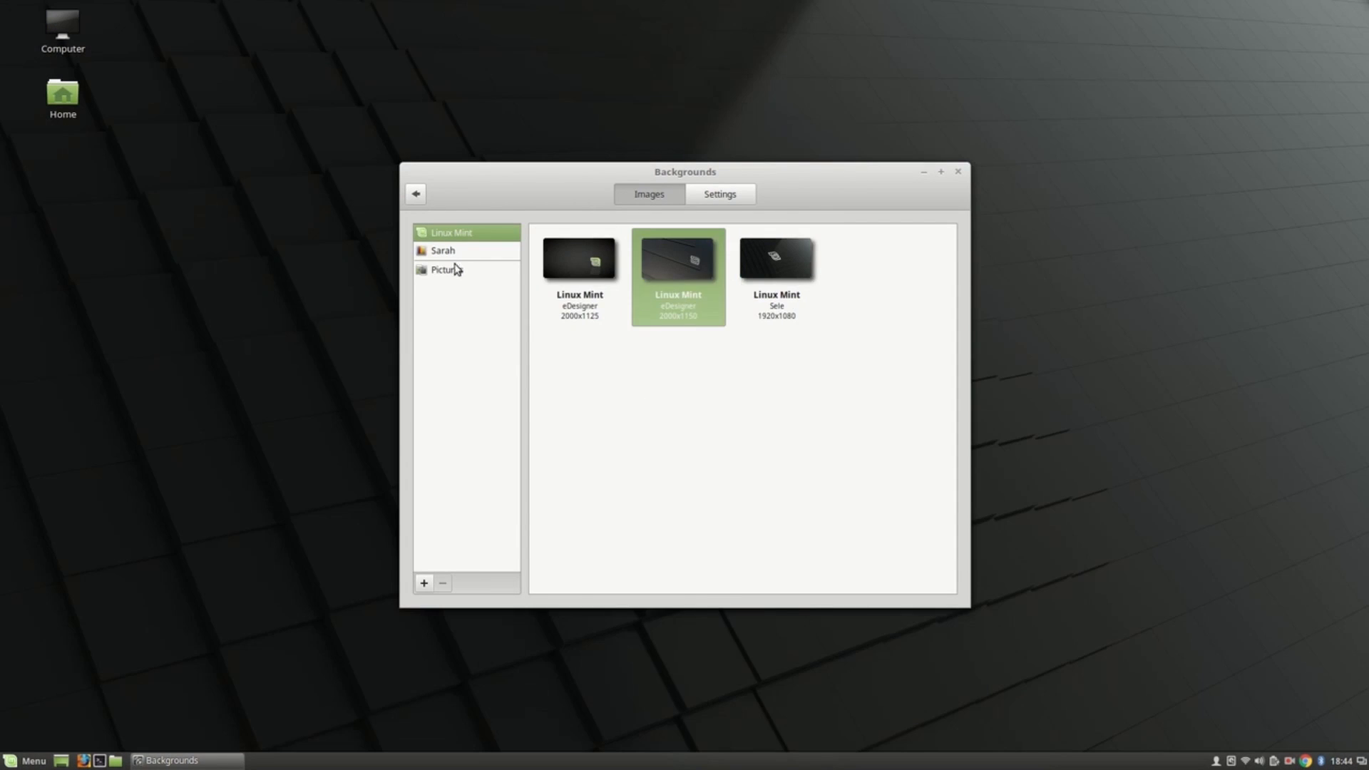
pyautogui.click(441, 250)
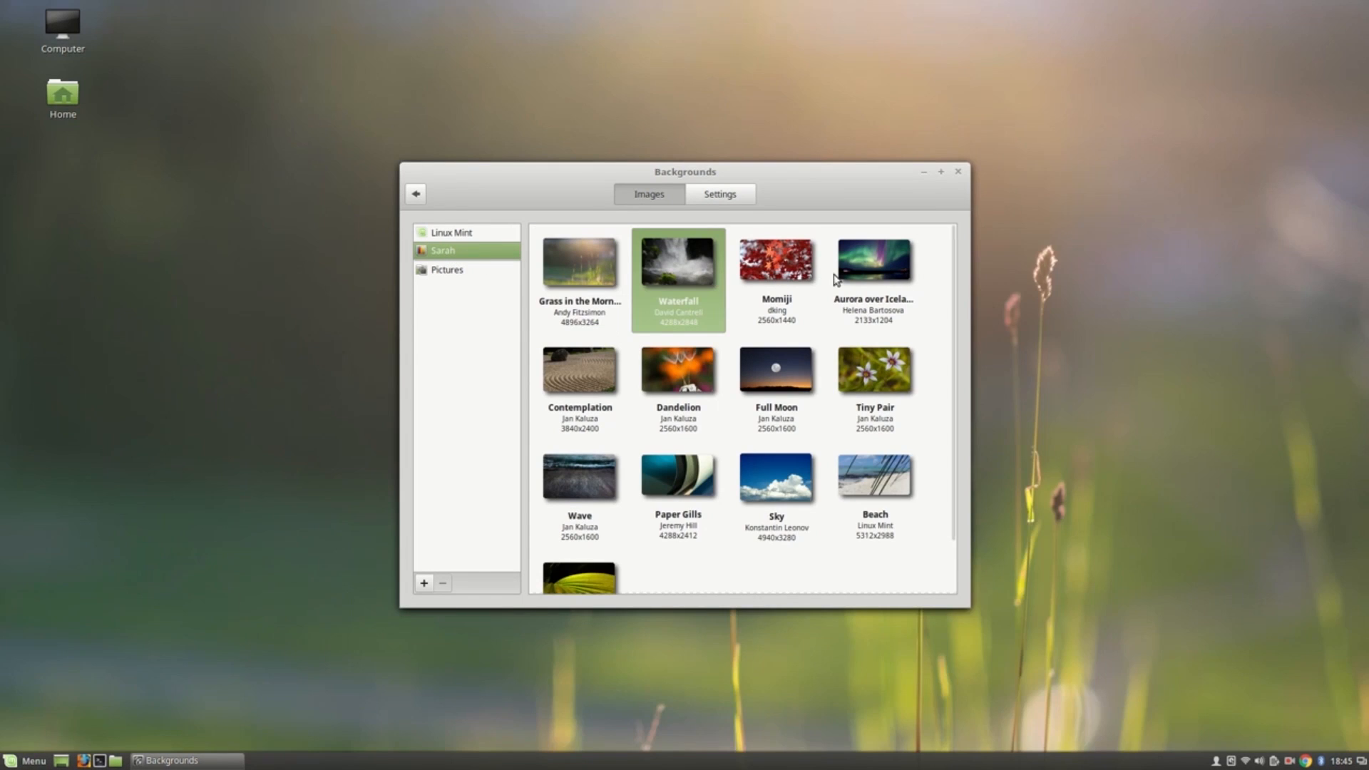
pyautogui.scroll(-3)
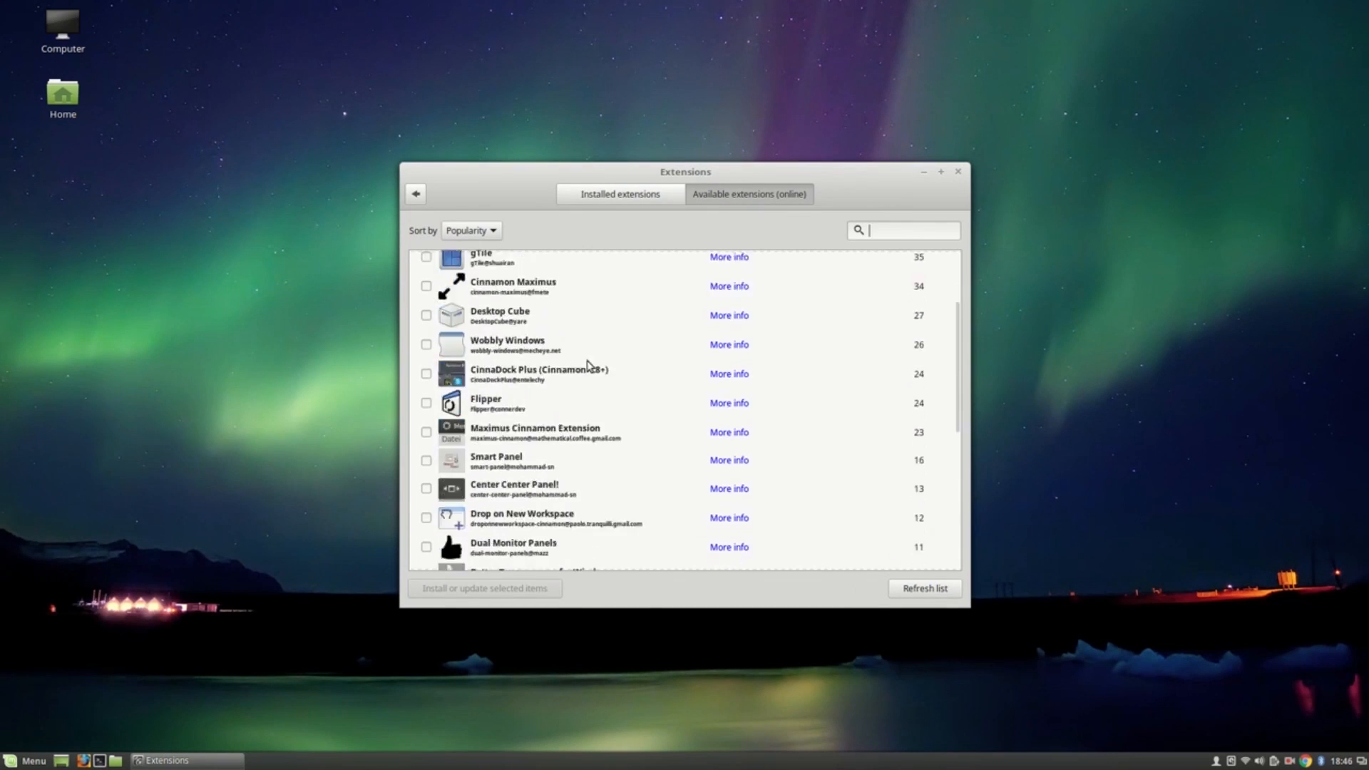
# List installed extensions, add Coverflow Alt-Tab and Slider, and dismiss Slider's incompatibility warning.
pyautogui.click(426, 315)
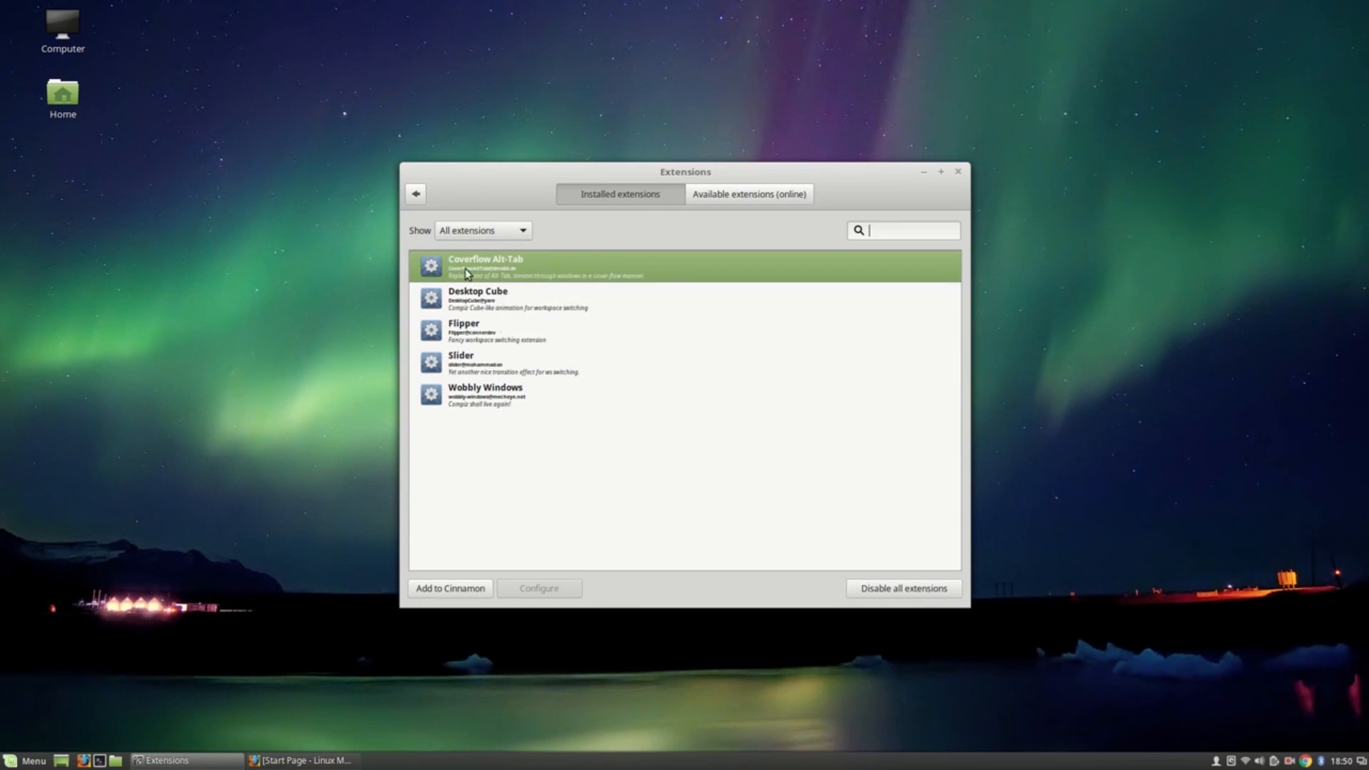
pyautogui.rightClick(467, 271)
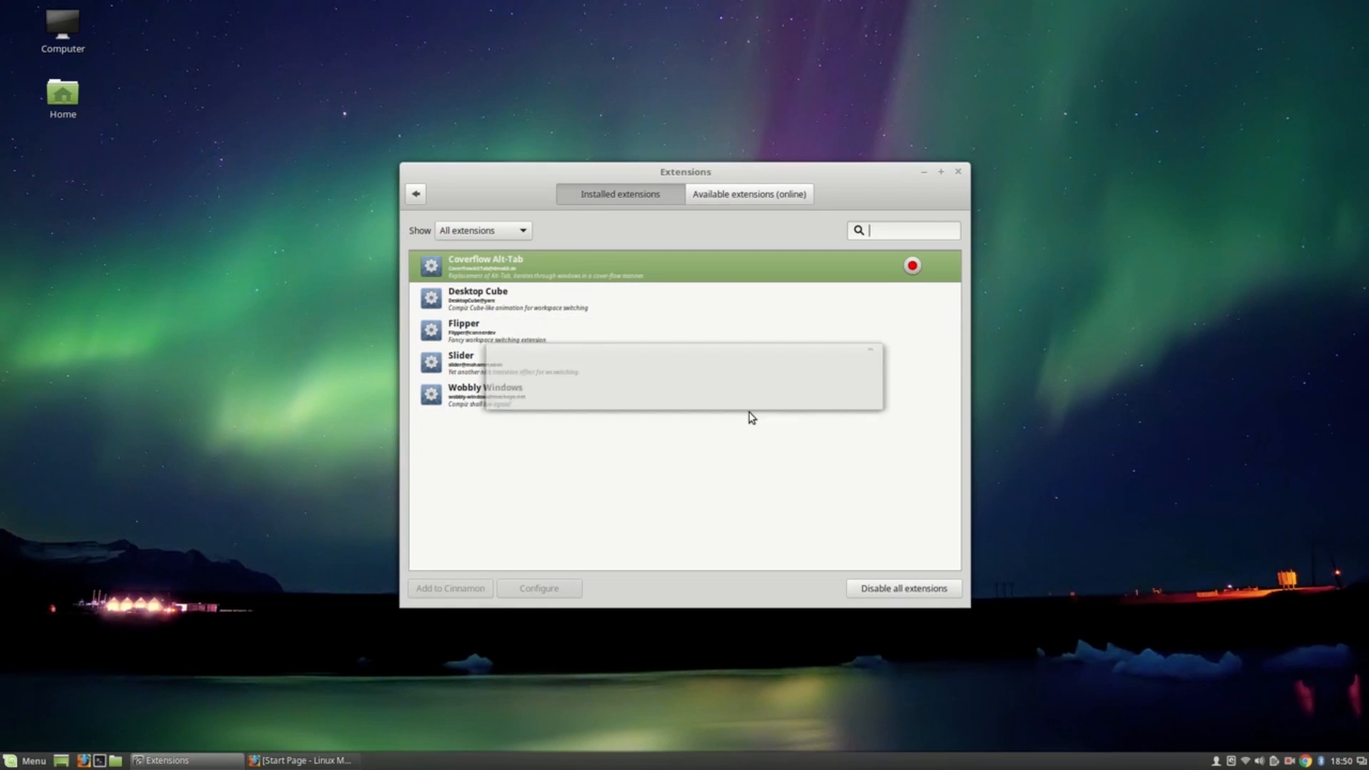
pyautogui.click(303, 759)
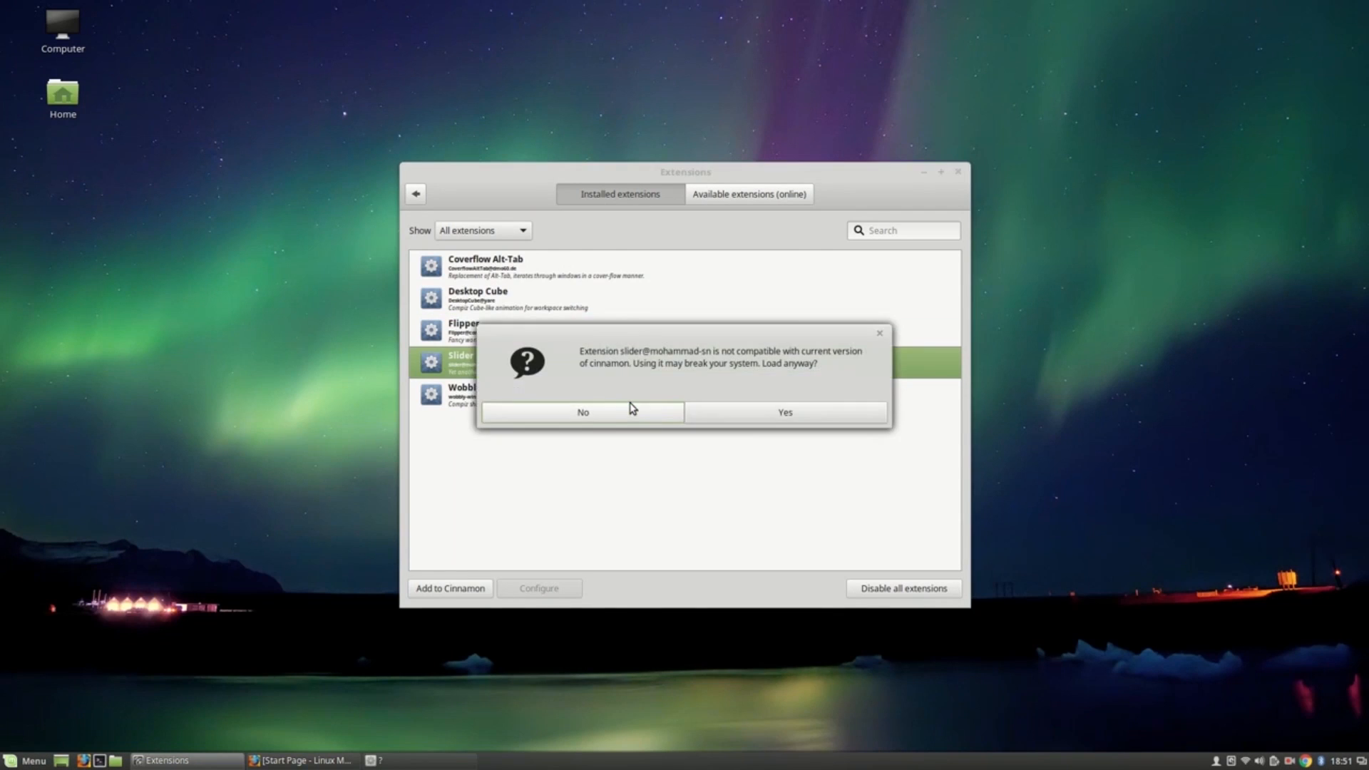
pyautogui.click(782, 411)
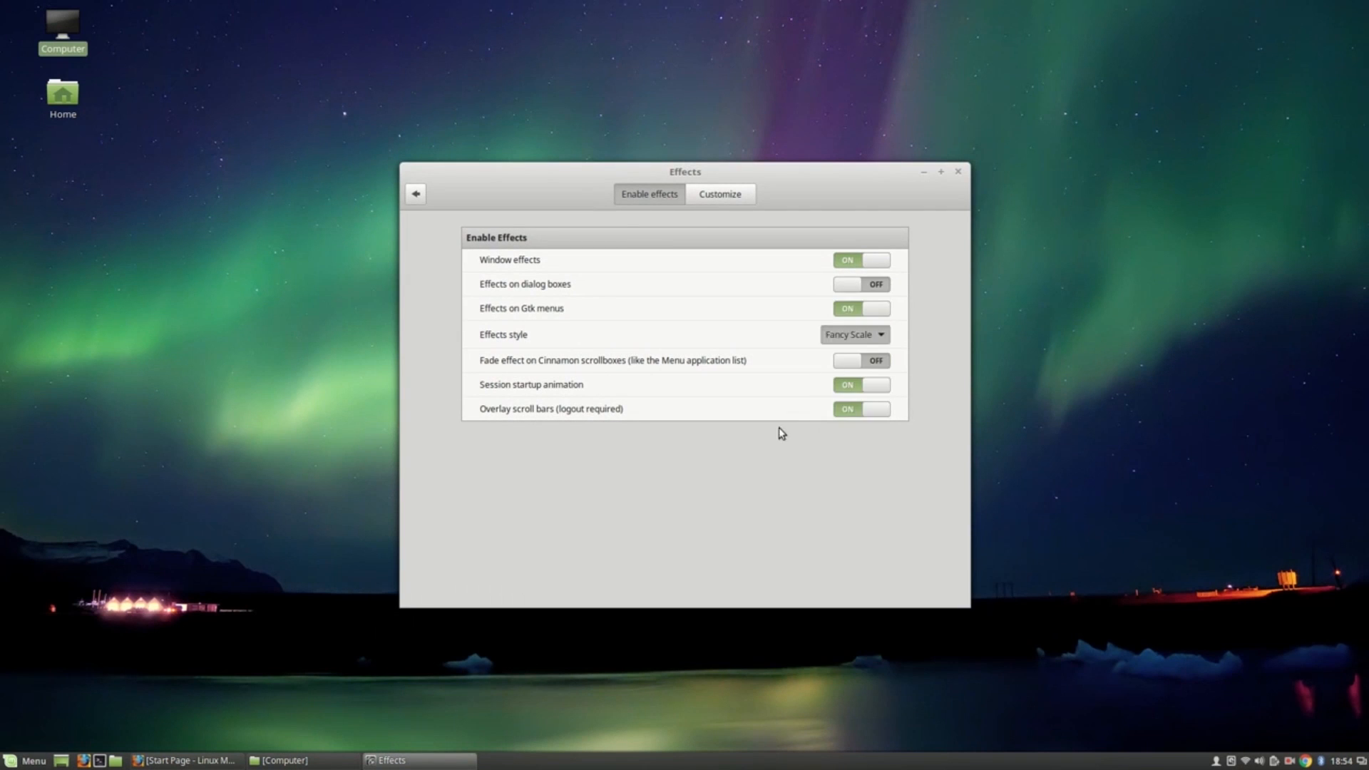
# Change the Effects style dropdown from Fancy Scale to Fade.
pyautogui.click(854, 334)
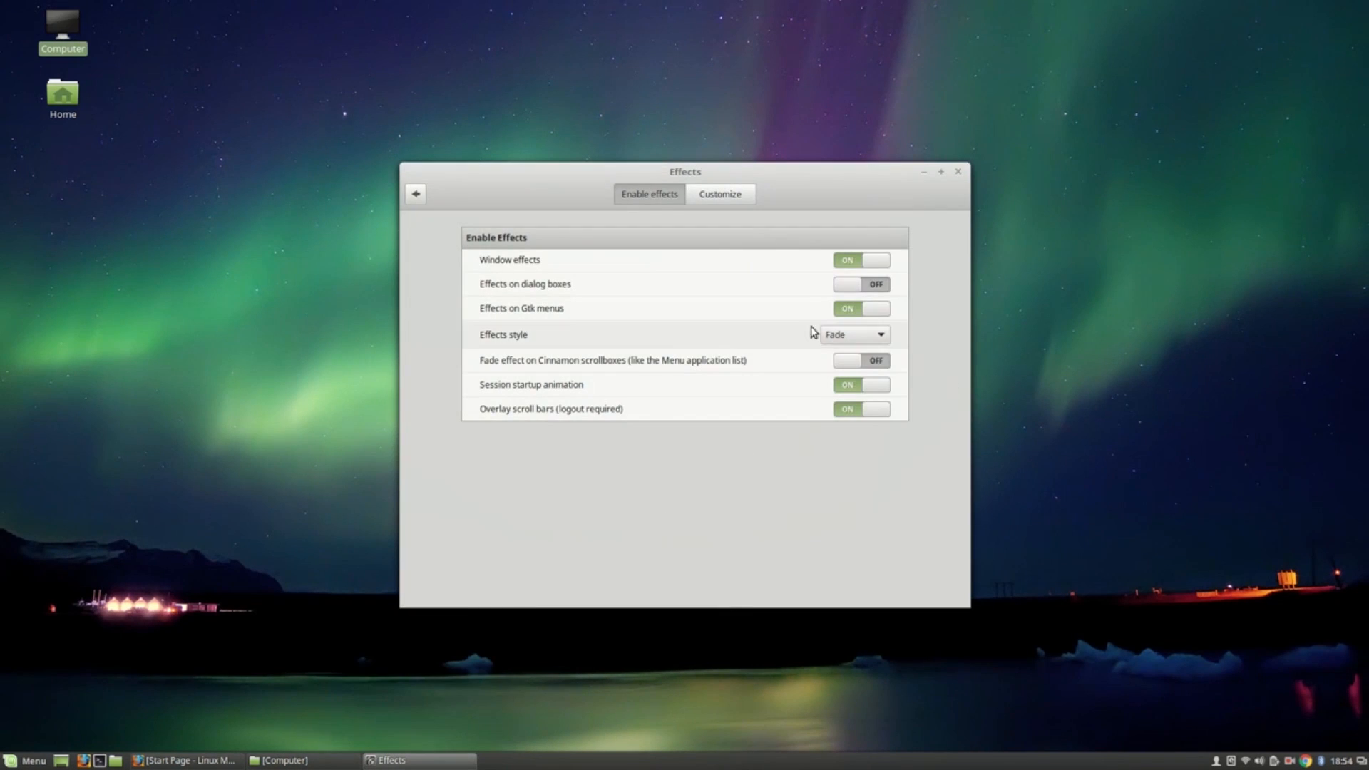
pyautogui.click(854, 334)
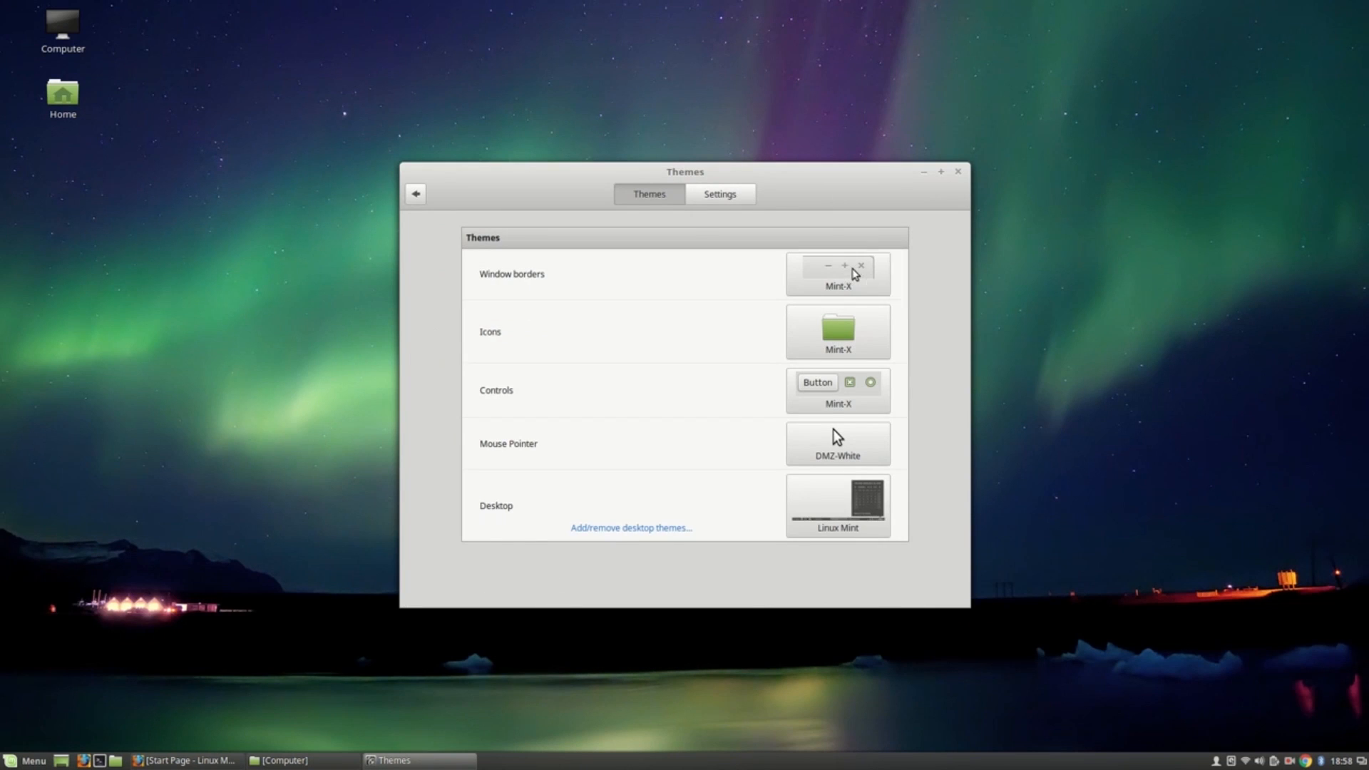
# Set window borders and controls to Mint-Y-Dark, trying icon themes but keeping Mint-X.
pyautogui.click(836, 273)
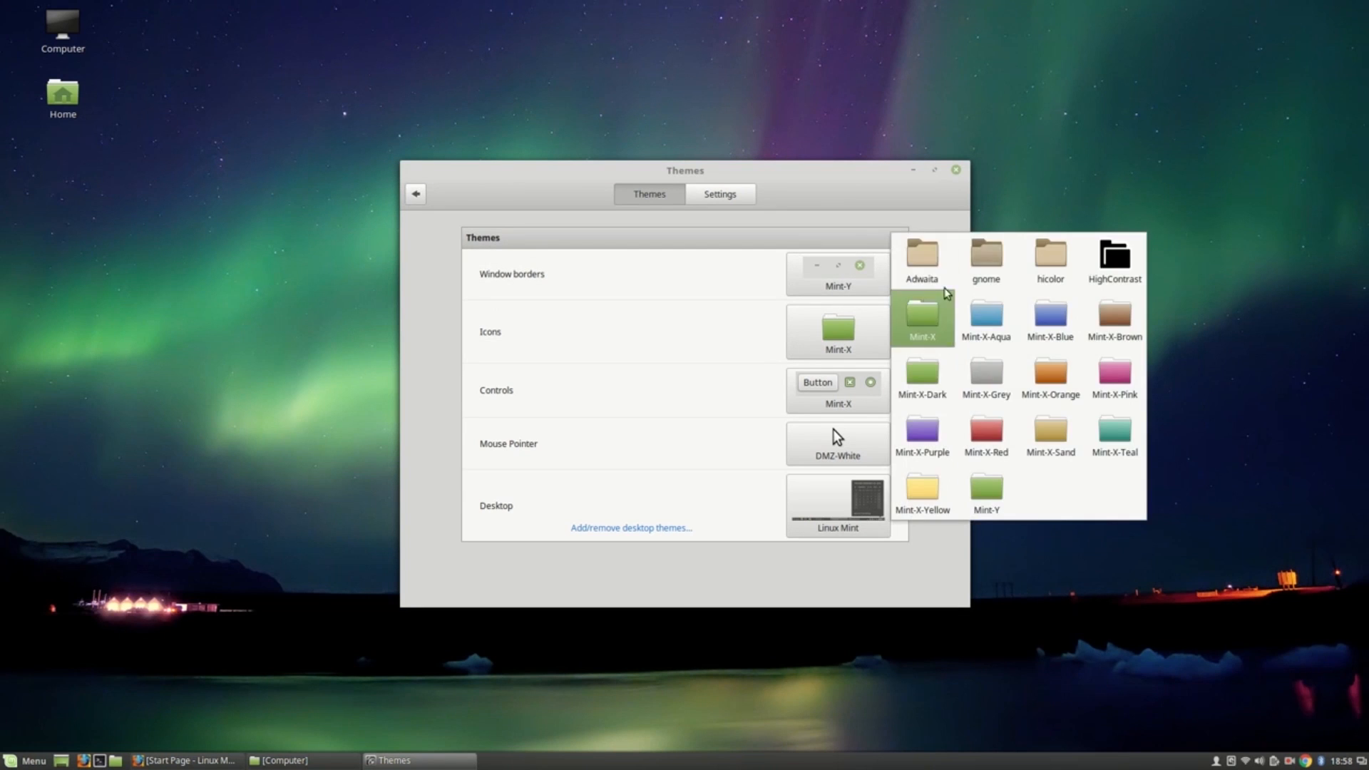
pyautogui.click(985, 258)
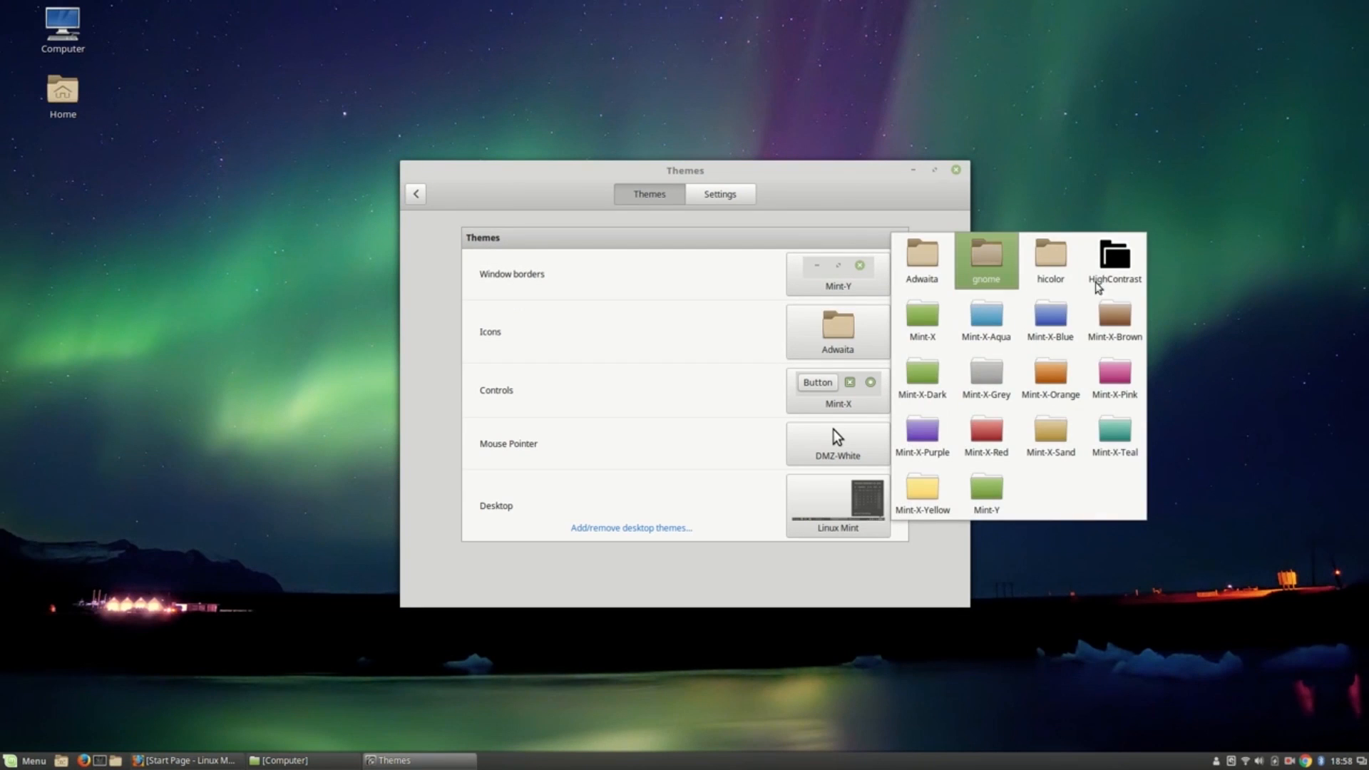
pyautogui.click(985, 260)
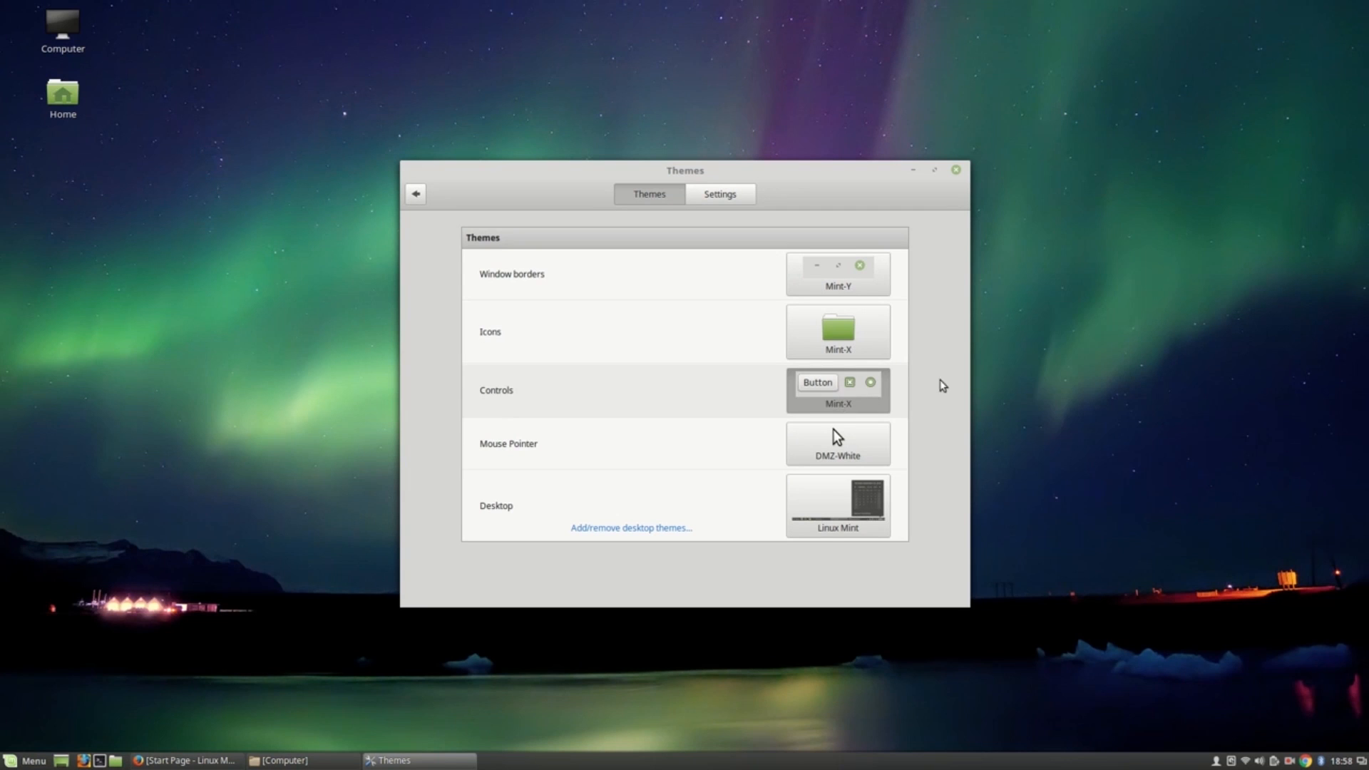
pyautogui.click(836, 390)
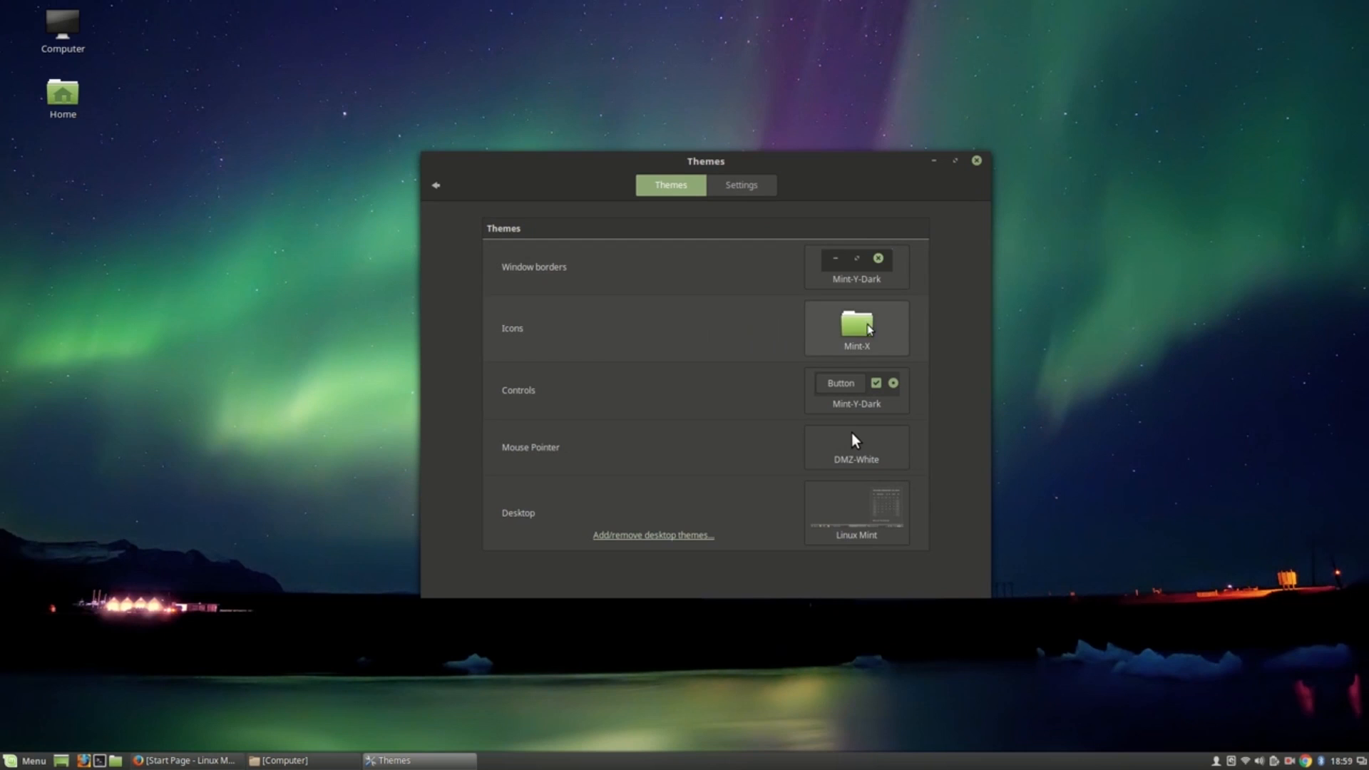
pyautogui.click(854, 511)
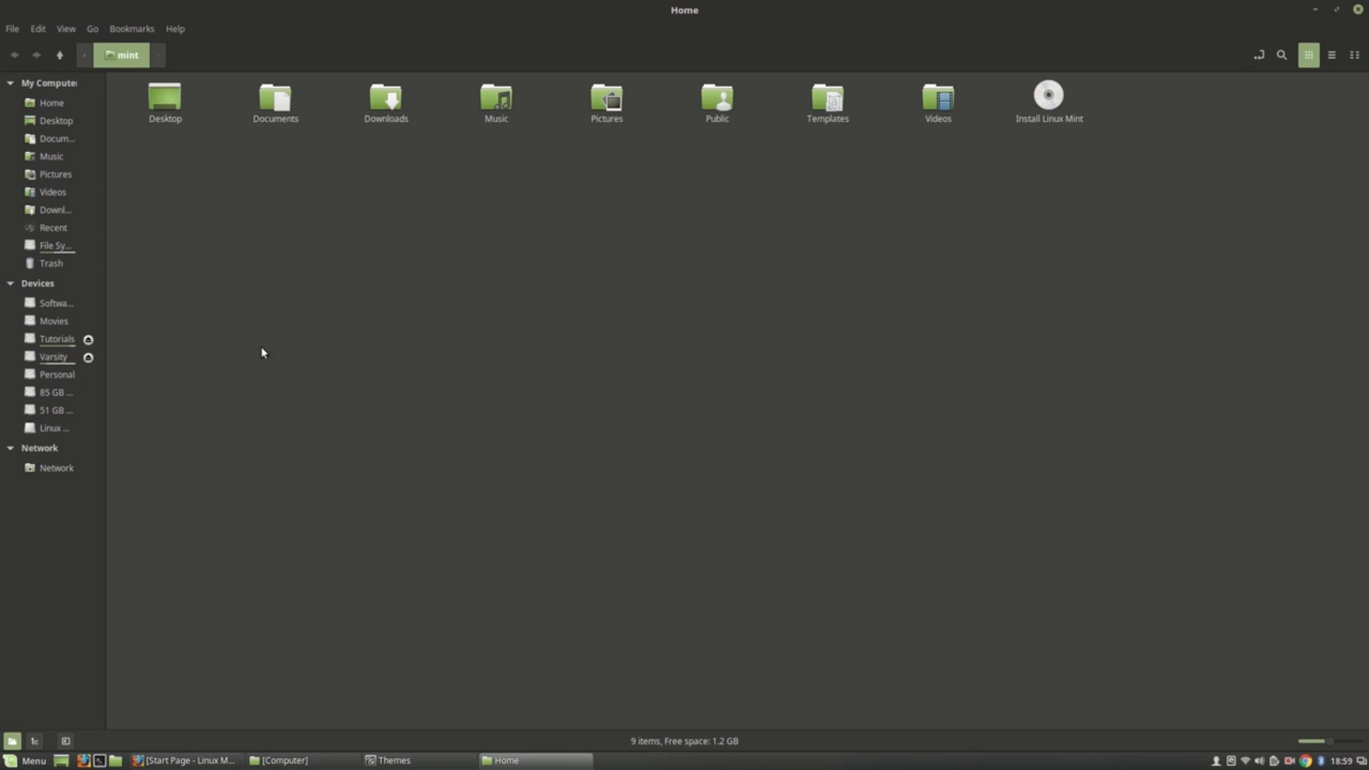
# Preview the dark theme in the Home folder, then set window borders back to Mint-Y.
pyautogui.click(51, 156)
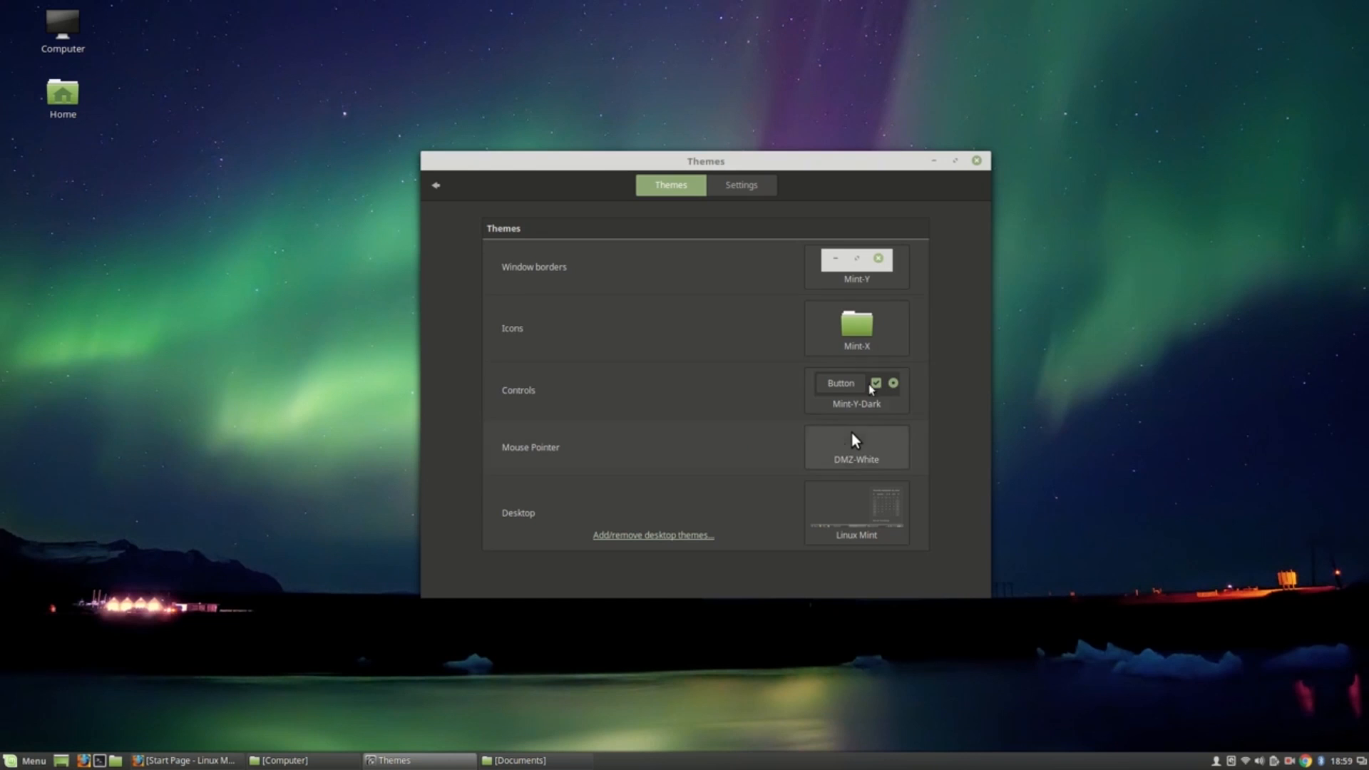
pyautogui.click(856, 388)
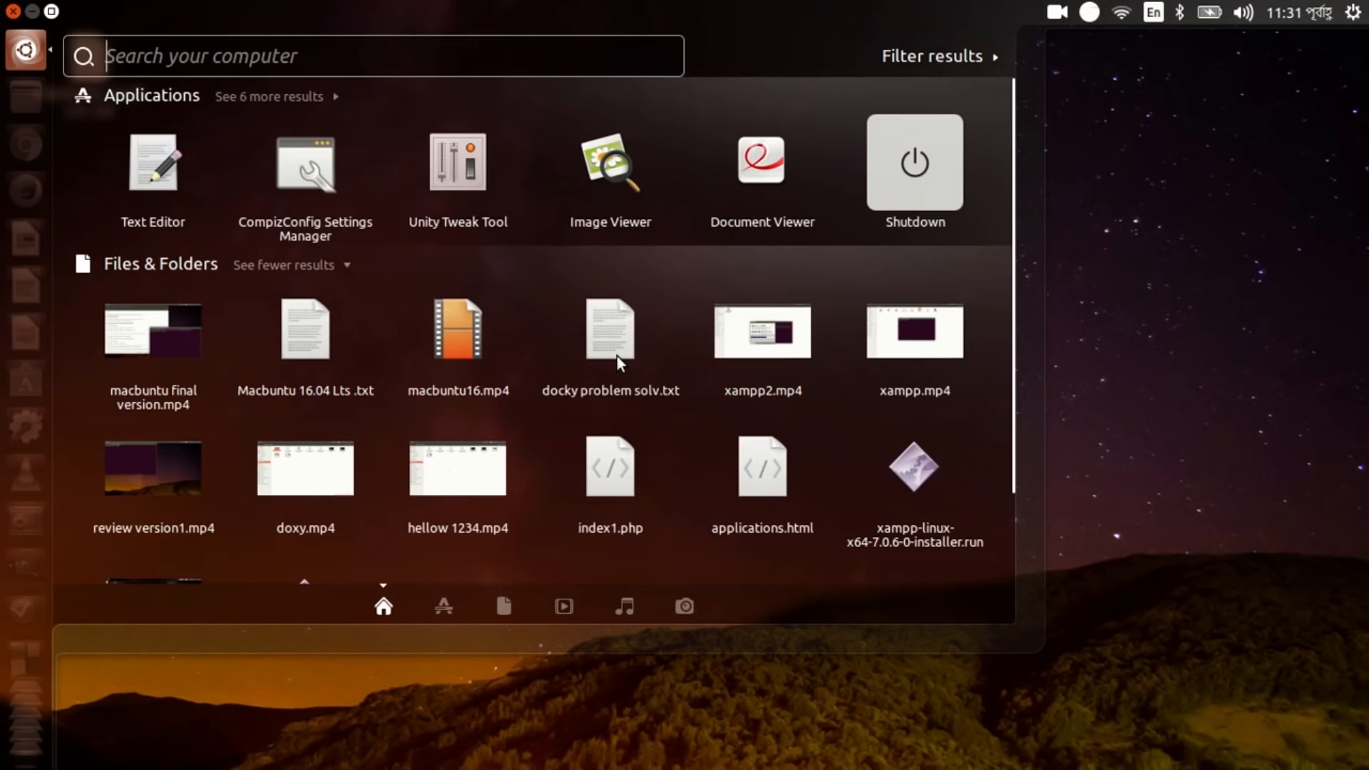
# Search the Dash for 'un' to launch Unity Tweak Tool.
pyautogui.write('un')
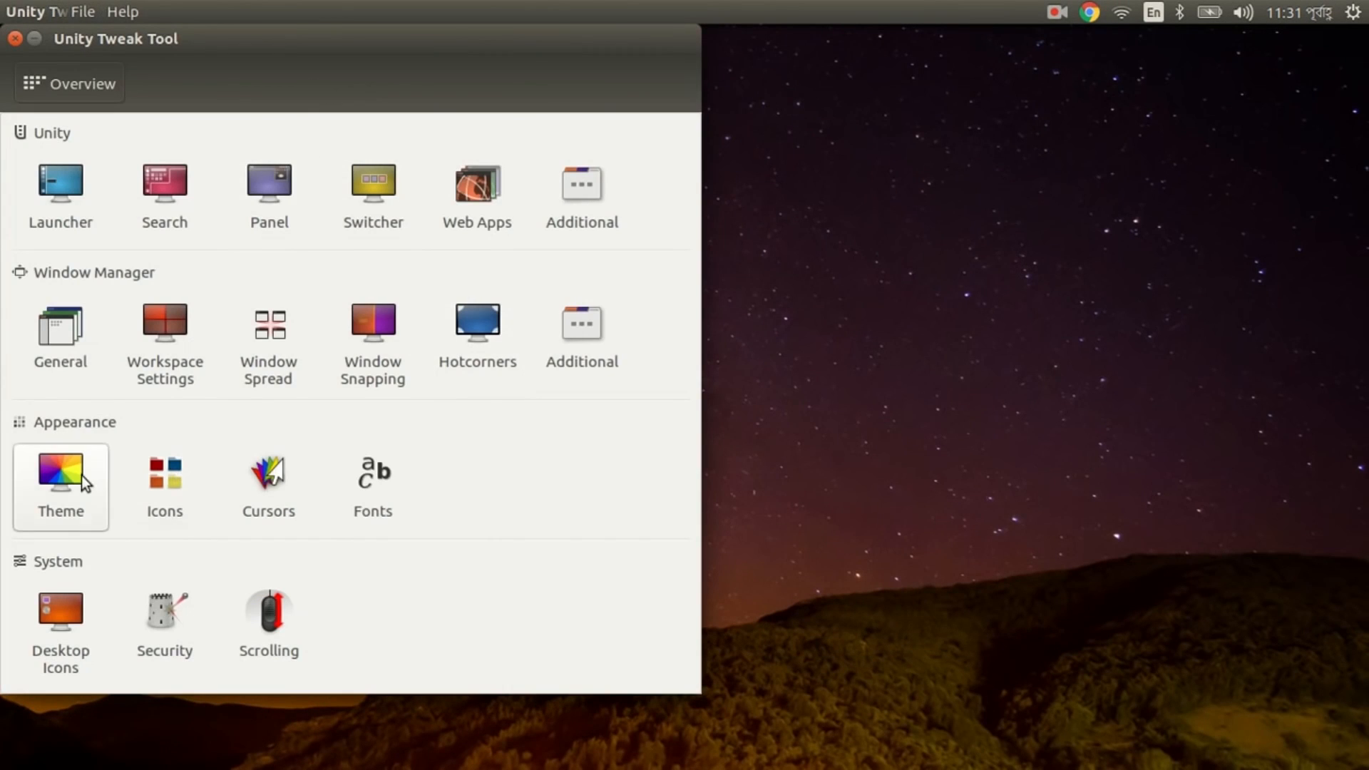
# Try the Macbuntu-os-ucgm and Macbuntu-os-unity-classic themes, then apply Macbuntu-os as the theme.
pyautogui.click(60, 476)
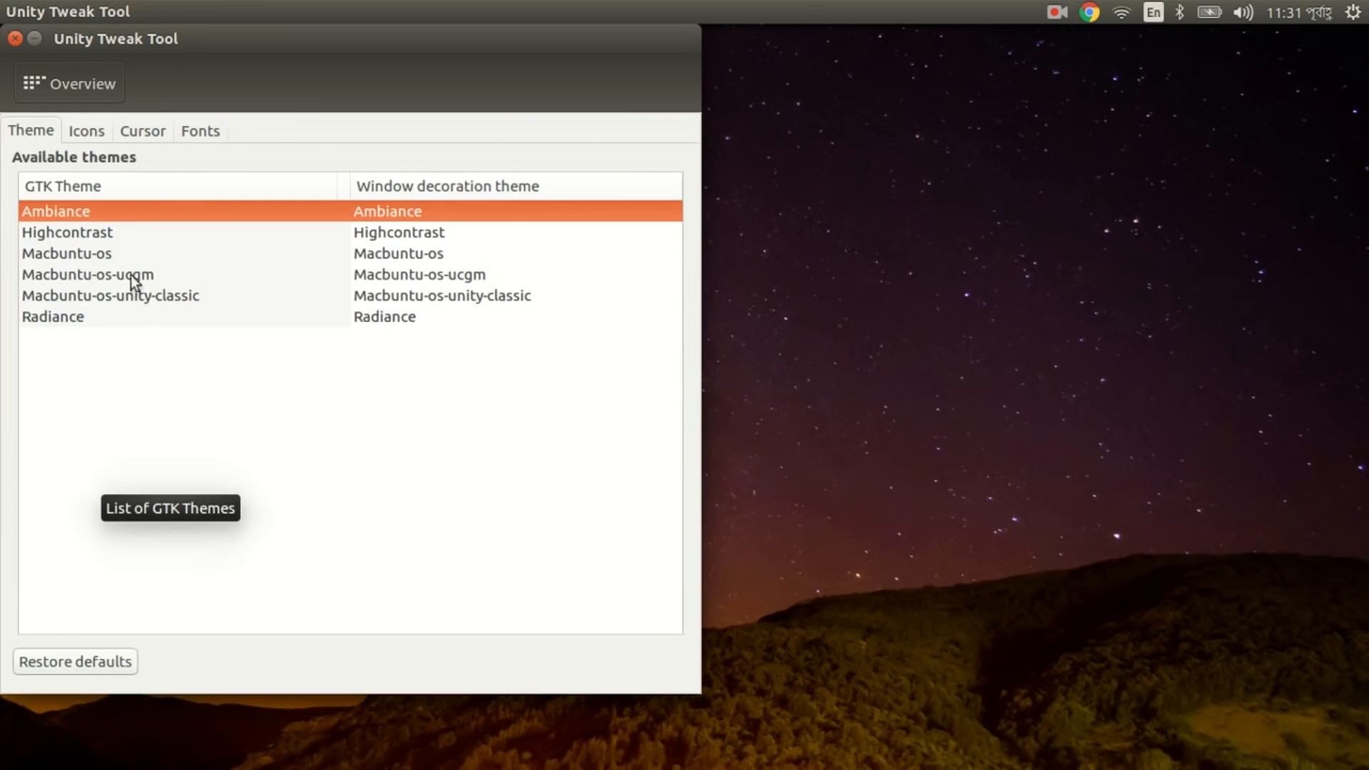
pyautogui.click(87, 274)
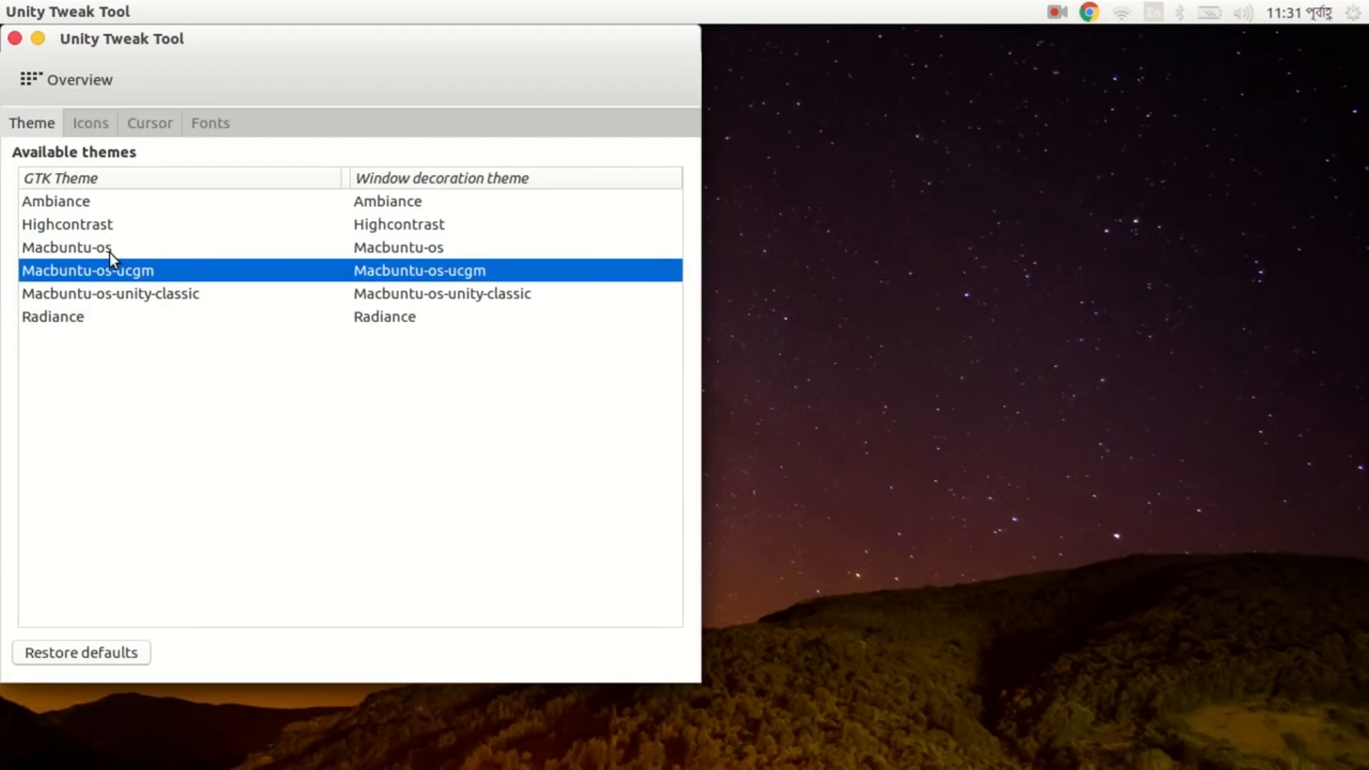
pyautogui.click(66, 248)
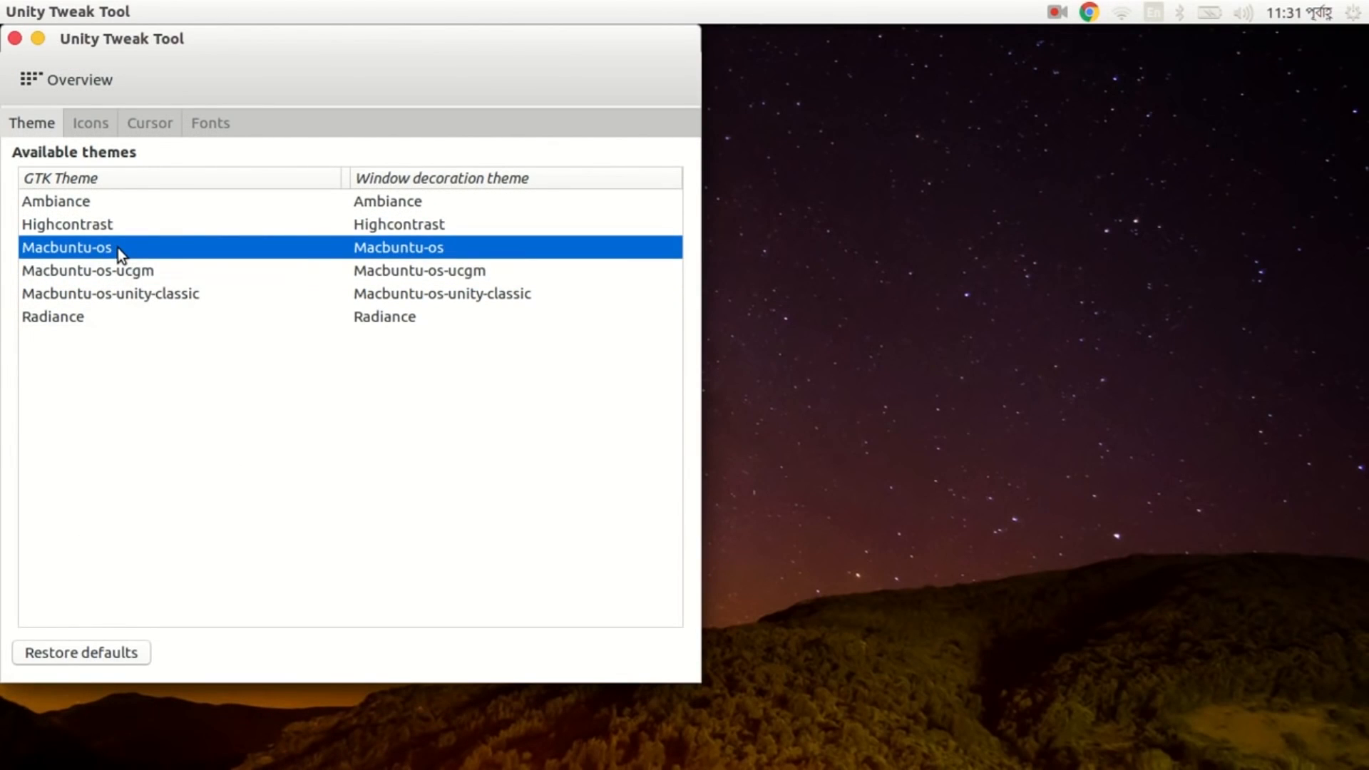
pyautogui.moveTo(157, 279)
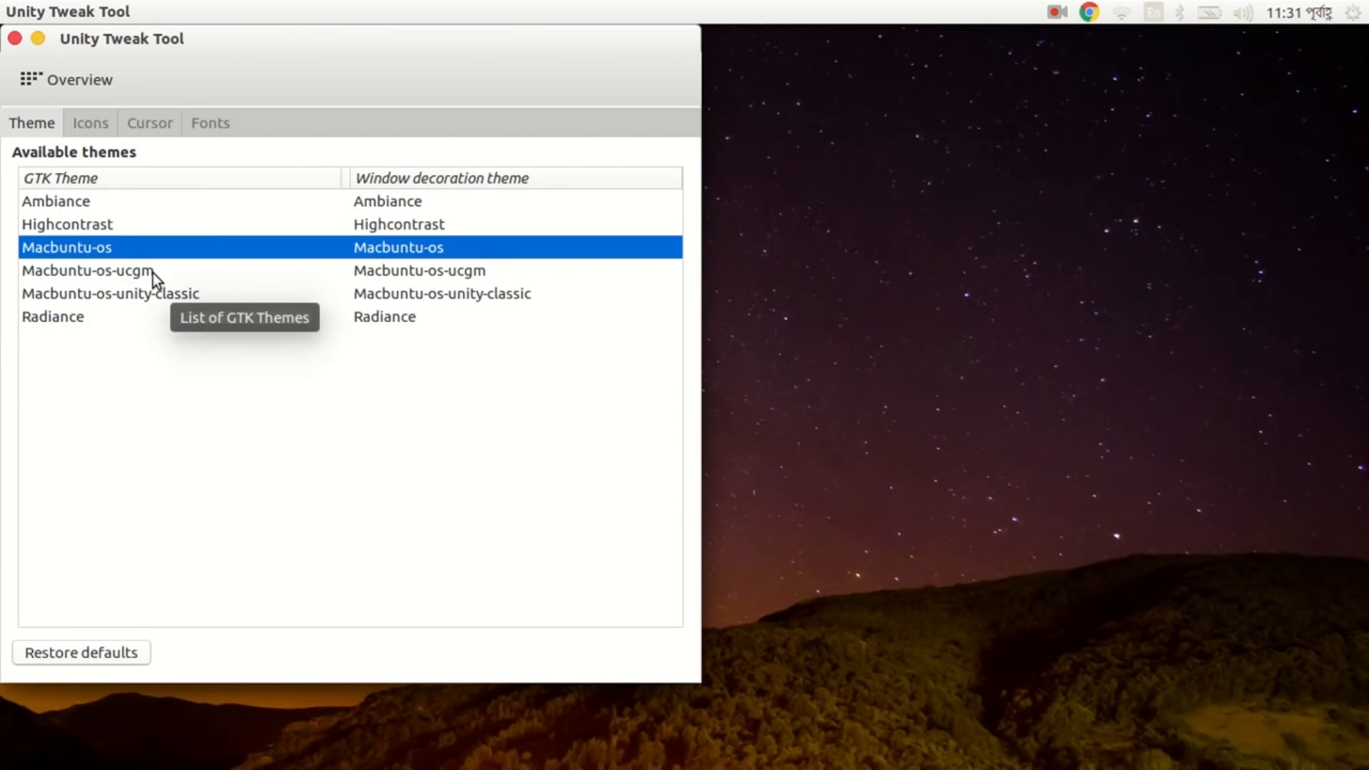
pyautogui.click(110, 293)
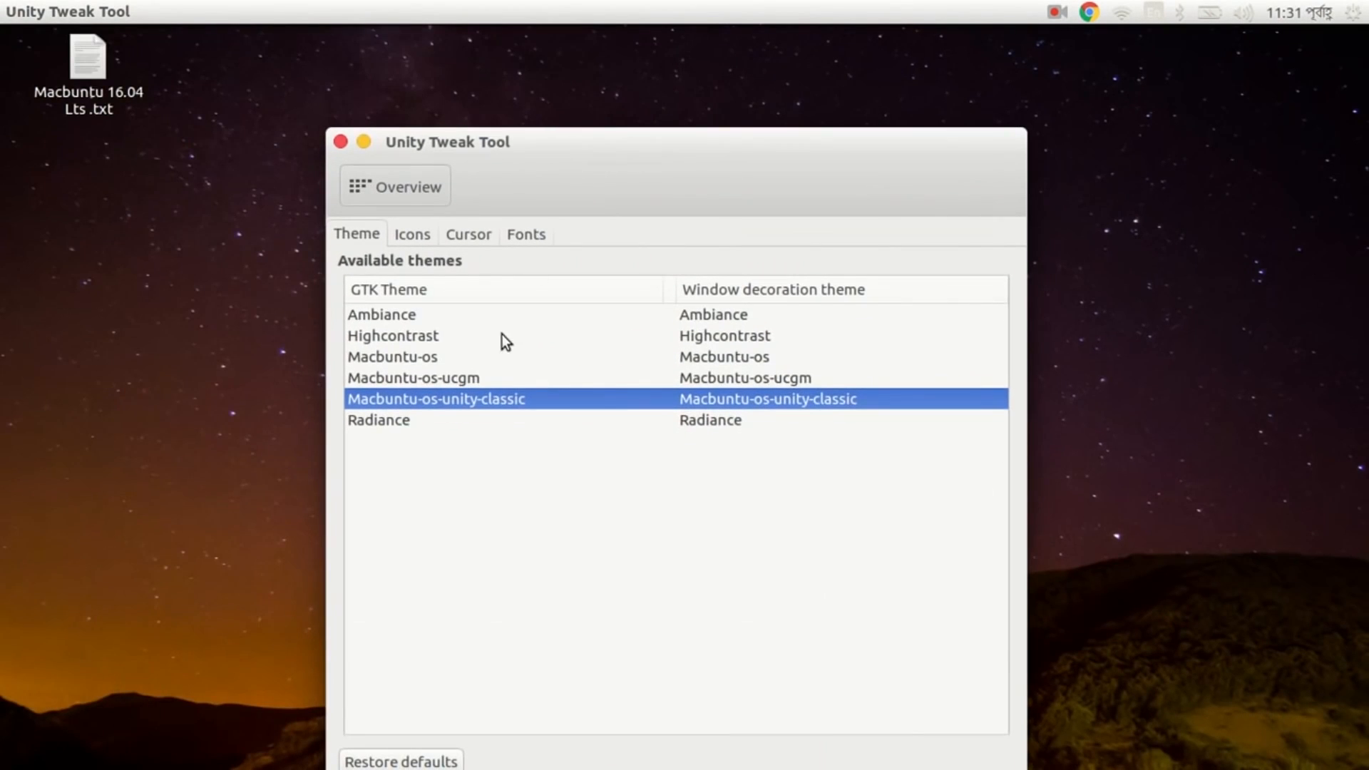
pyautogui.click(392, 366)
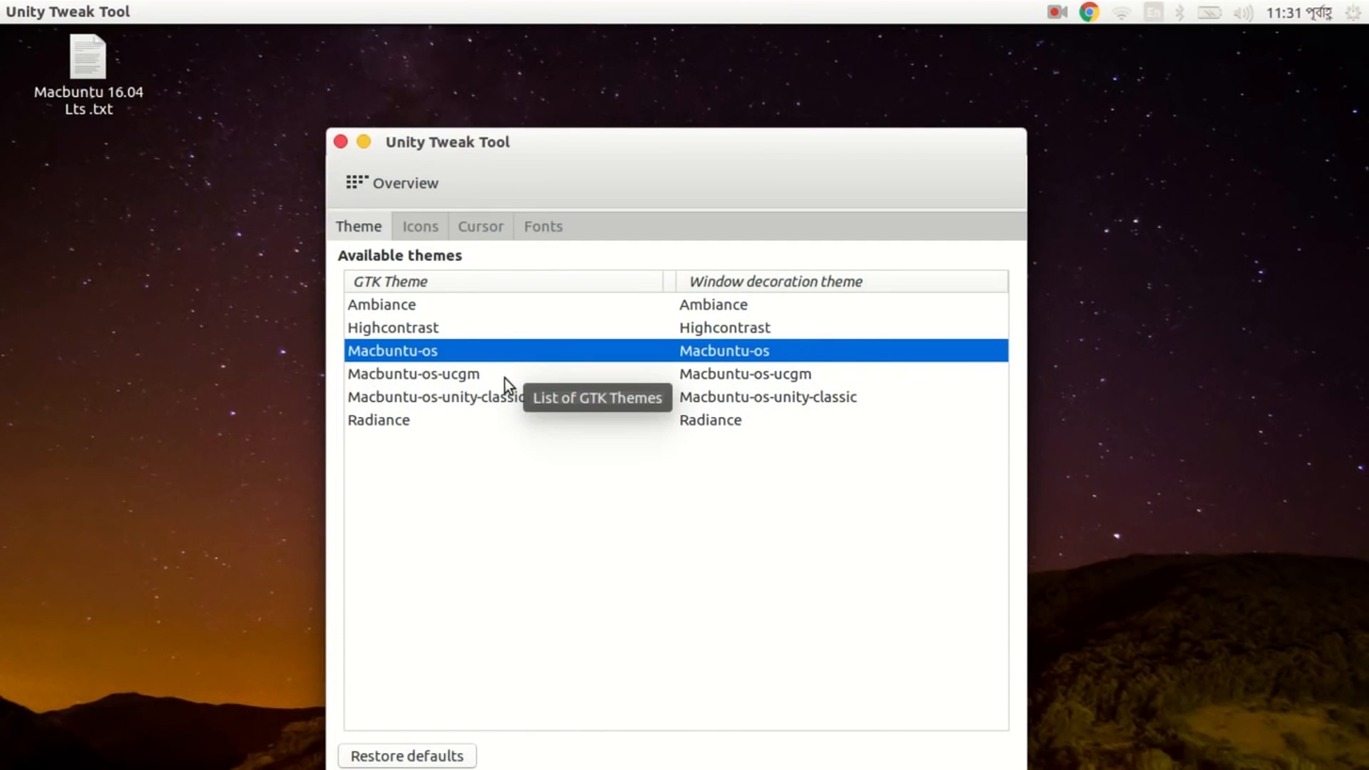
pyautogui.click(414, 373)
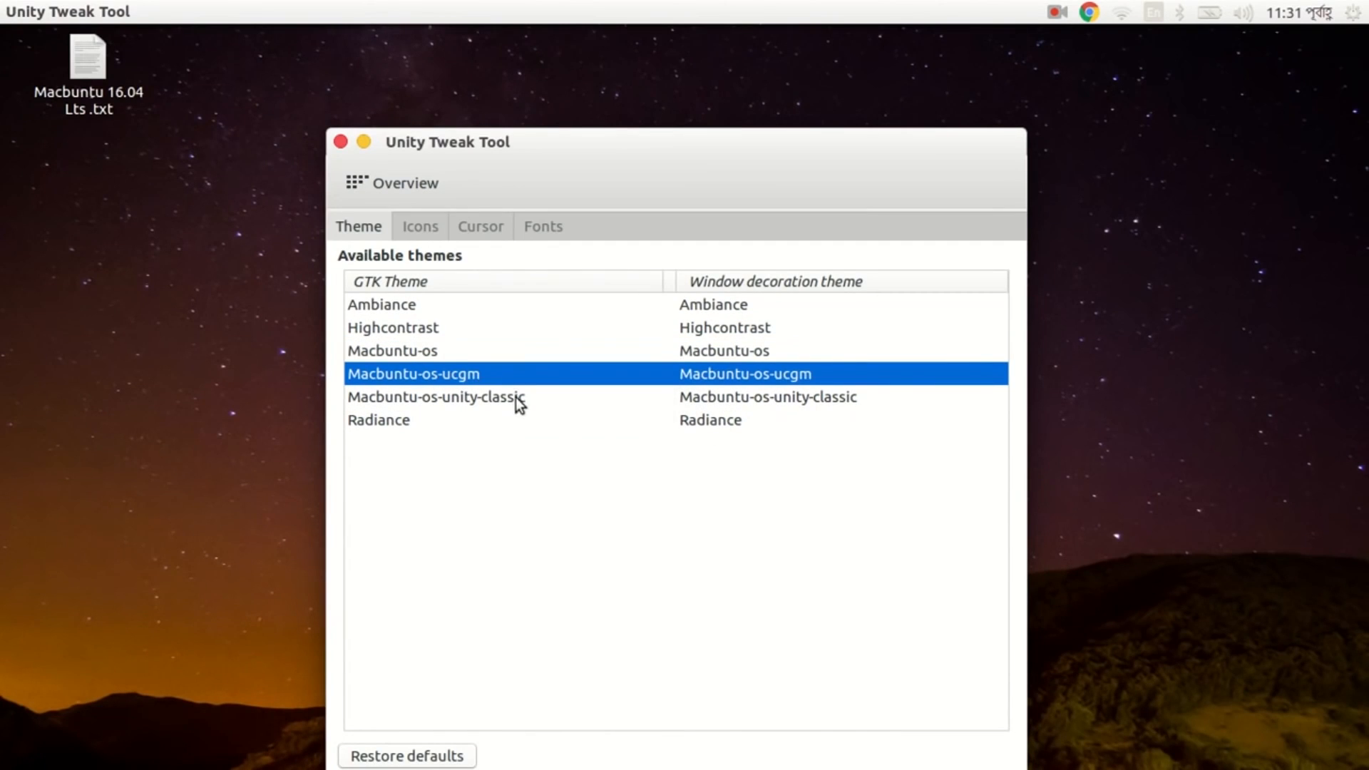
pyautogui.click(435, 397)
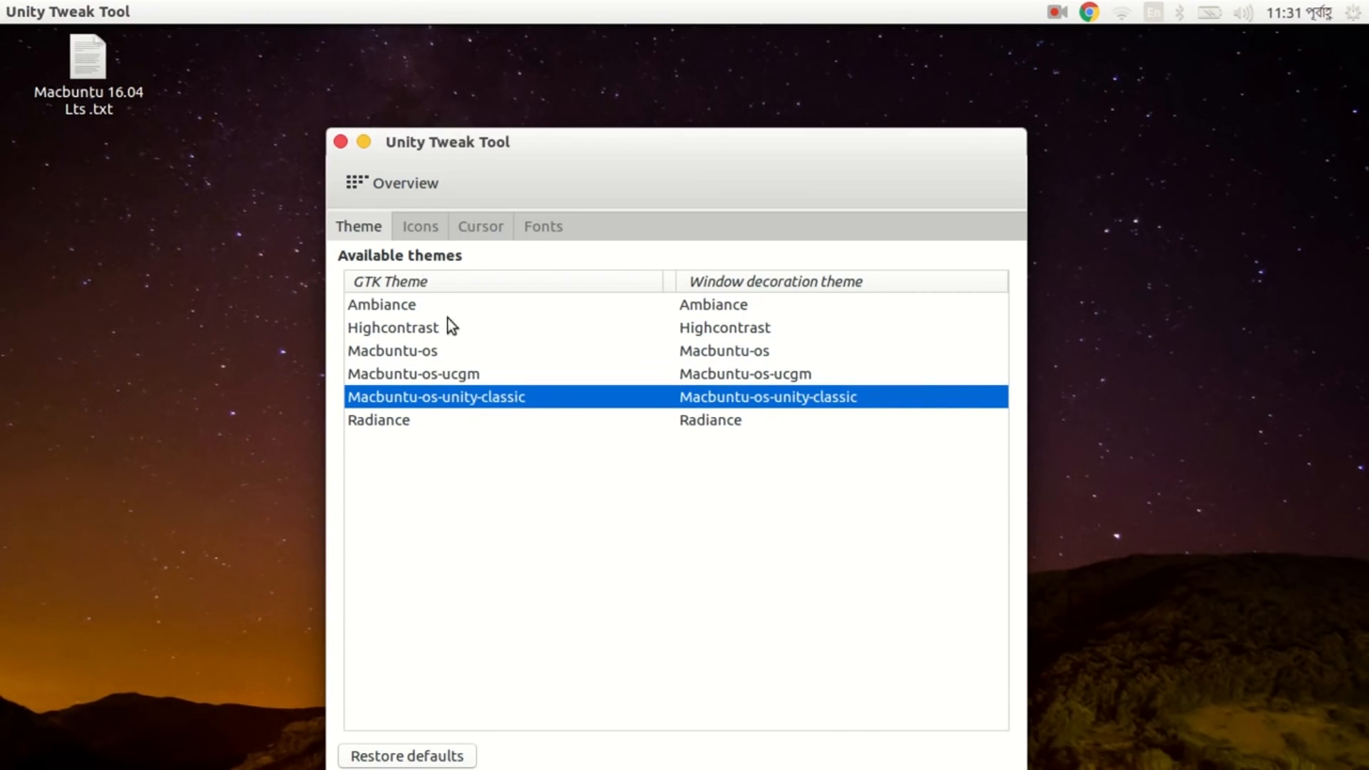
pyautogui.click(392, 357)
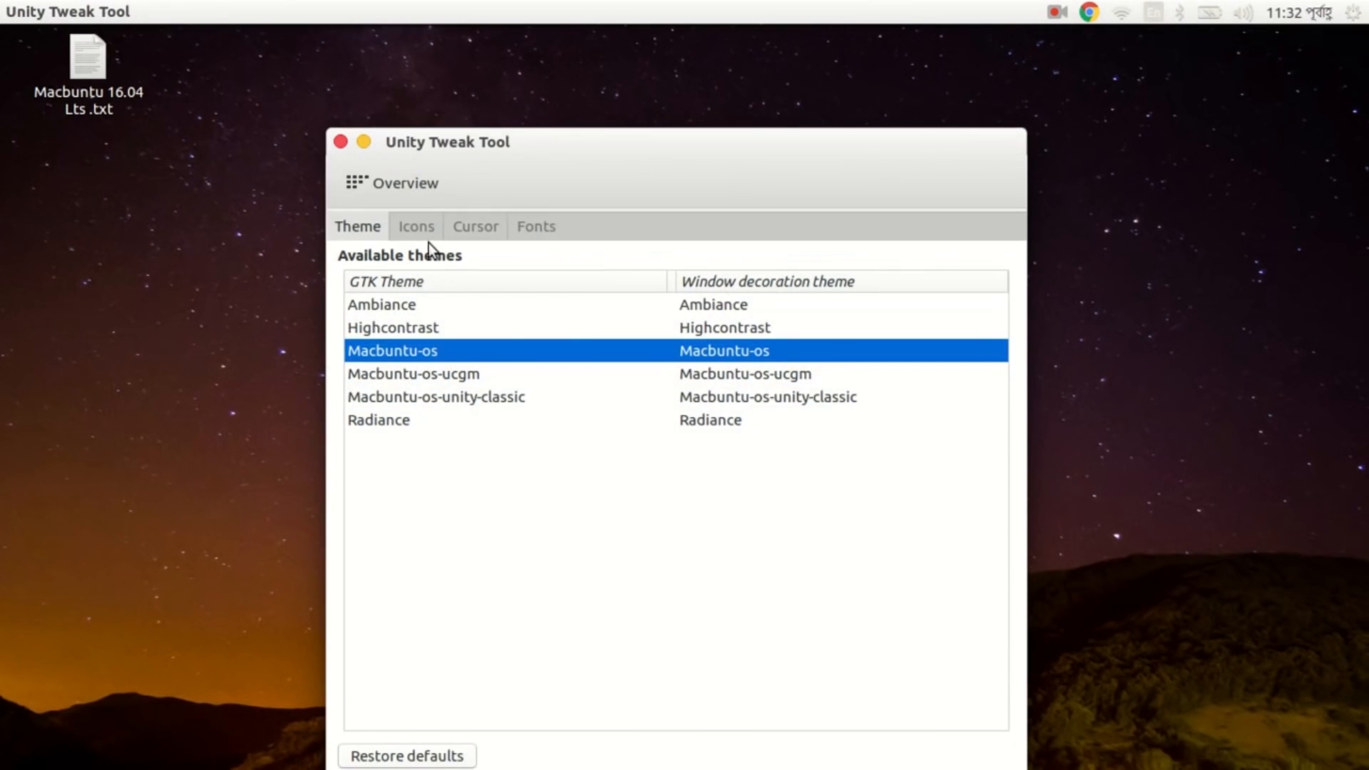
# Try the Mac-cursors and Redglass icon themes, then apply Macbuntu-os icons.
pyautogui.click(416, 226)
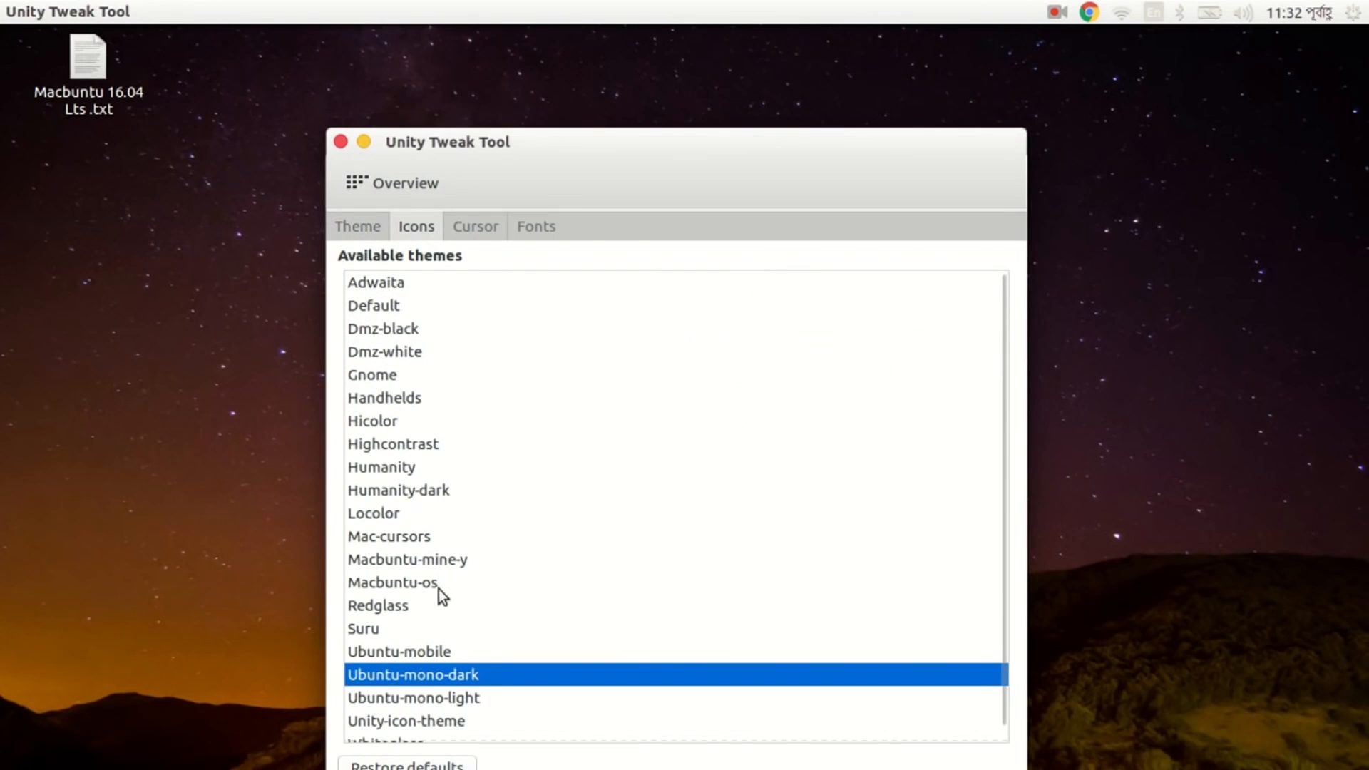
pyautogui.scroll(-3)
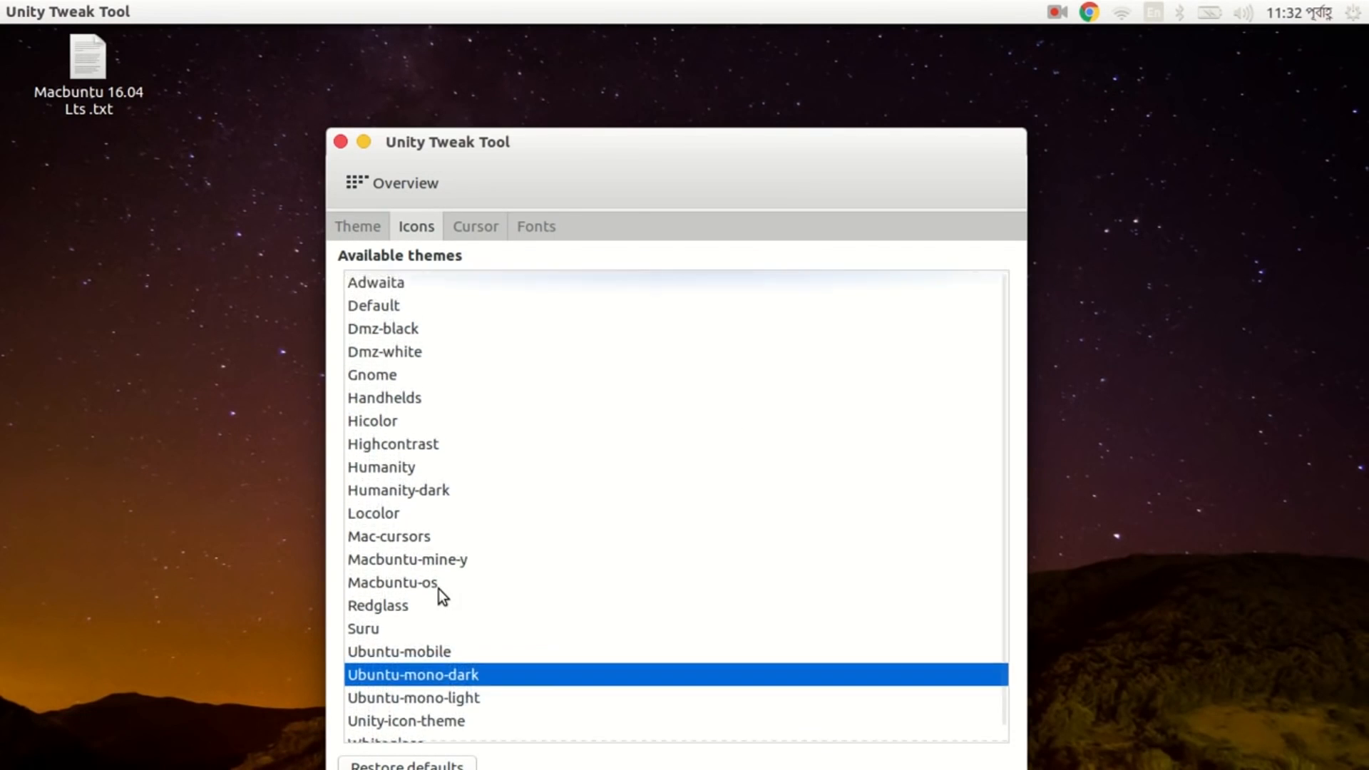
pyautogui.scroll(-3)
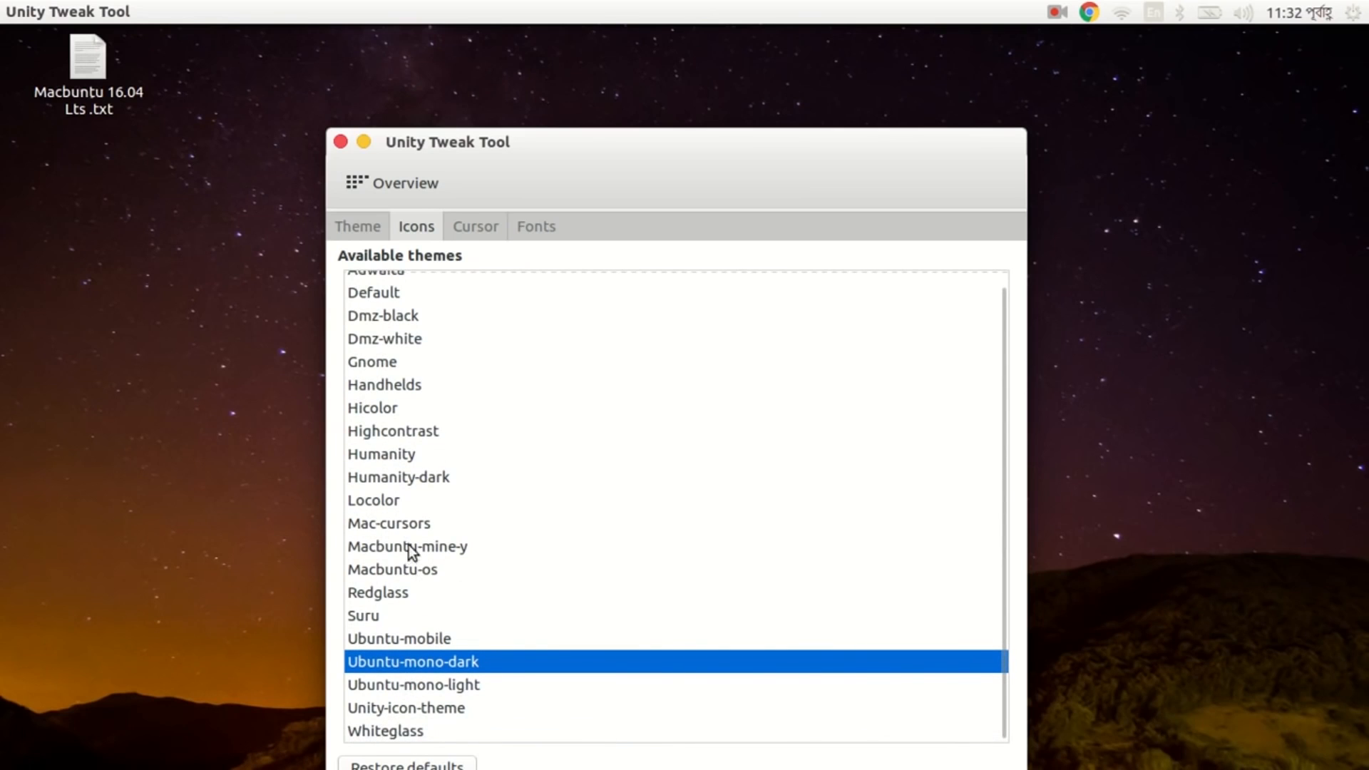
pyautogui.click(388, 522)
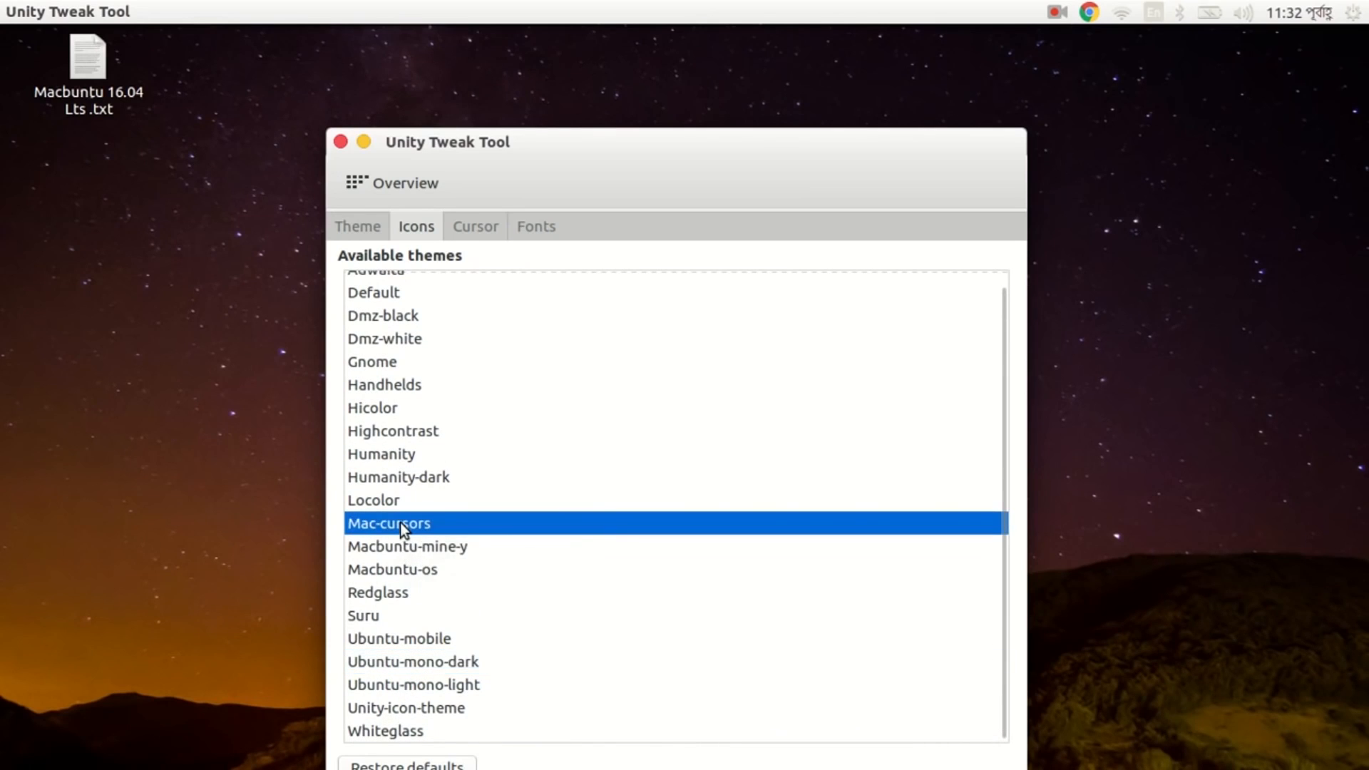
pyautogui.click(392, 568)
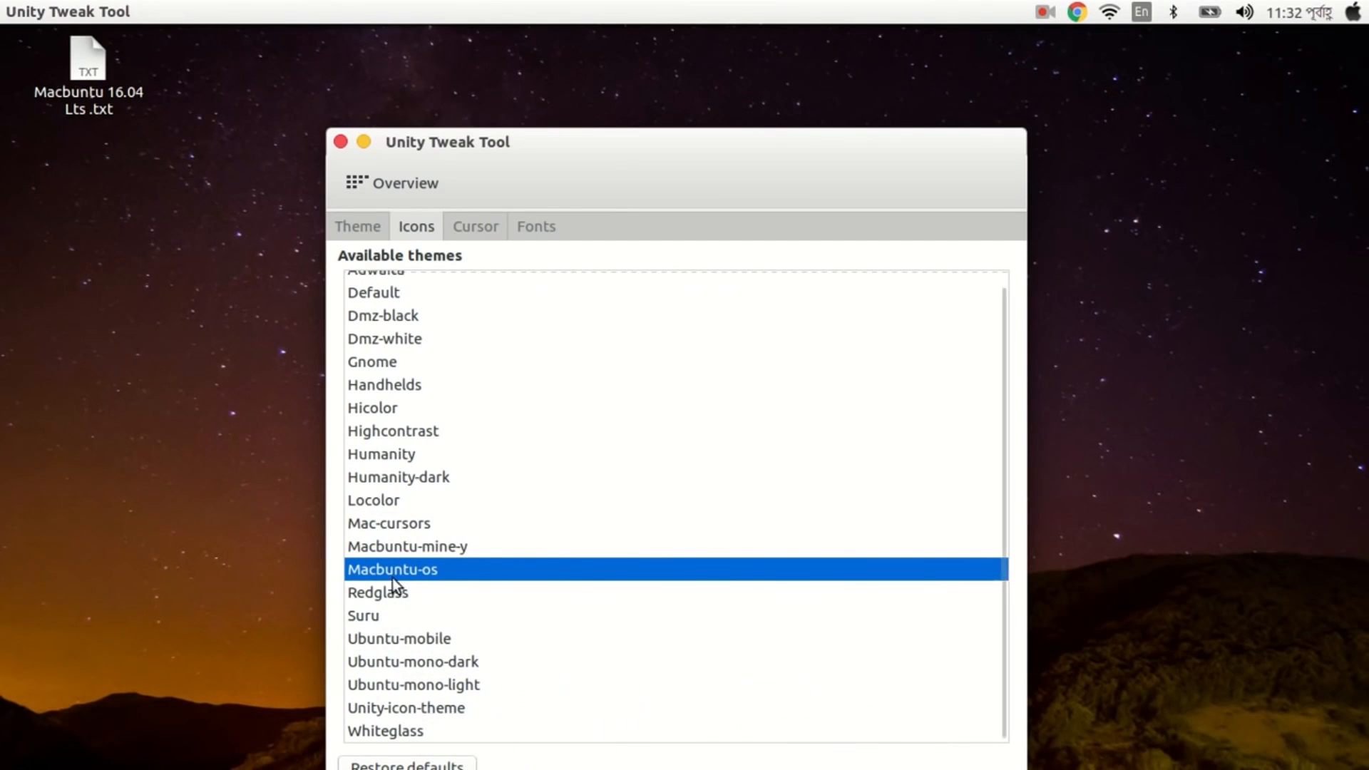
pyautogui.click(378, 592)
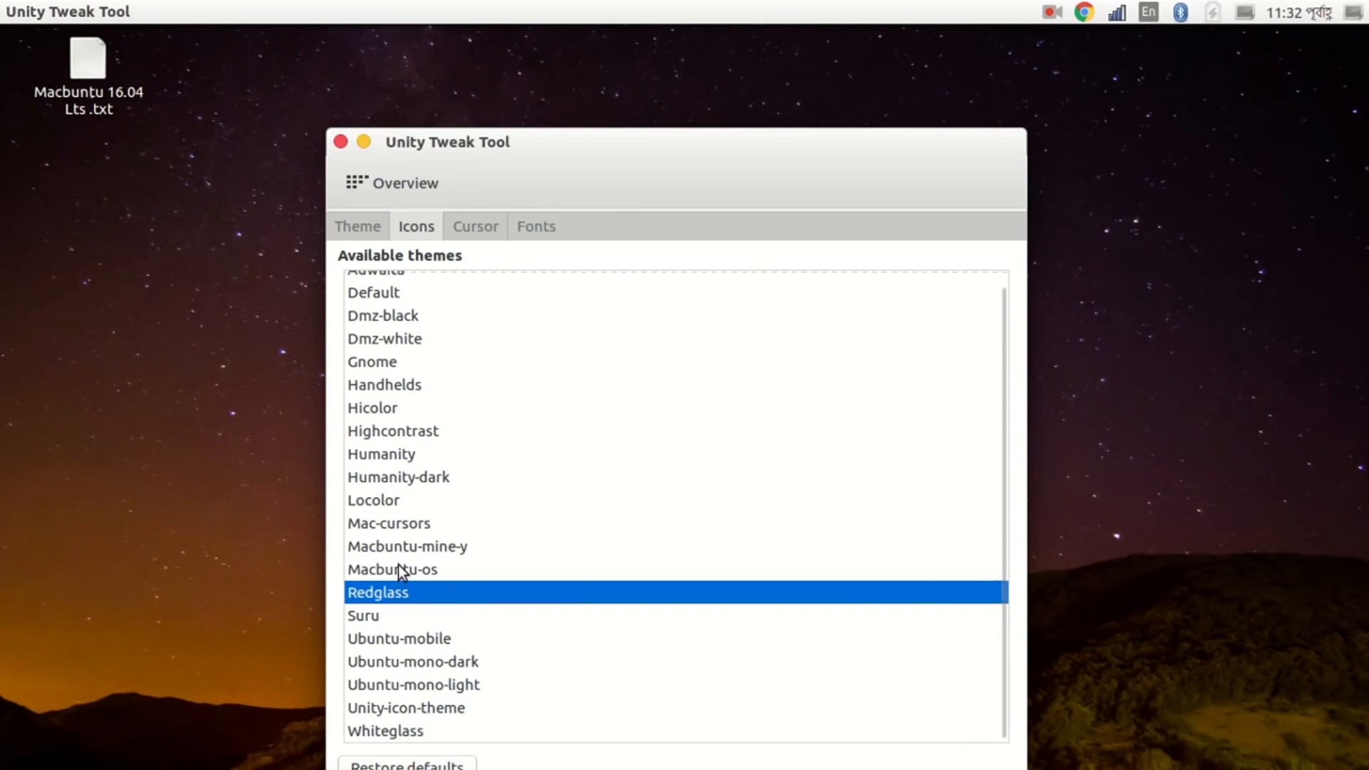
pyautogui.click(392, 568)
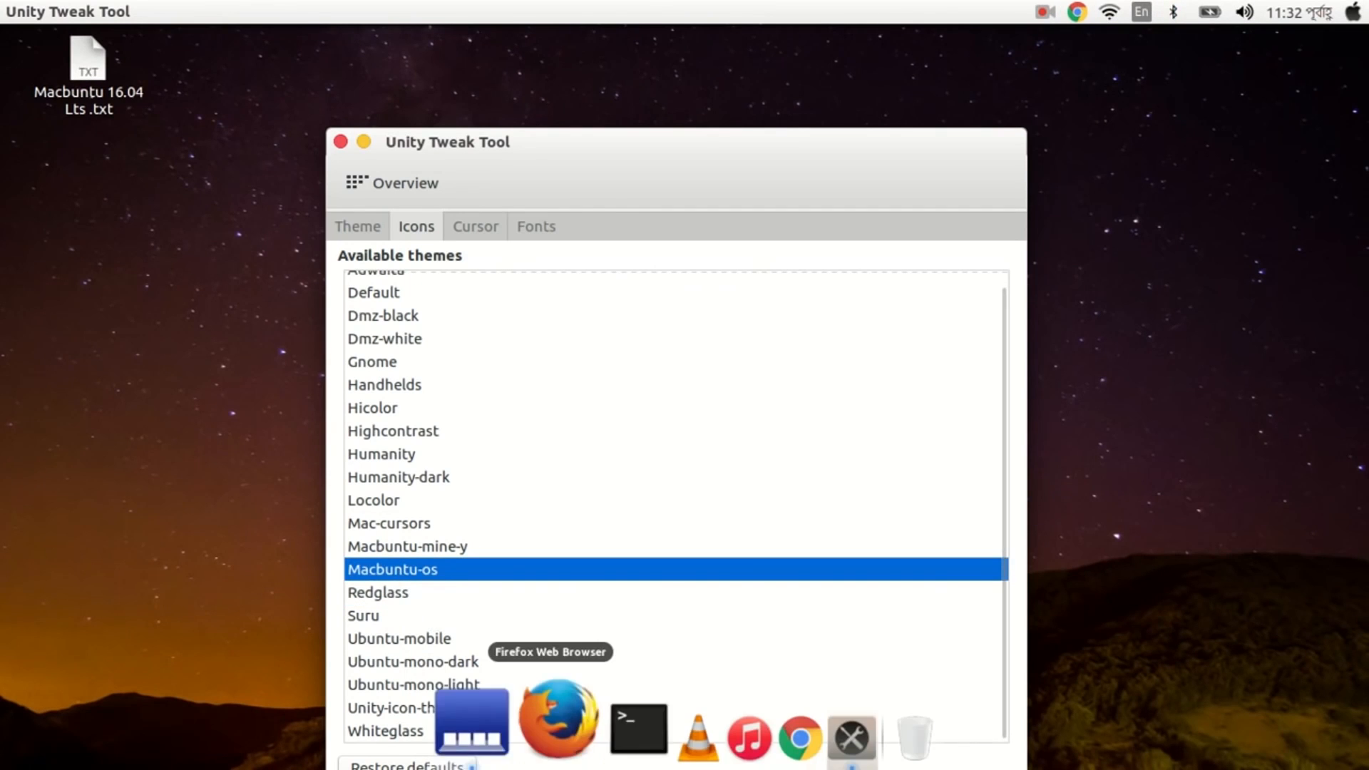
# Try Redglass, set Mac-cursors as the cursor theme, and open the Fonts page.
pyautogui.click(475, 226)
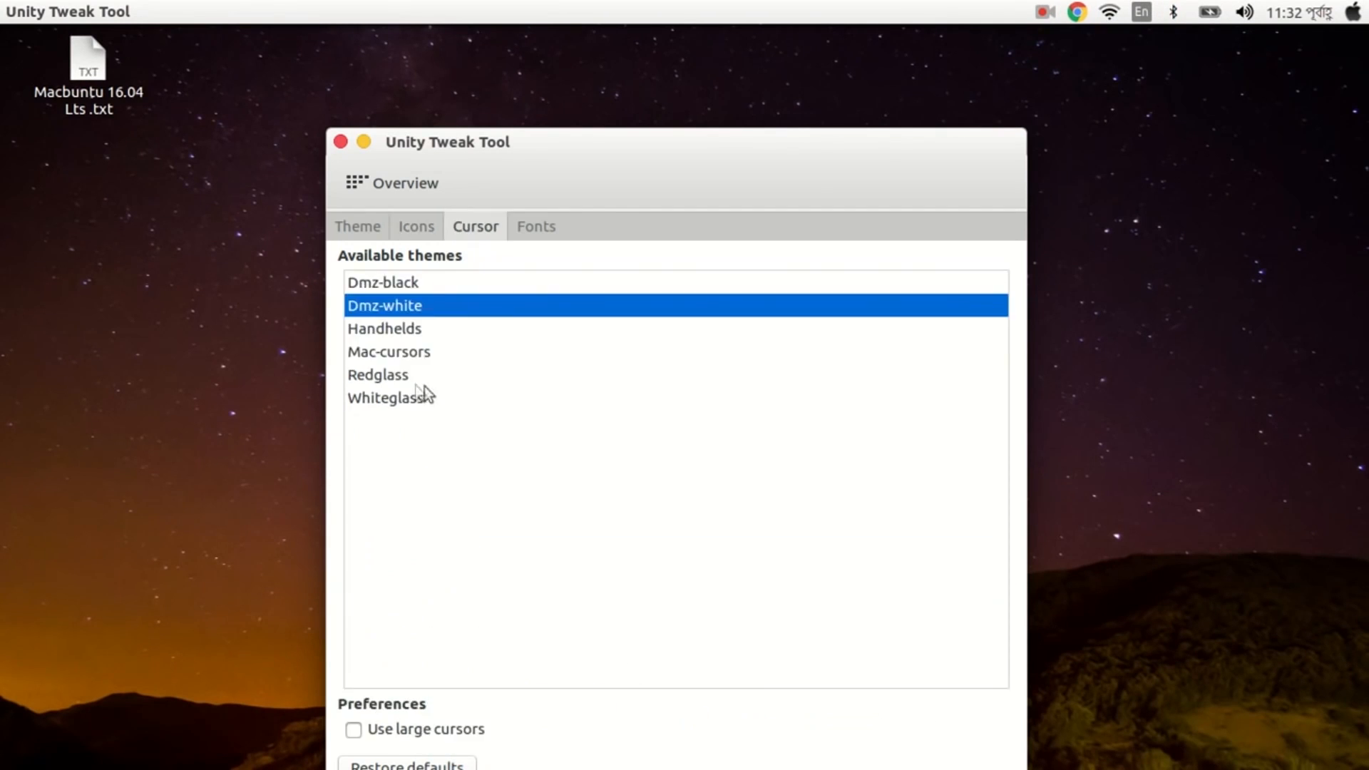
pyautogui.click(378, 374)
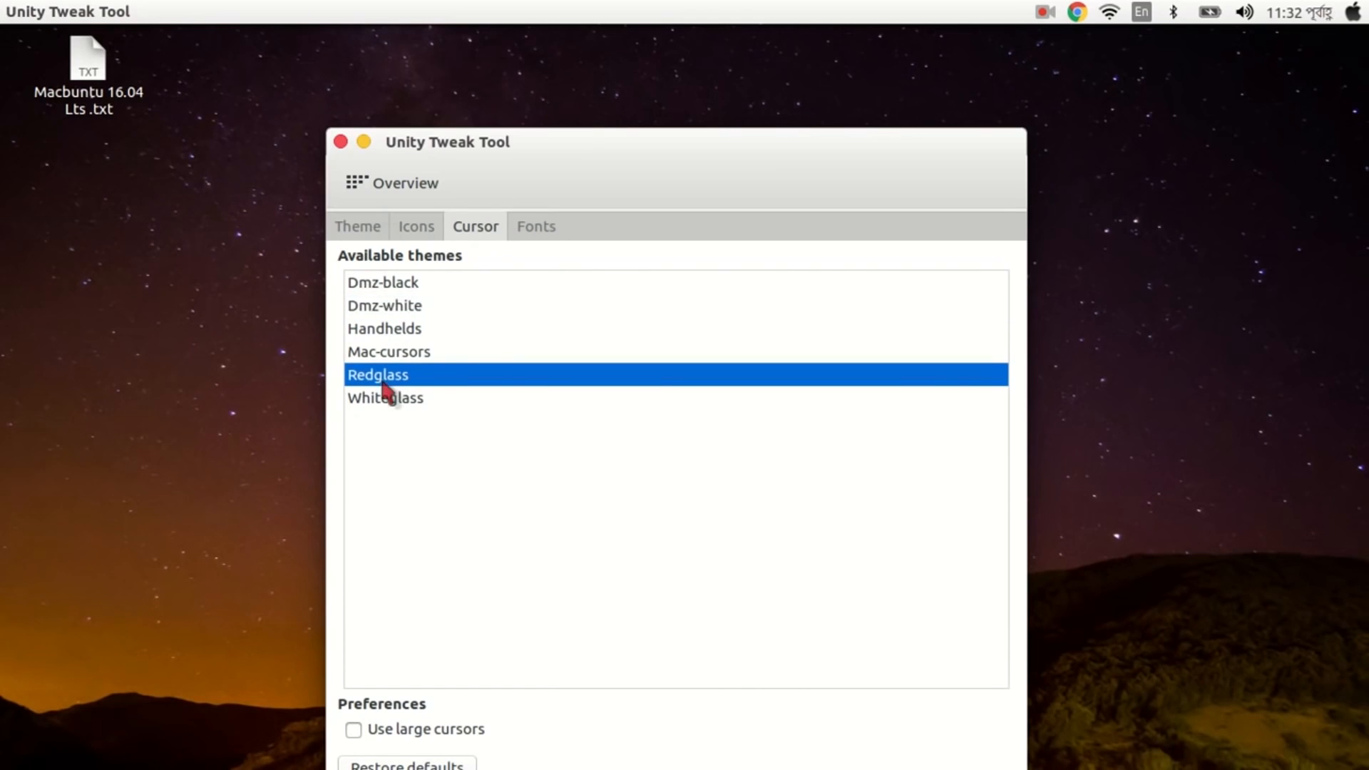
pyautogui.click(389, 351)
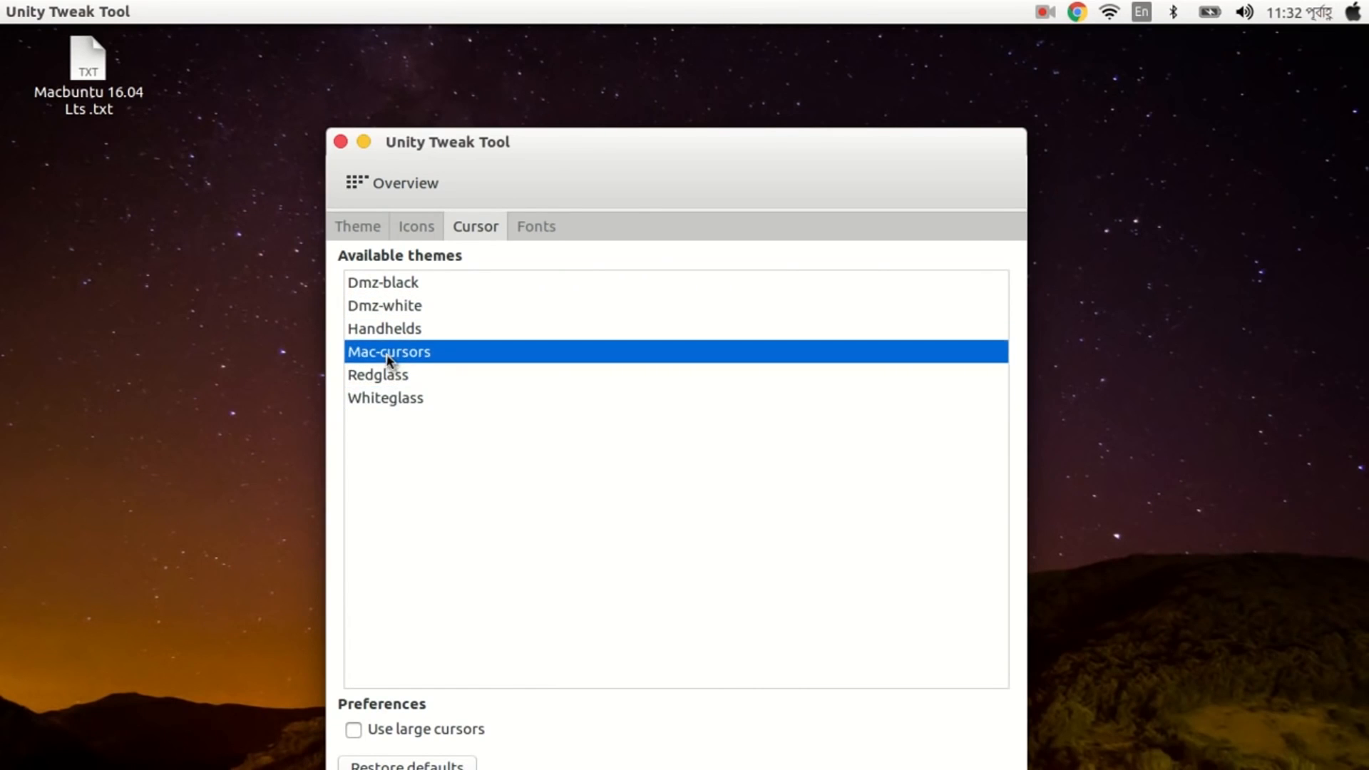
pyautogui.moveTo(388, 358)
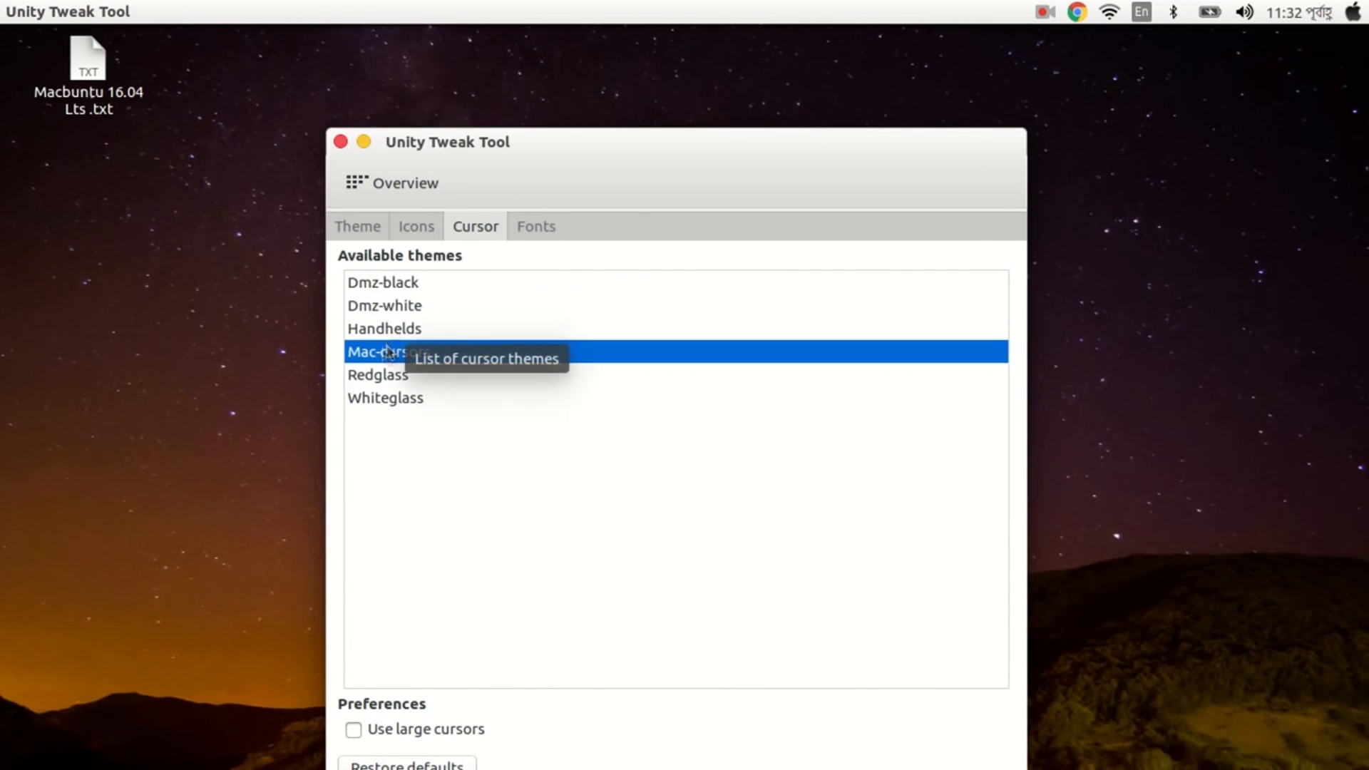
pyautogui.click(536, 226)
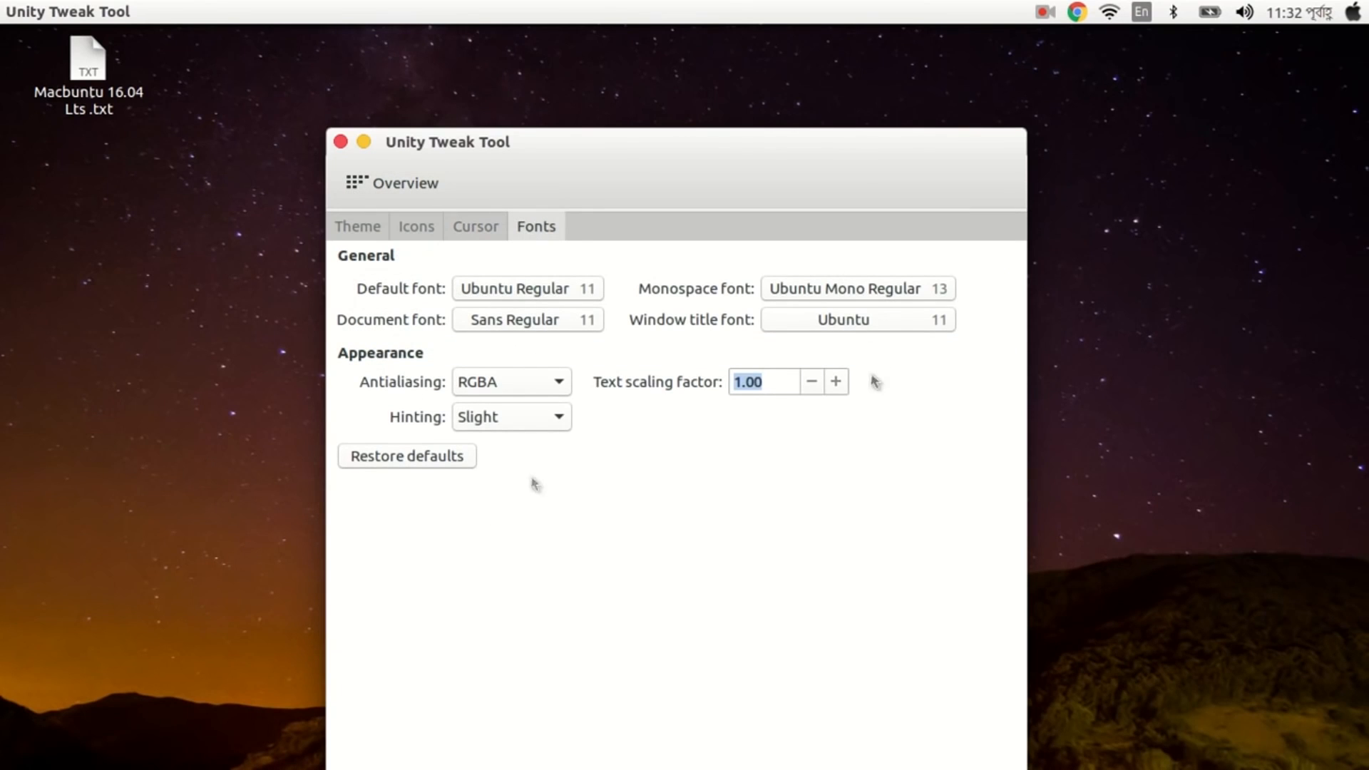
pyautogui.moveTo(341, 143)
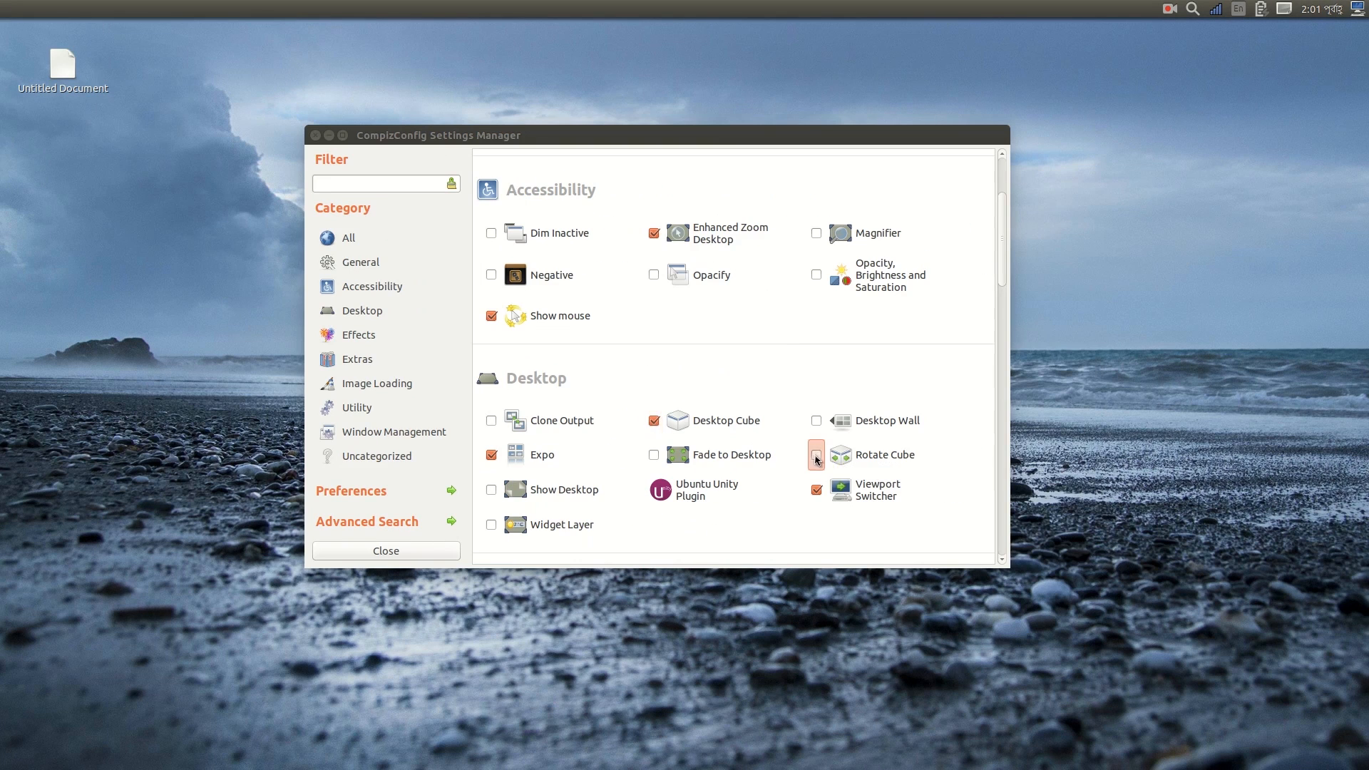
# Enable Rotate Cube in CompizConfig, keeping Cube Reflection and Deformation disabled.
pyautogui.click(815, 454)
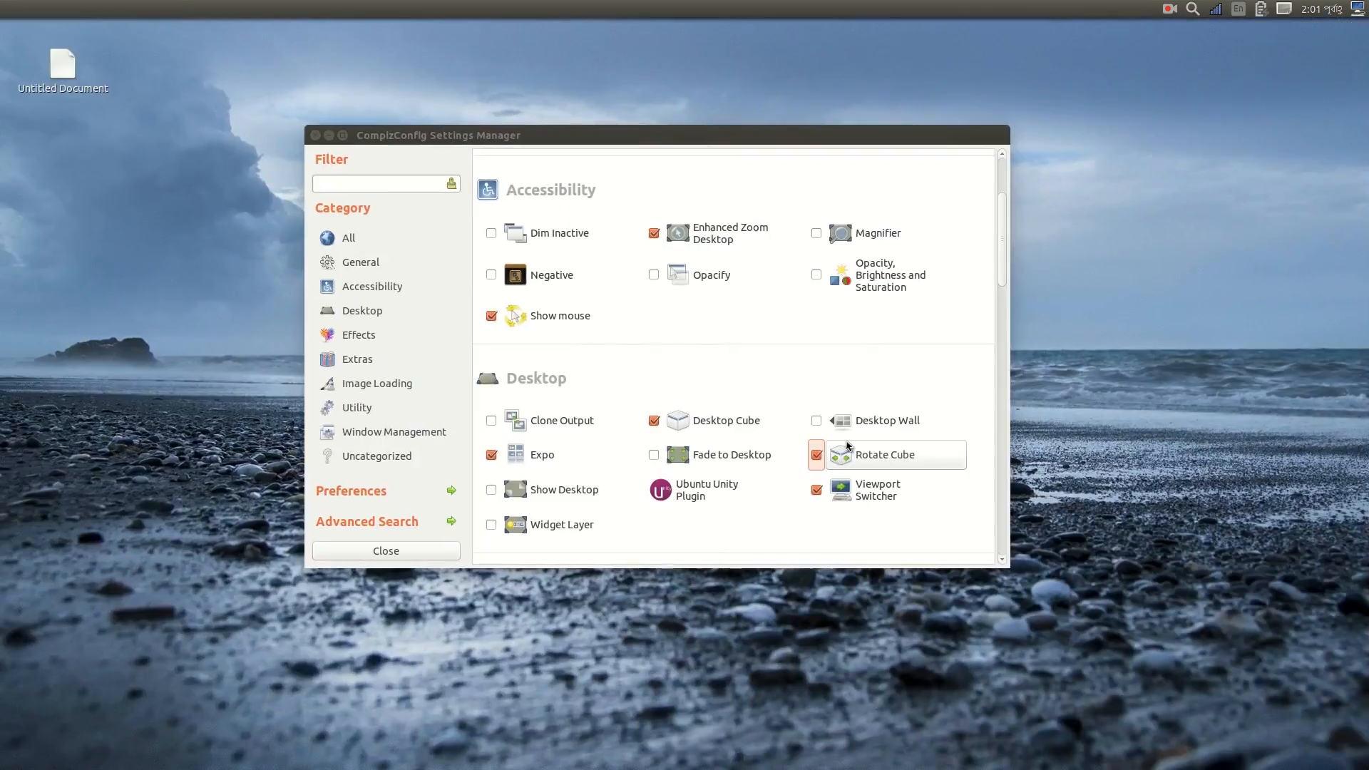
pyautogui.click(385, 551)
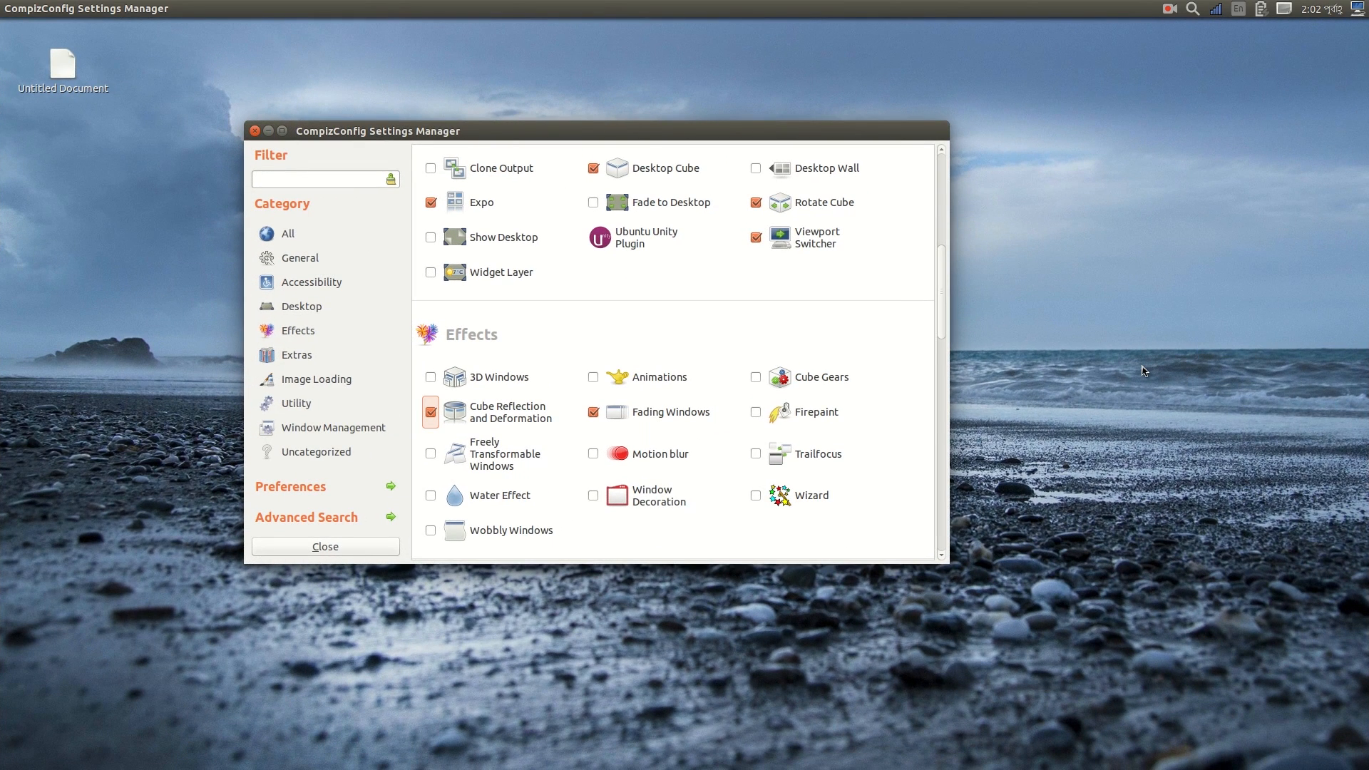
pyautogui.click(429, 411)
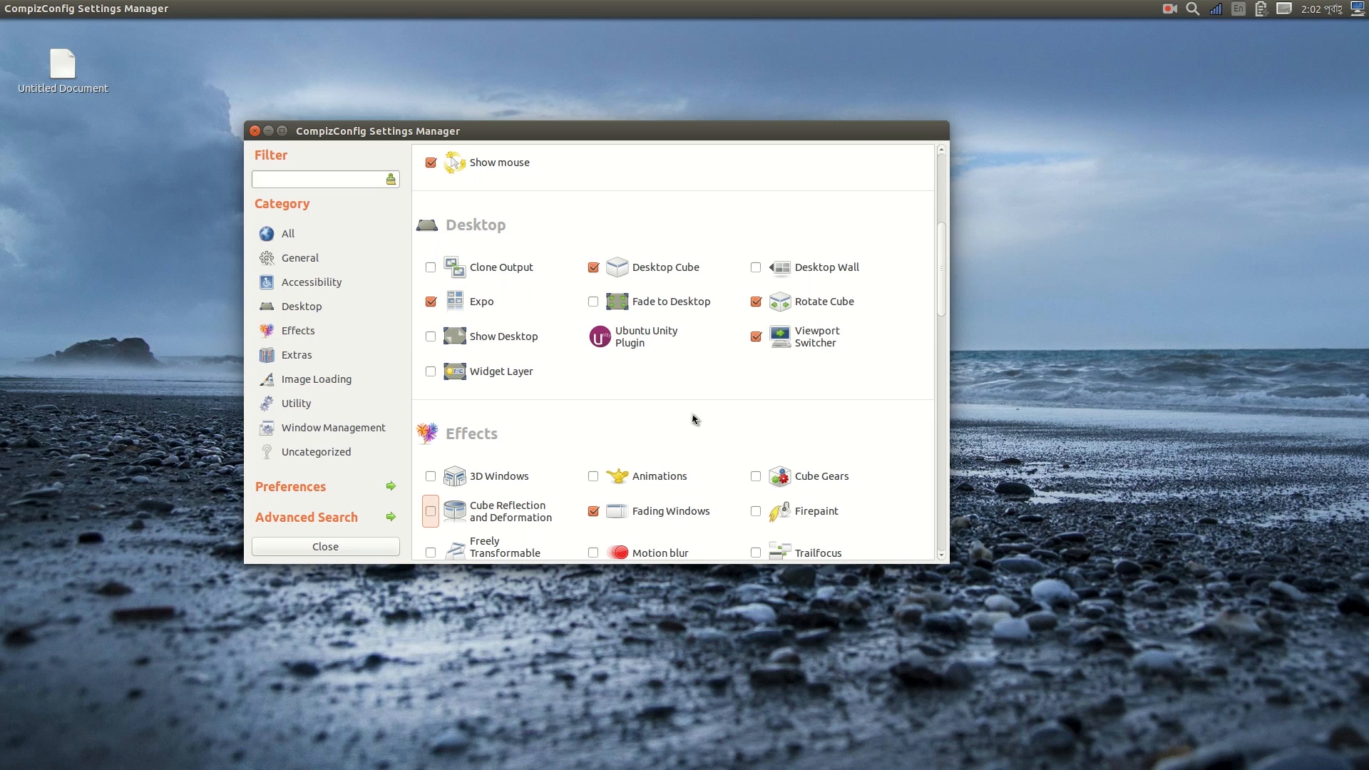
pyautogui.scroll(-3)
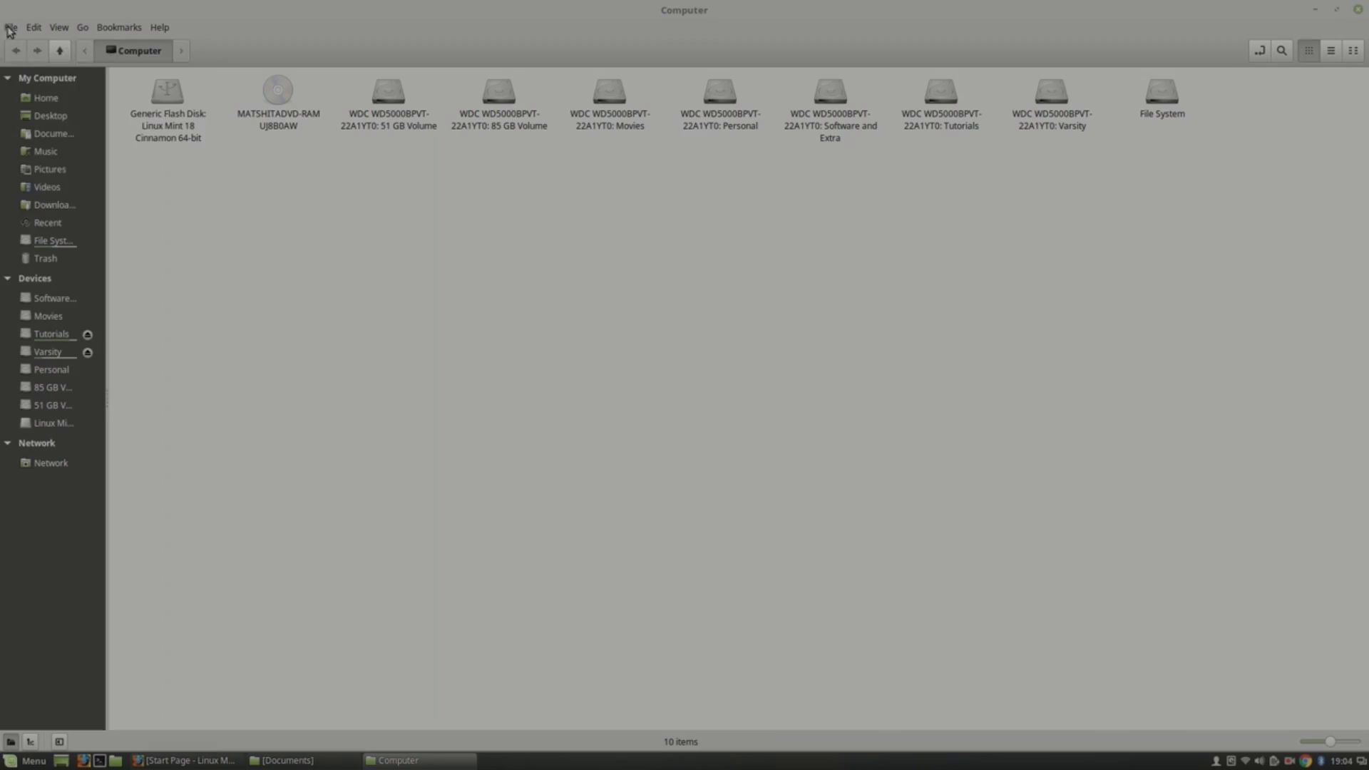
# Split Nemo into two panes and open the Software and Extra, then Tutorials, drives.
pyautogui.click(82, 27)
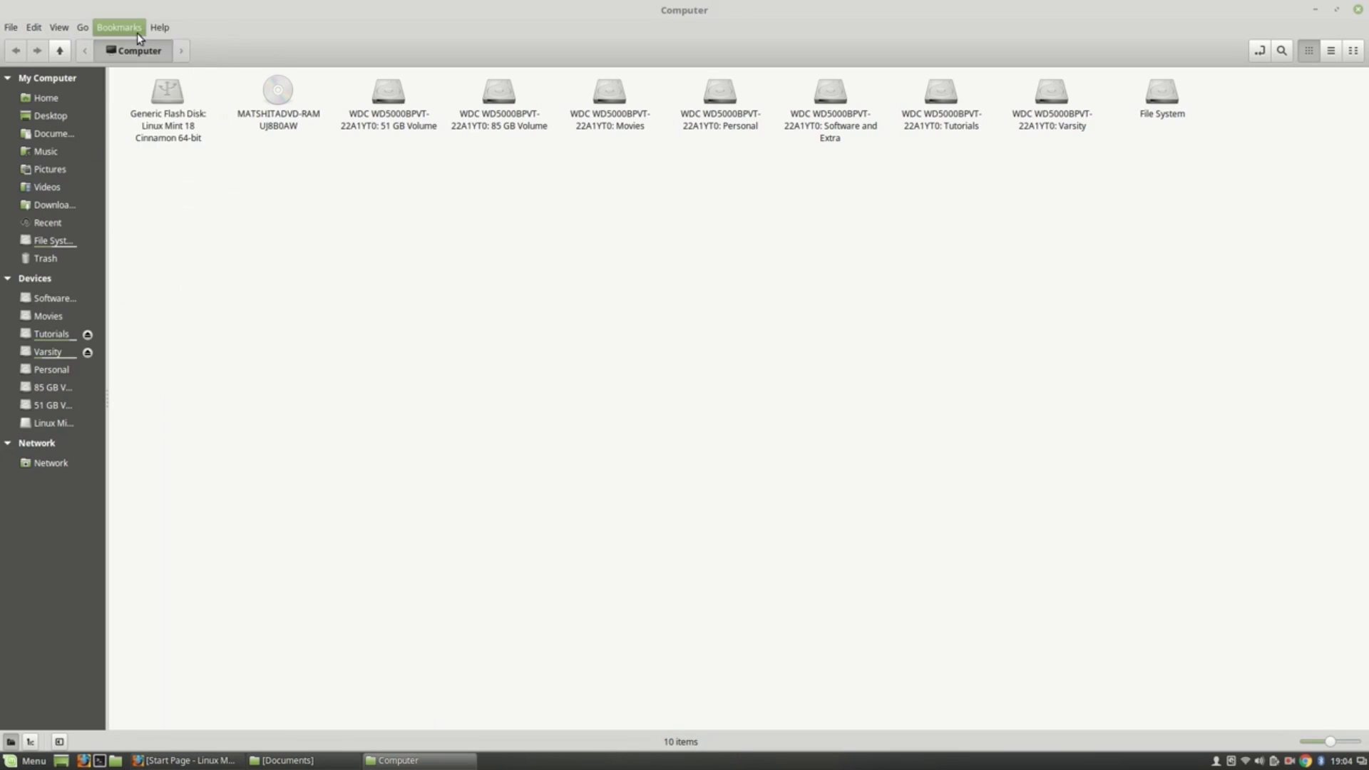
pyautogui.click(159, 27)
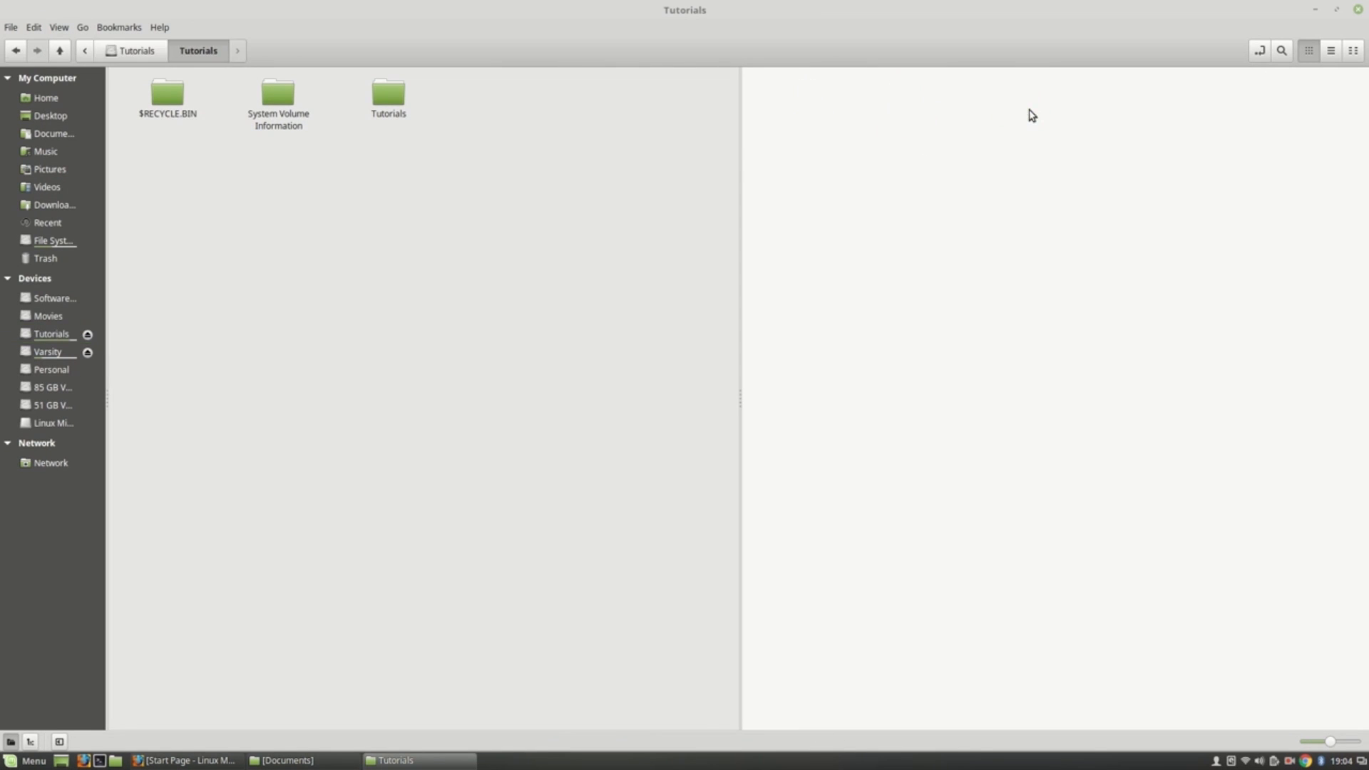
pyautogui.click(54, 298)
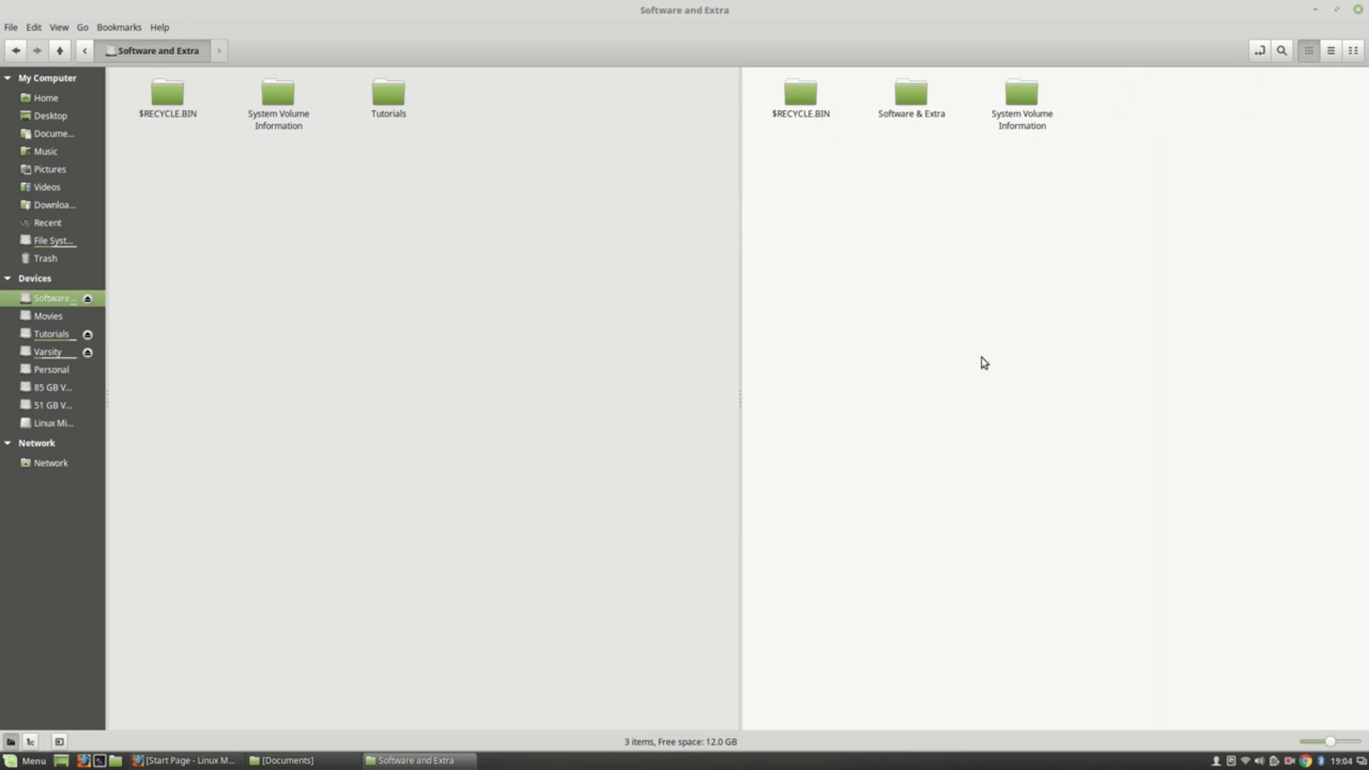
pyautogui.click(51, 334)
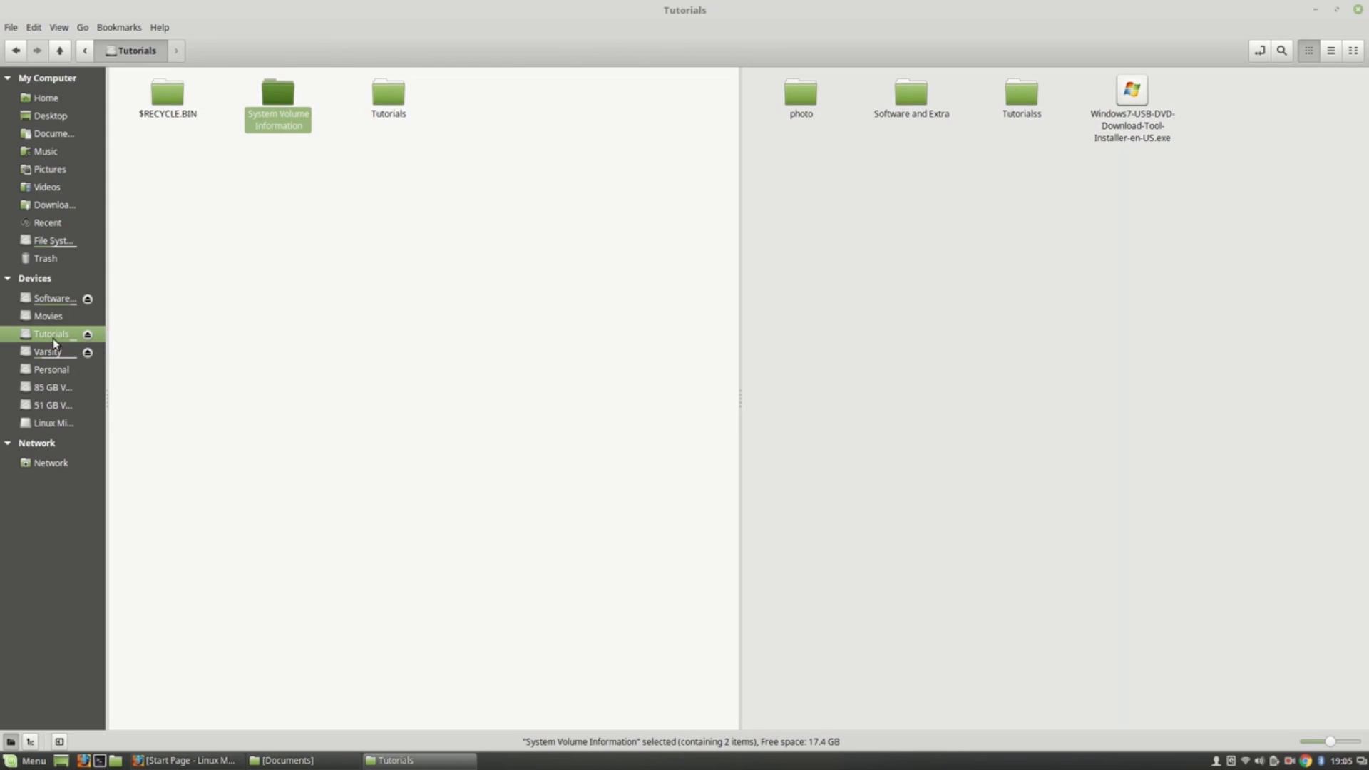